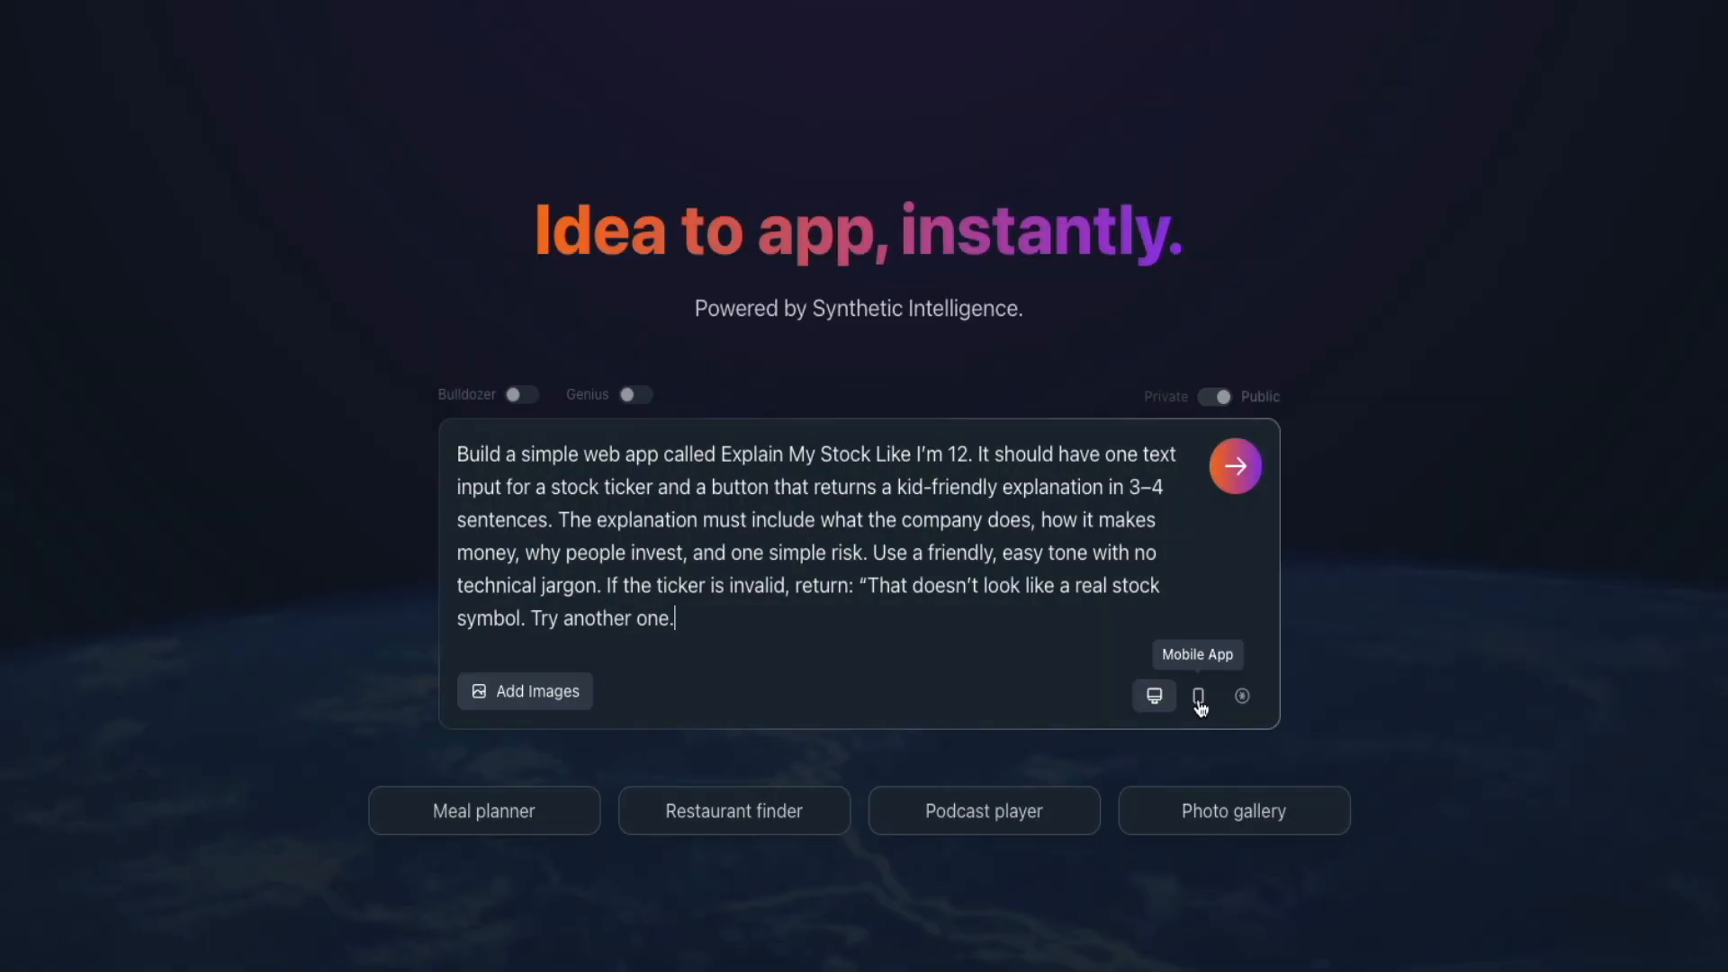
# - Build the stock explainer as a mobile app and request dark mode with neon blue, black and purple colours
pyautogui.click(1235, 465)
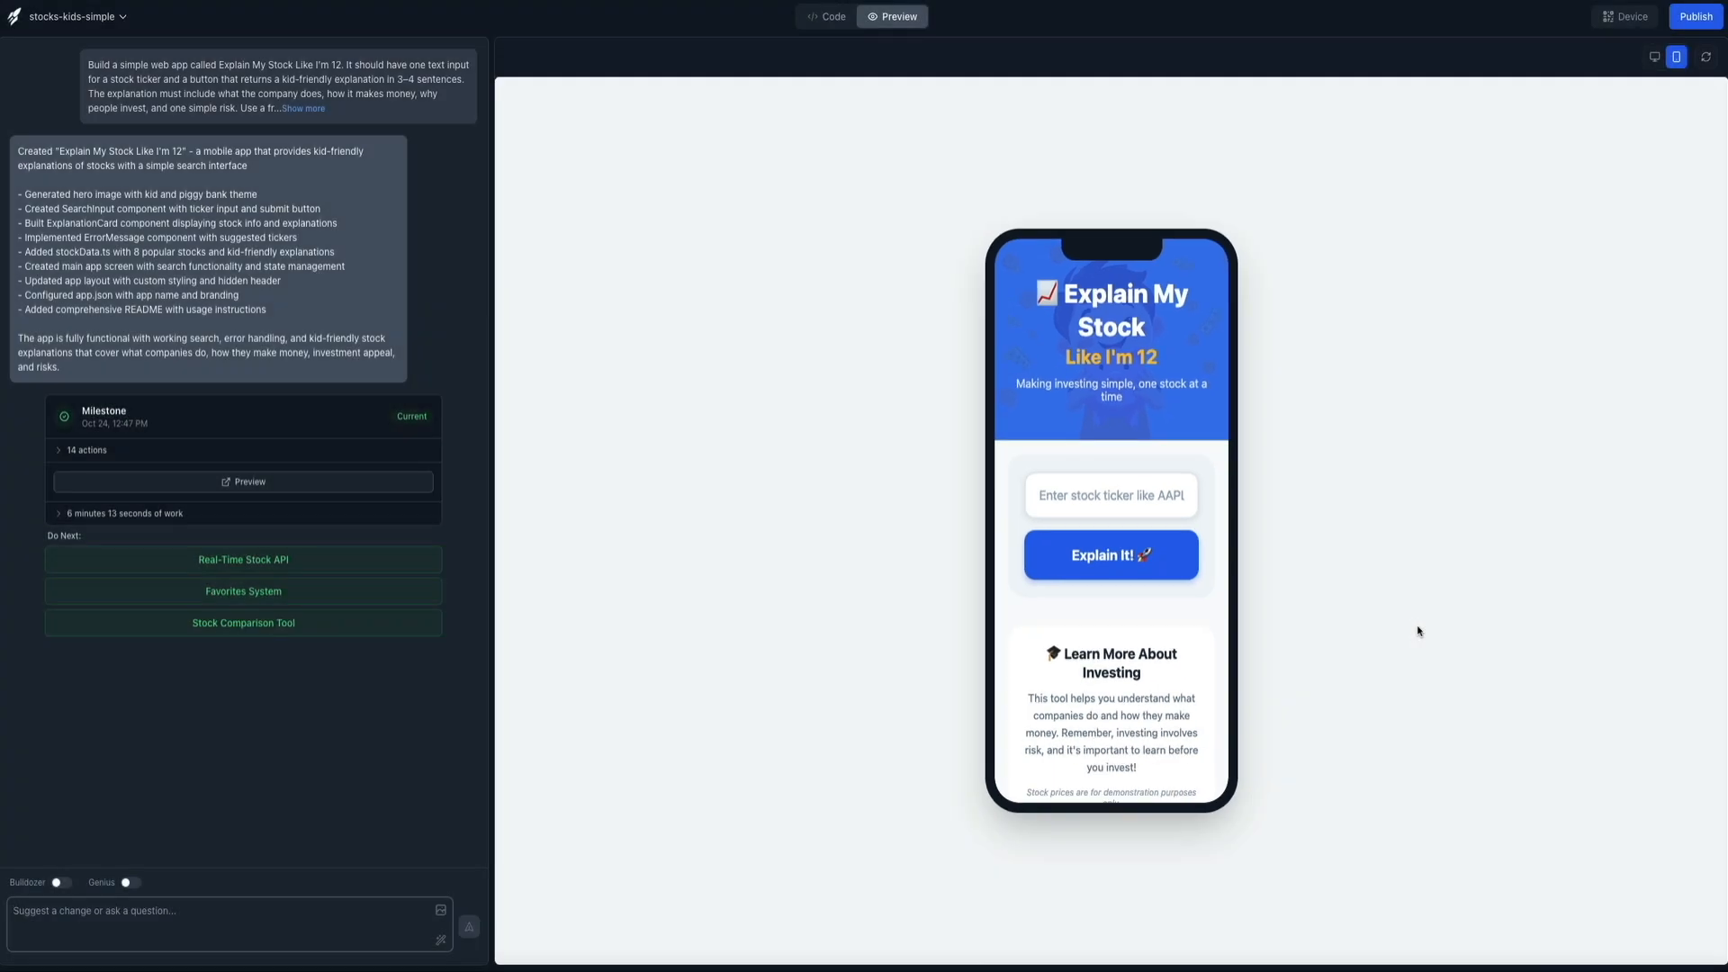
pyautogui.write('Make the display a dark mode.')
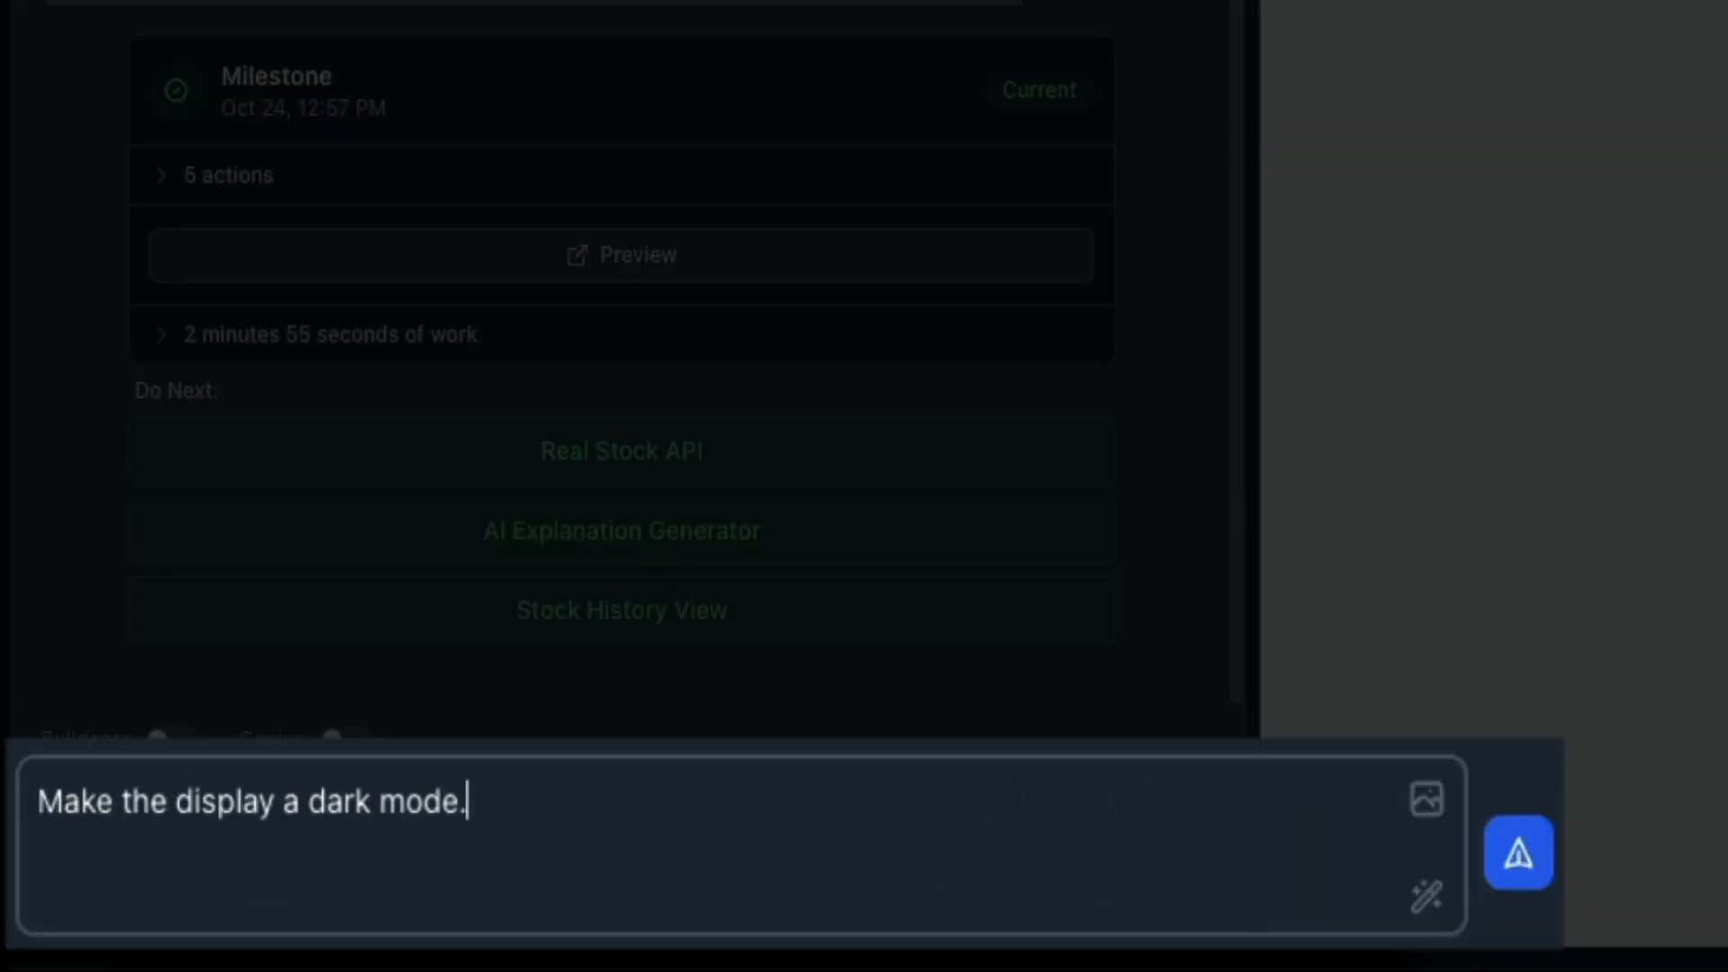
pyautogui.write('Change the color scheme to be more futuristic. Neon blue and black and purple.')
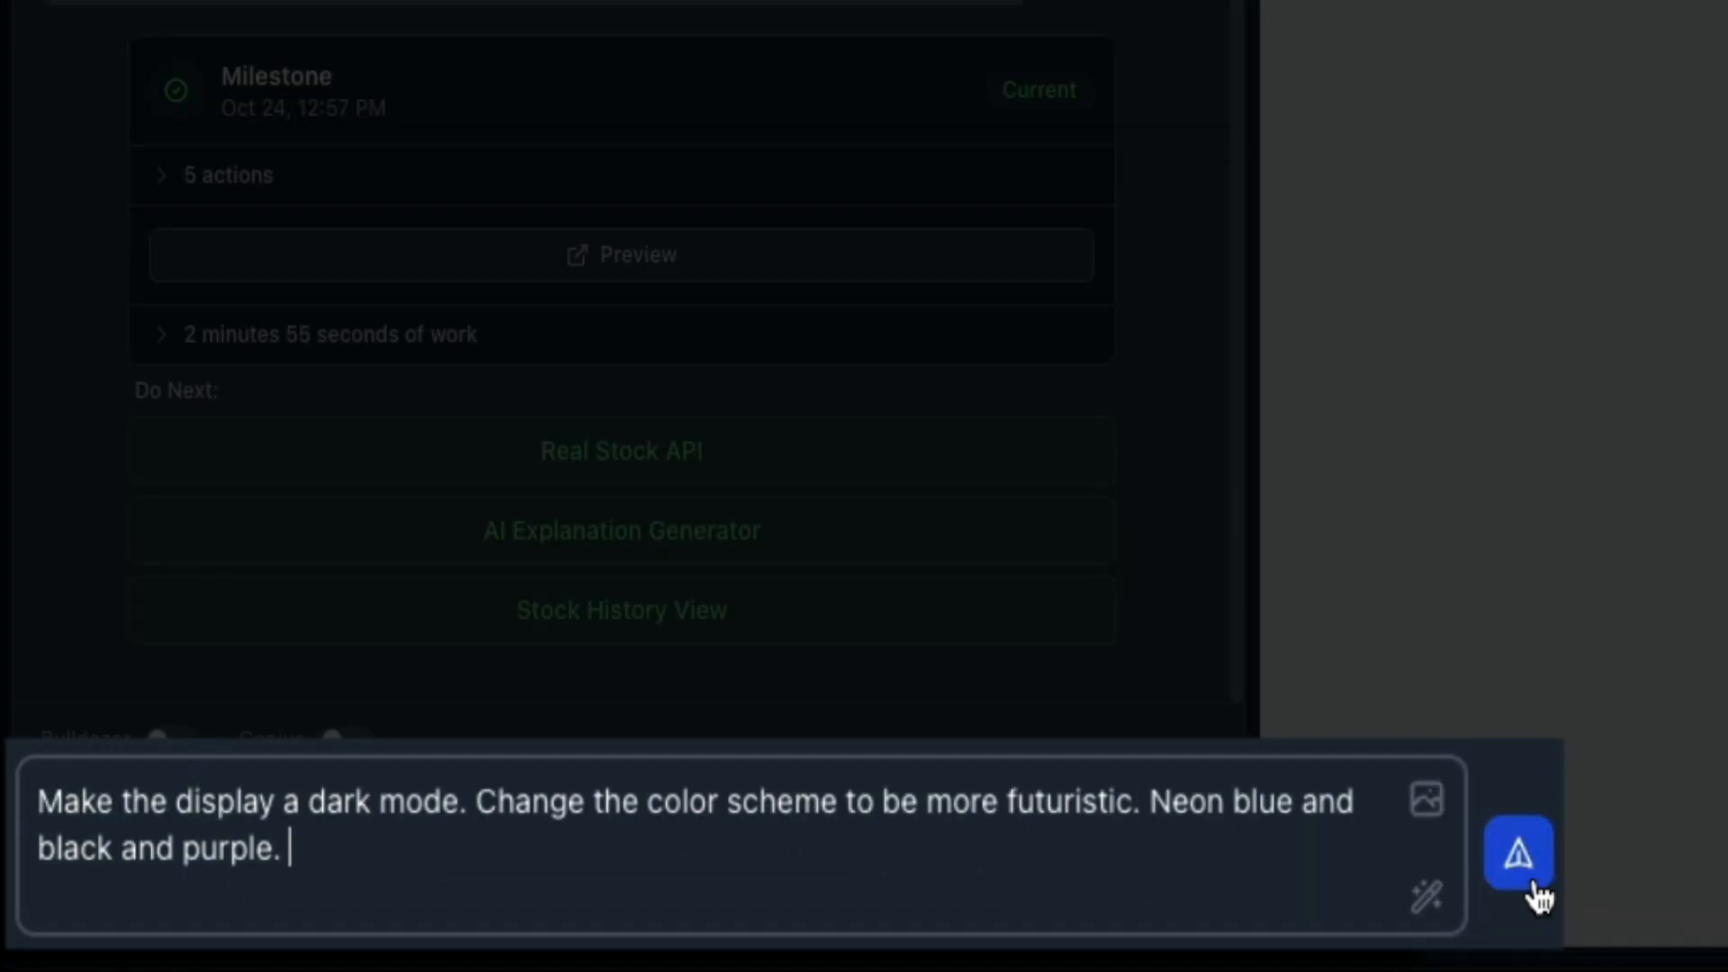
pyautogui.click(1516, 852)
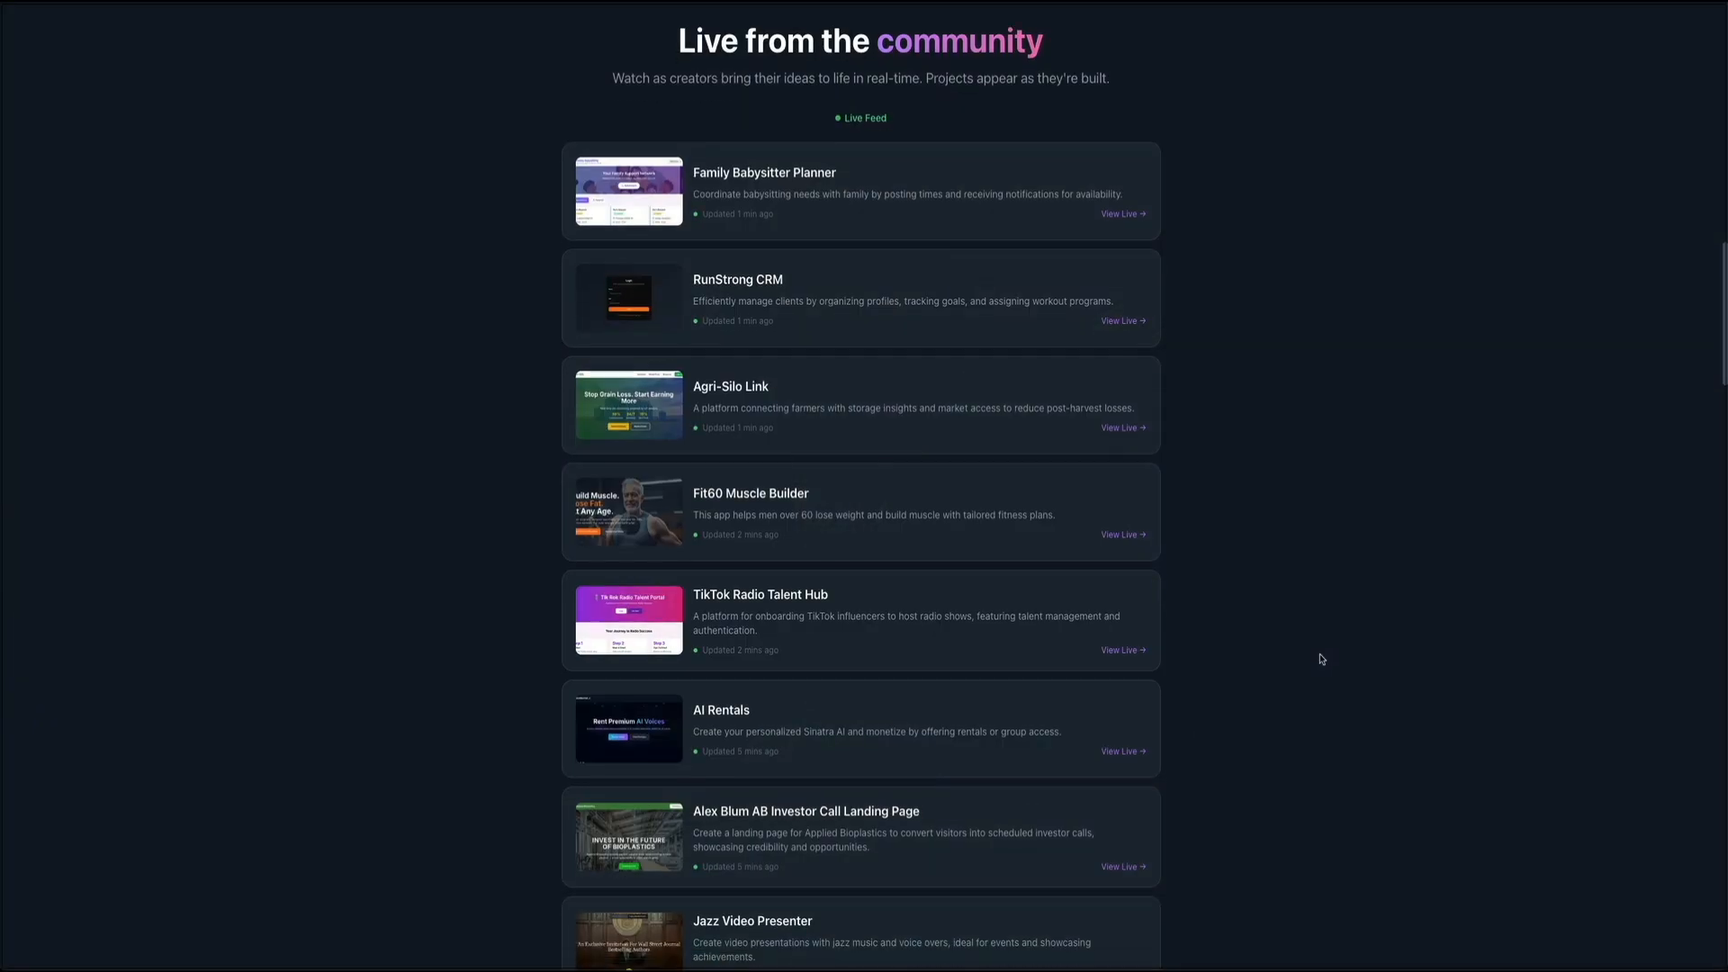
# - Scroll down the community feed and through the Fit60 Muscle Builder site's plans and exercise library
pyautogui.scroll(-3)
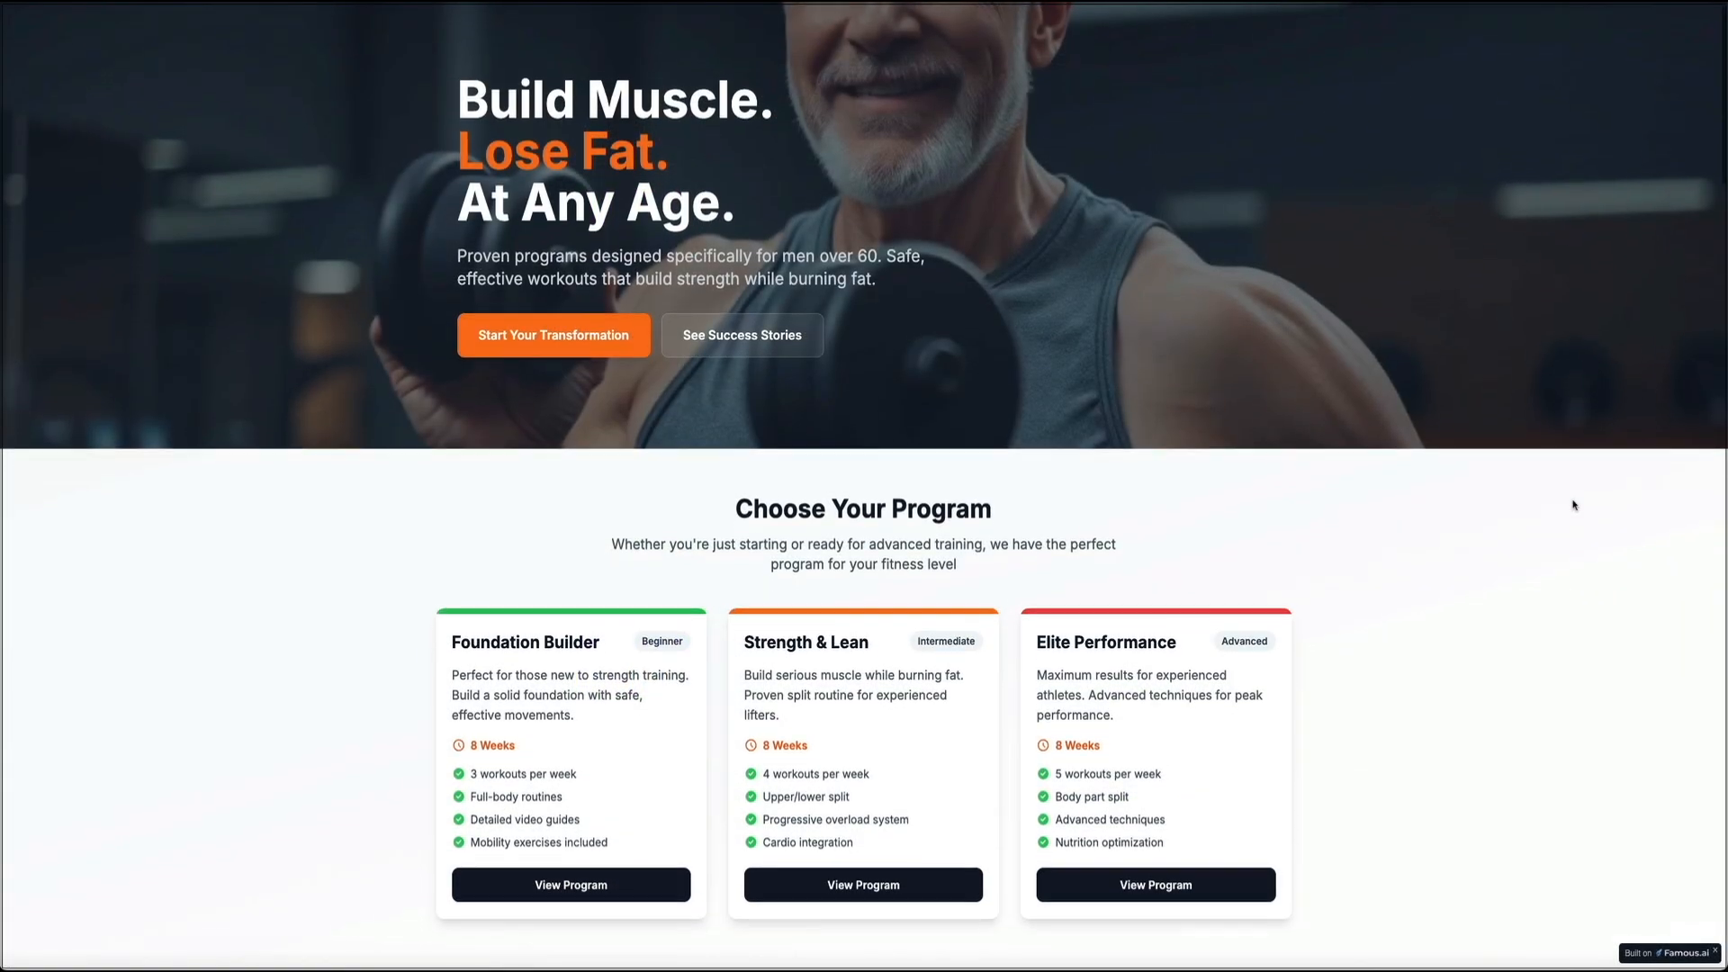
pyautogui.scroll(-3)
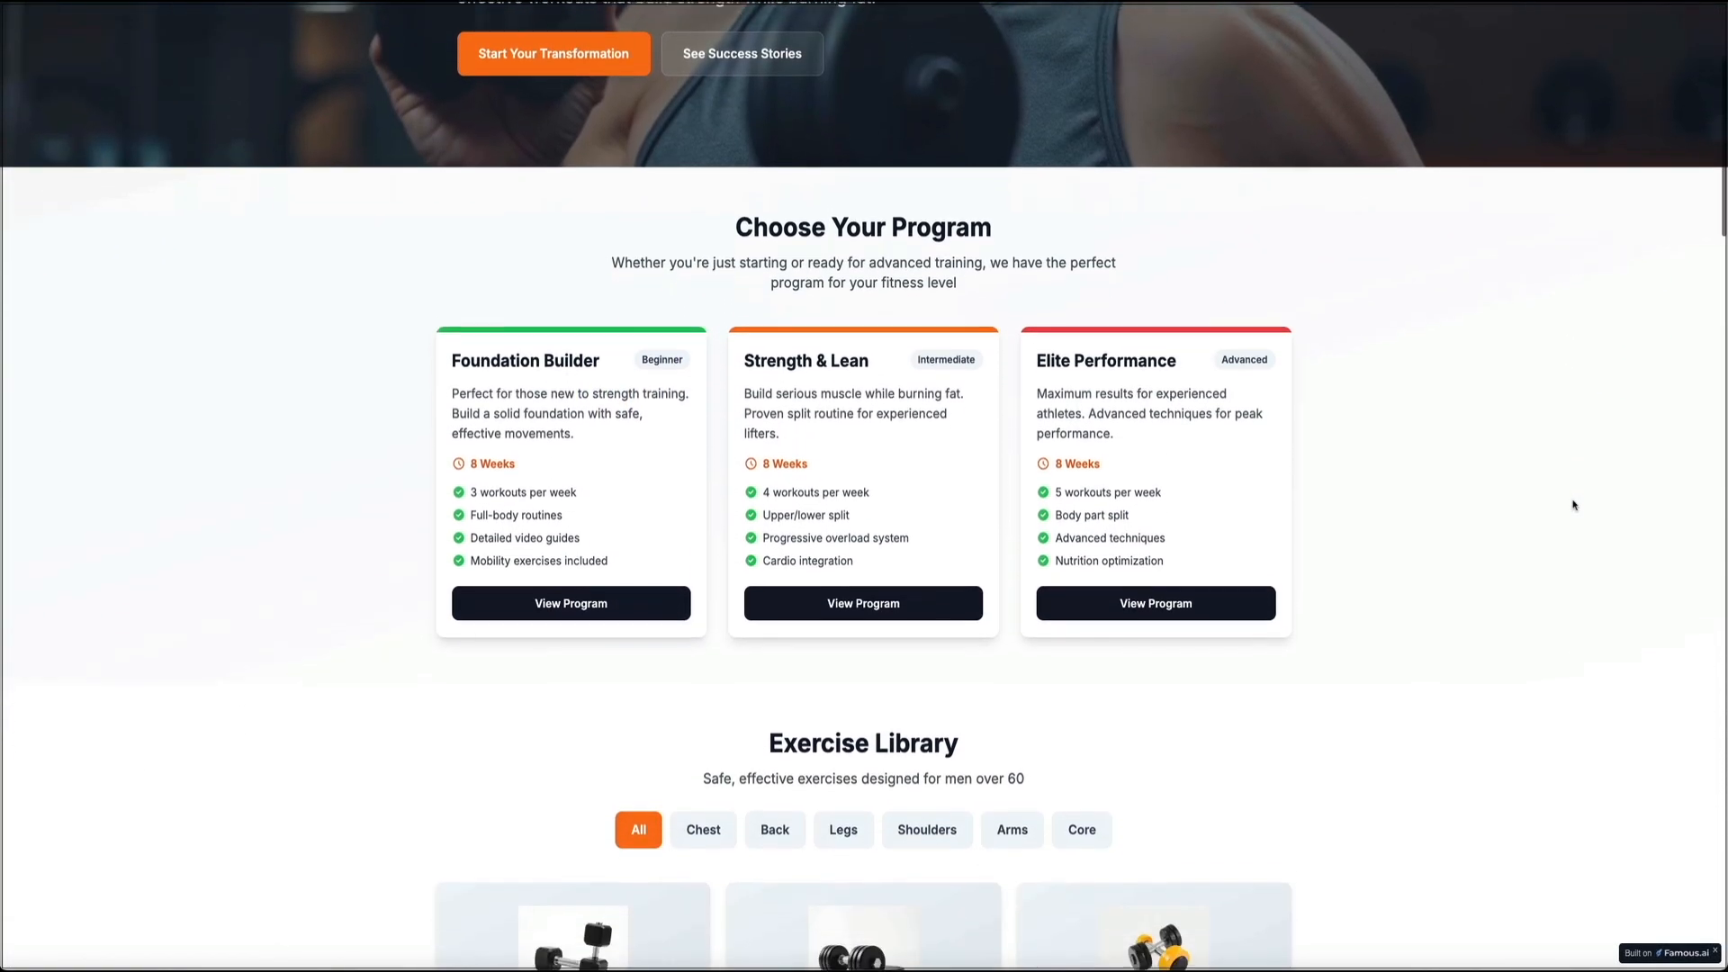
pyautogui.scroll(-3)
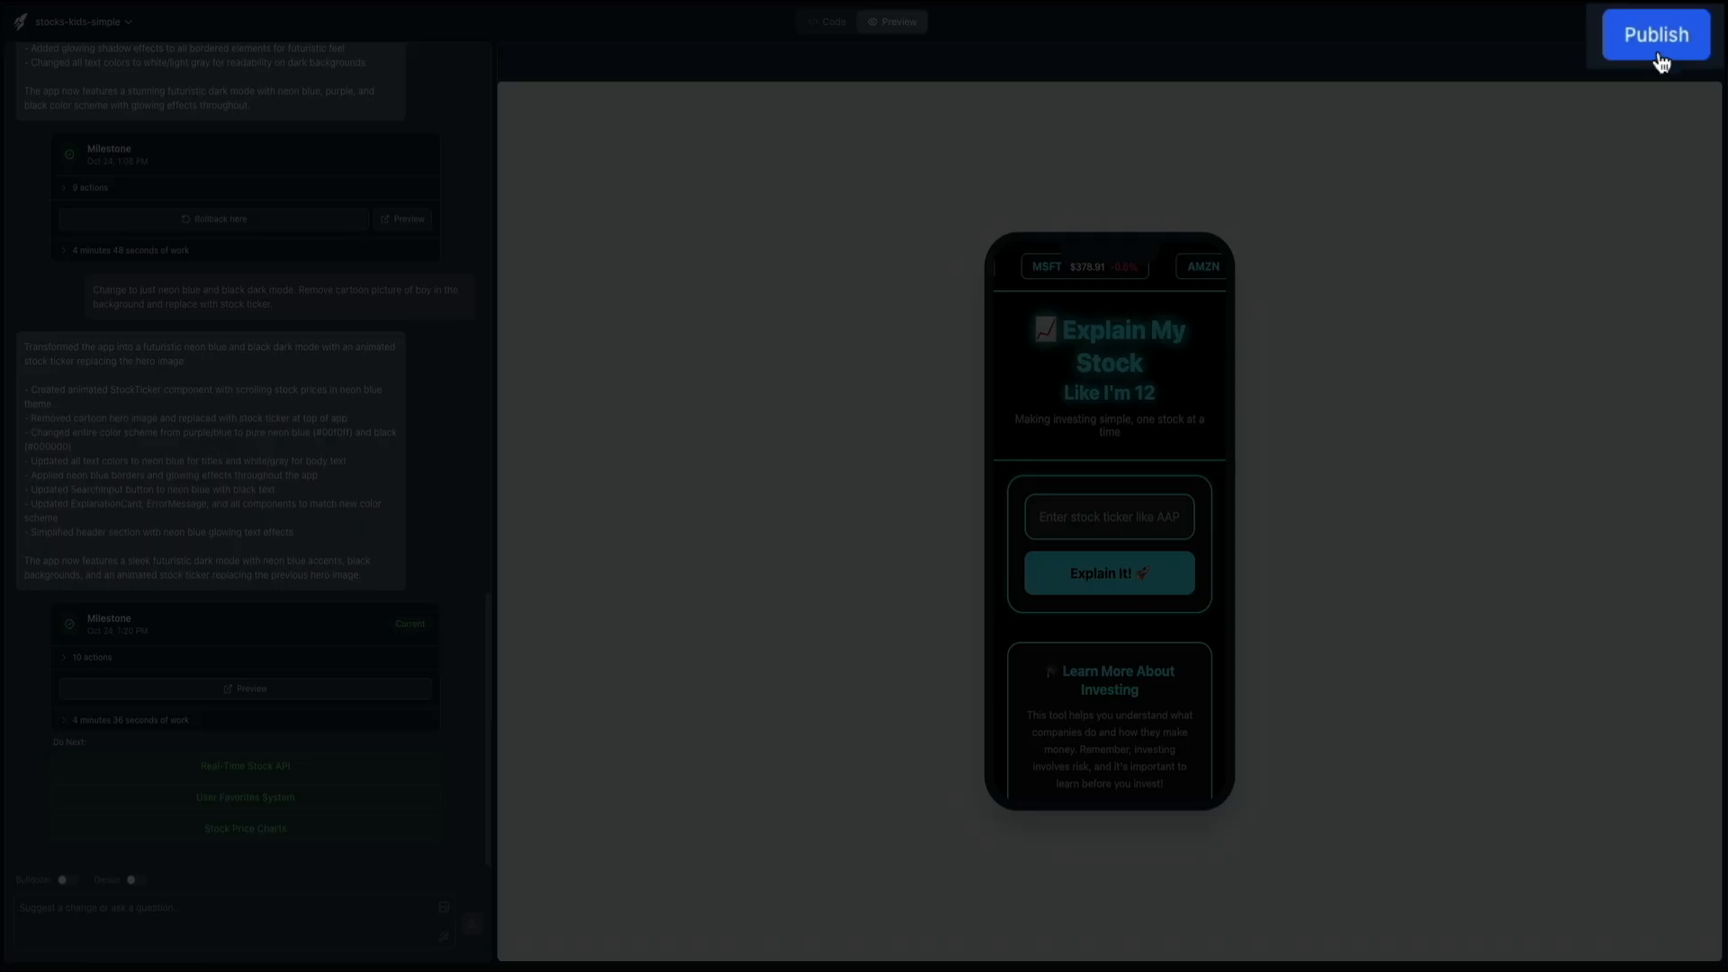
# - Publish the neon dark-mode stock explainer app
pyautogui.click(1657, 32)
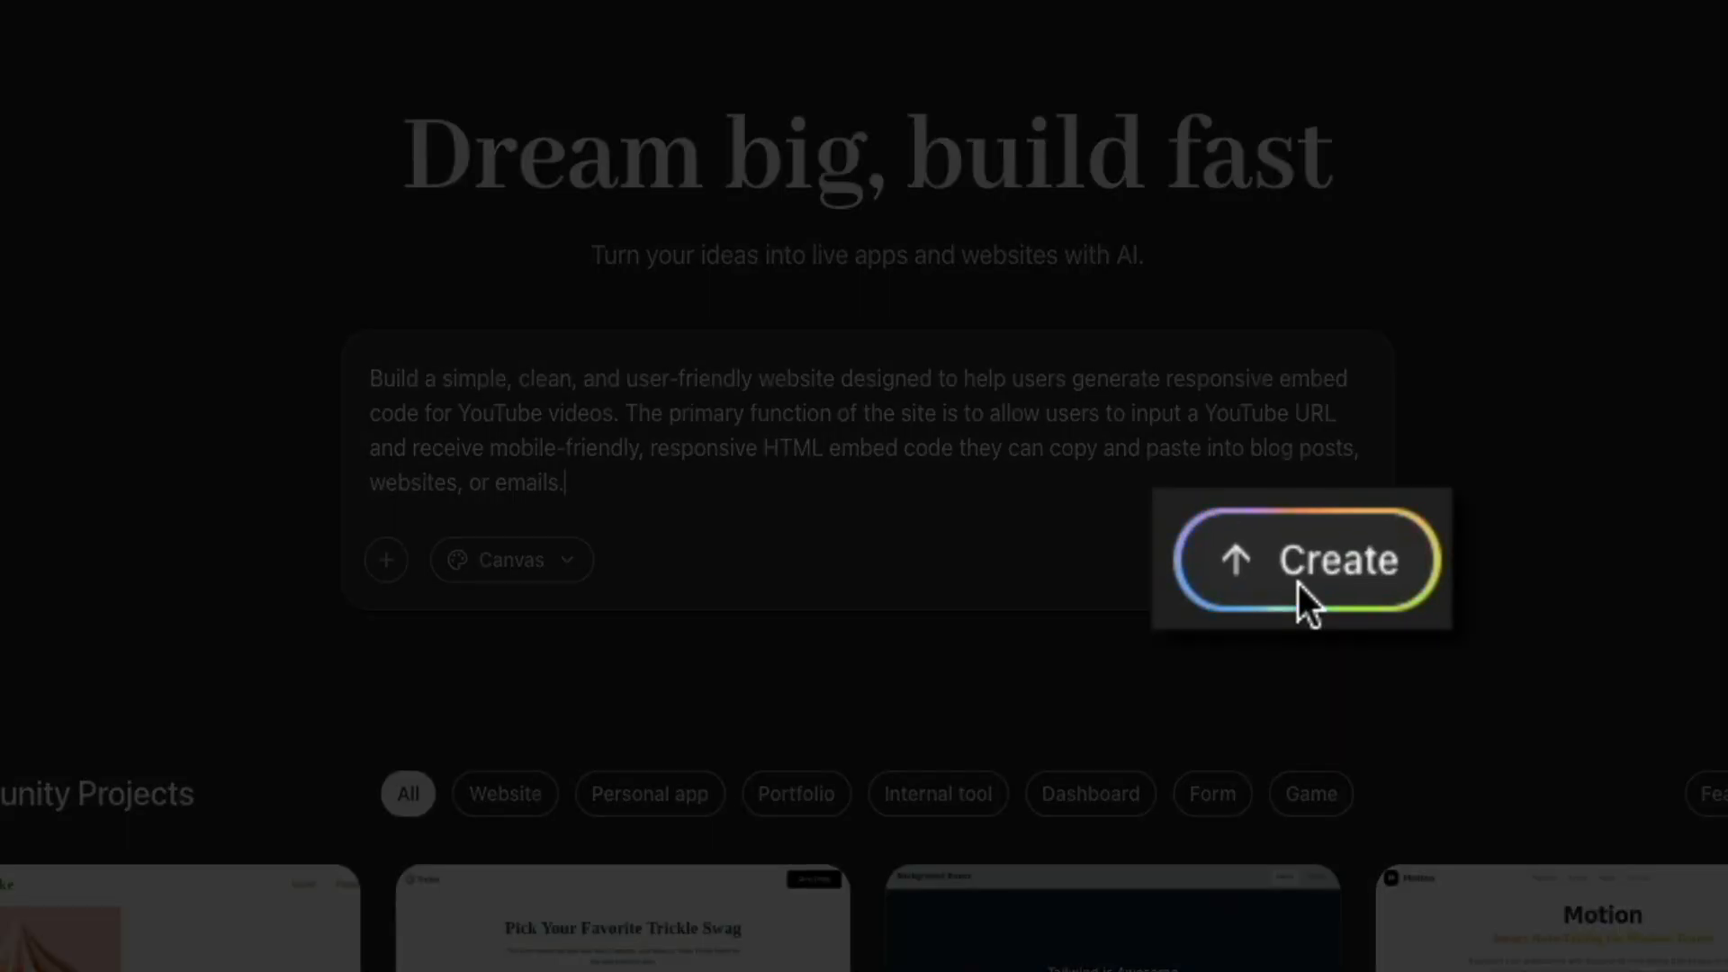
# - Build the YouTube embed generator site and generate a video preview with responsive embed code
pyautogui.click(1308, 558)
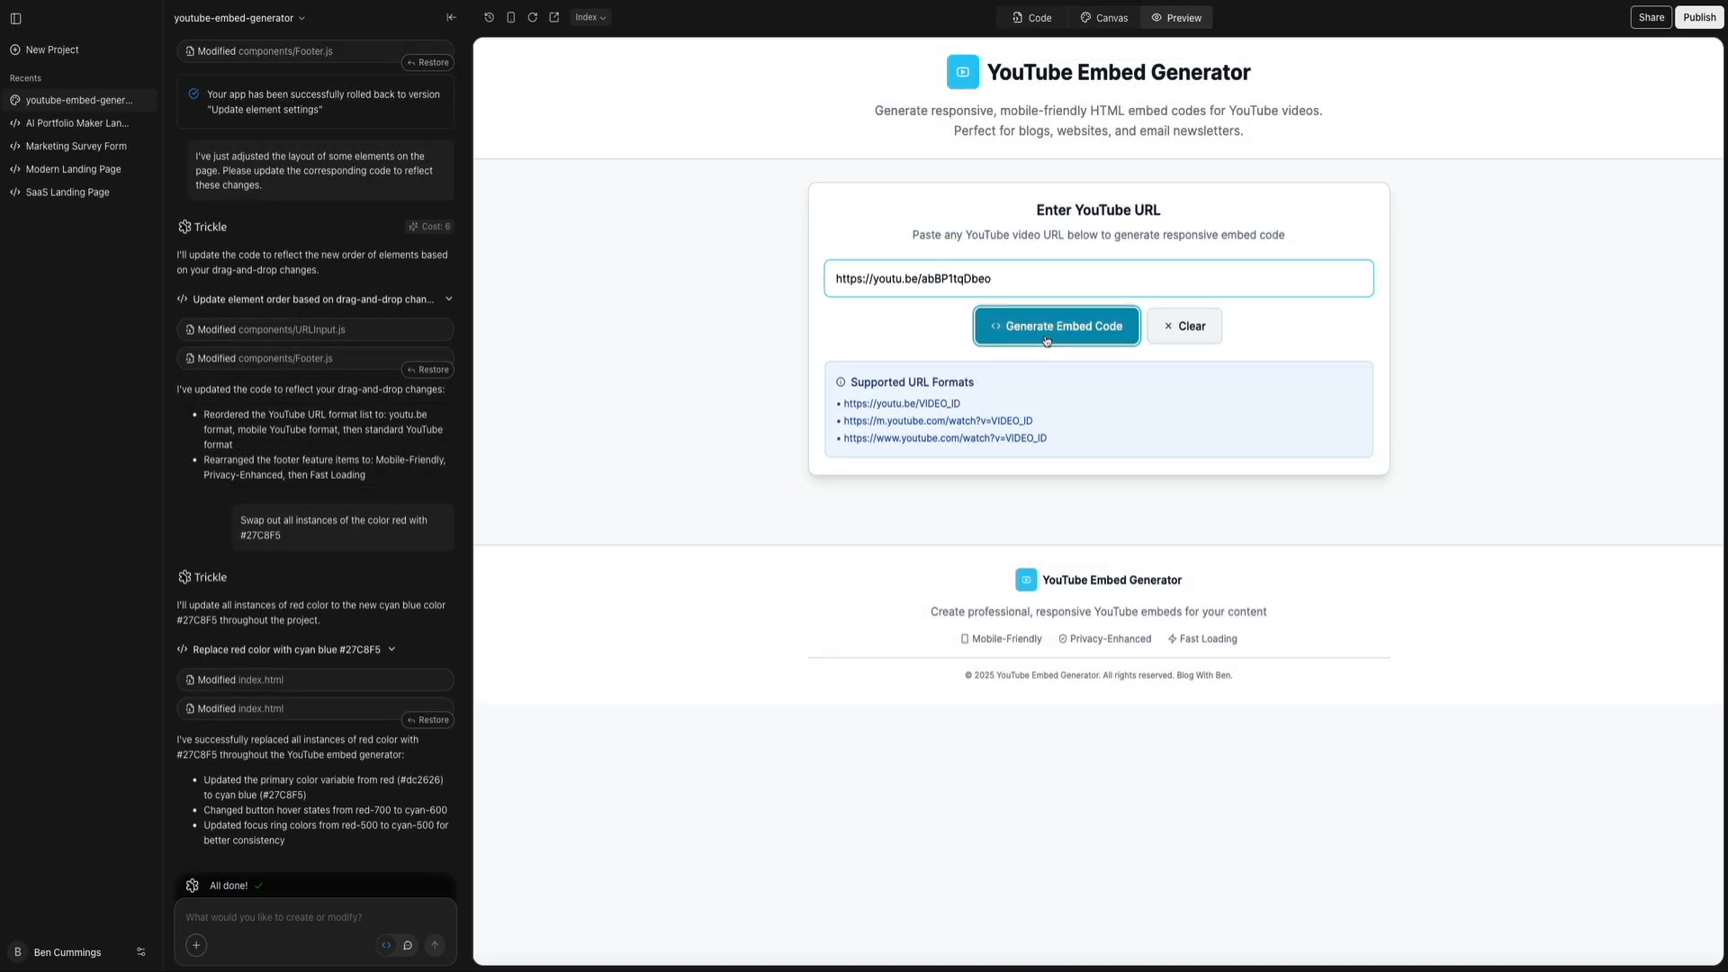
pyautogui.click(1055, 326)
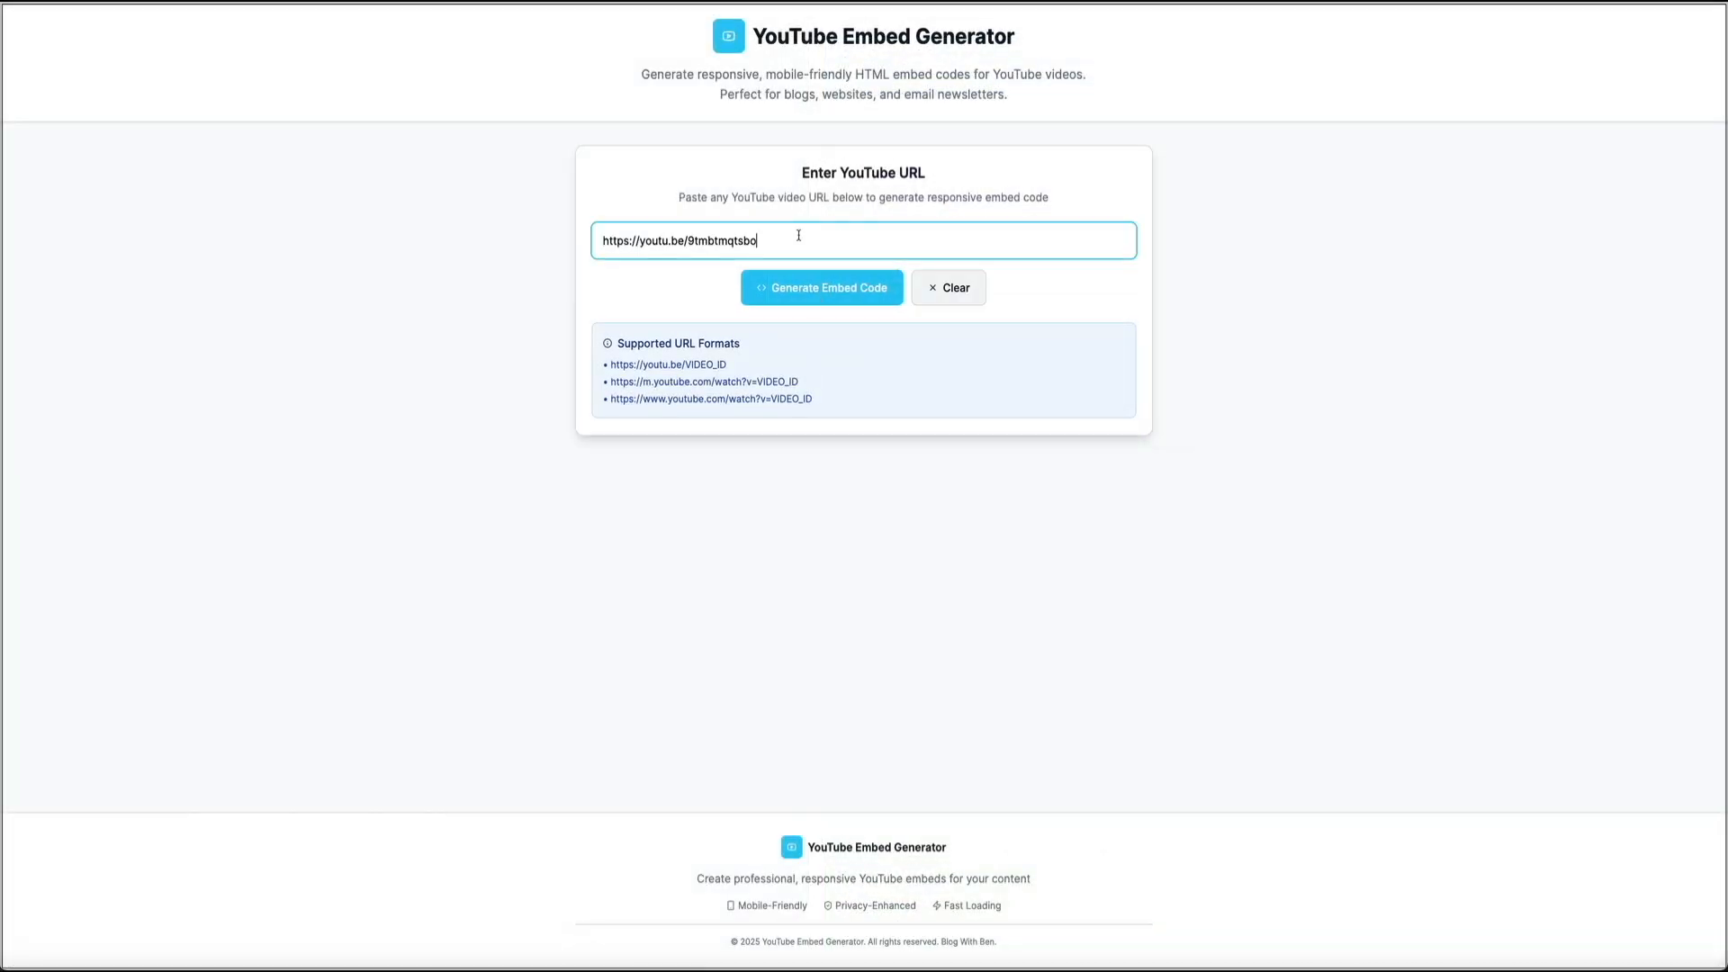
pyautogui.click(821, 288)
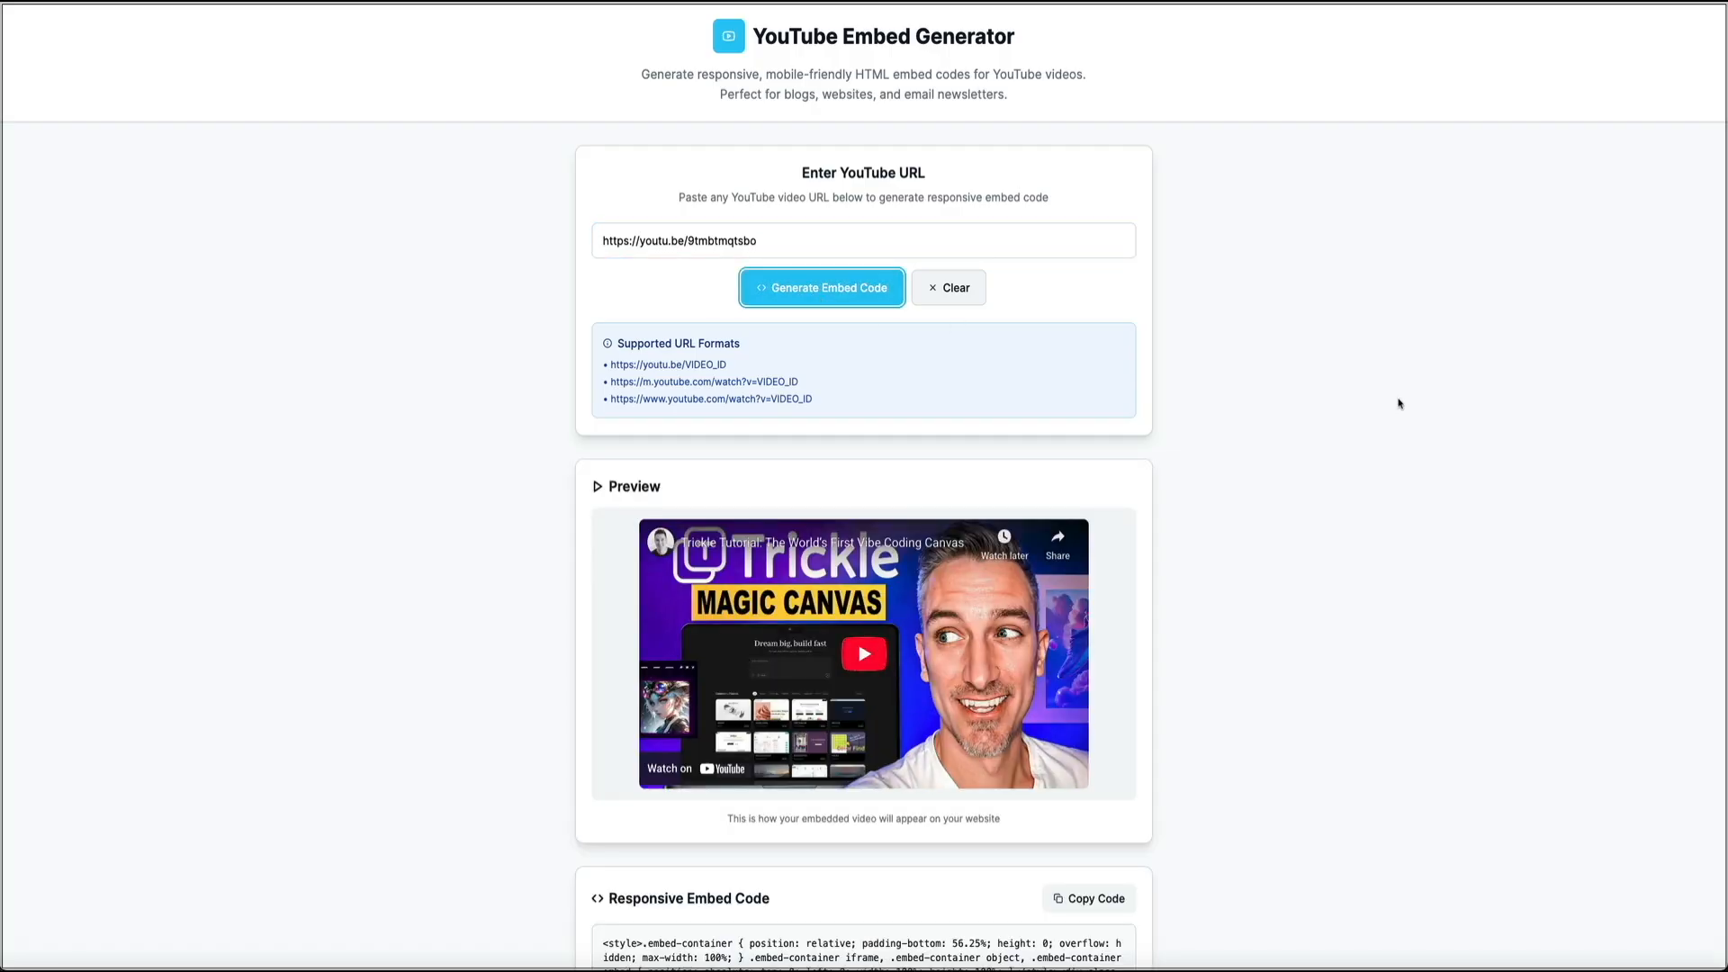
pyautogui.scroll(-3)
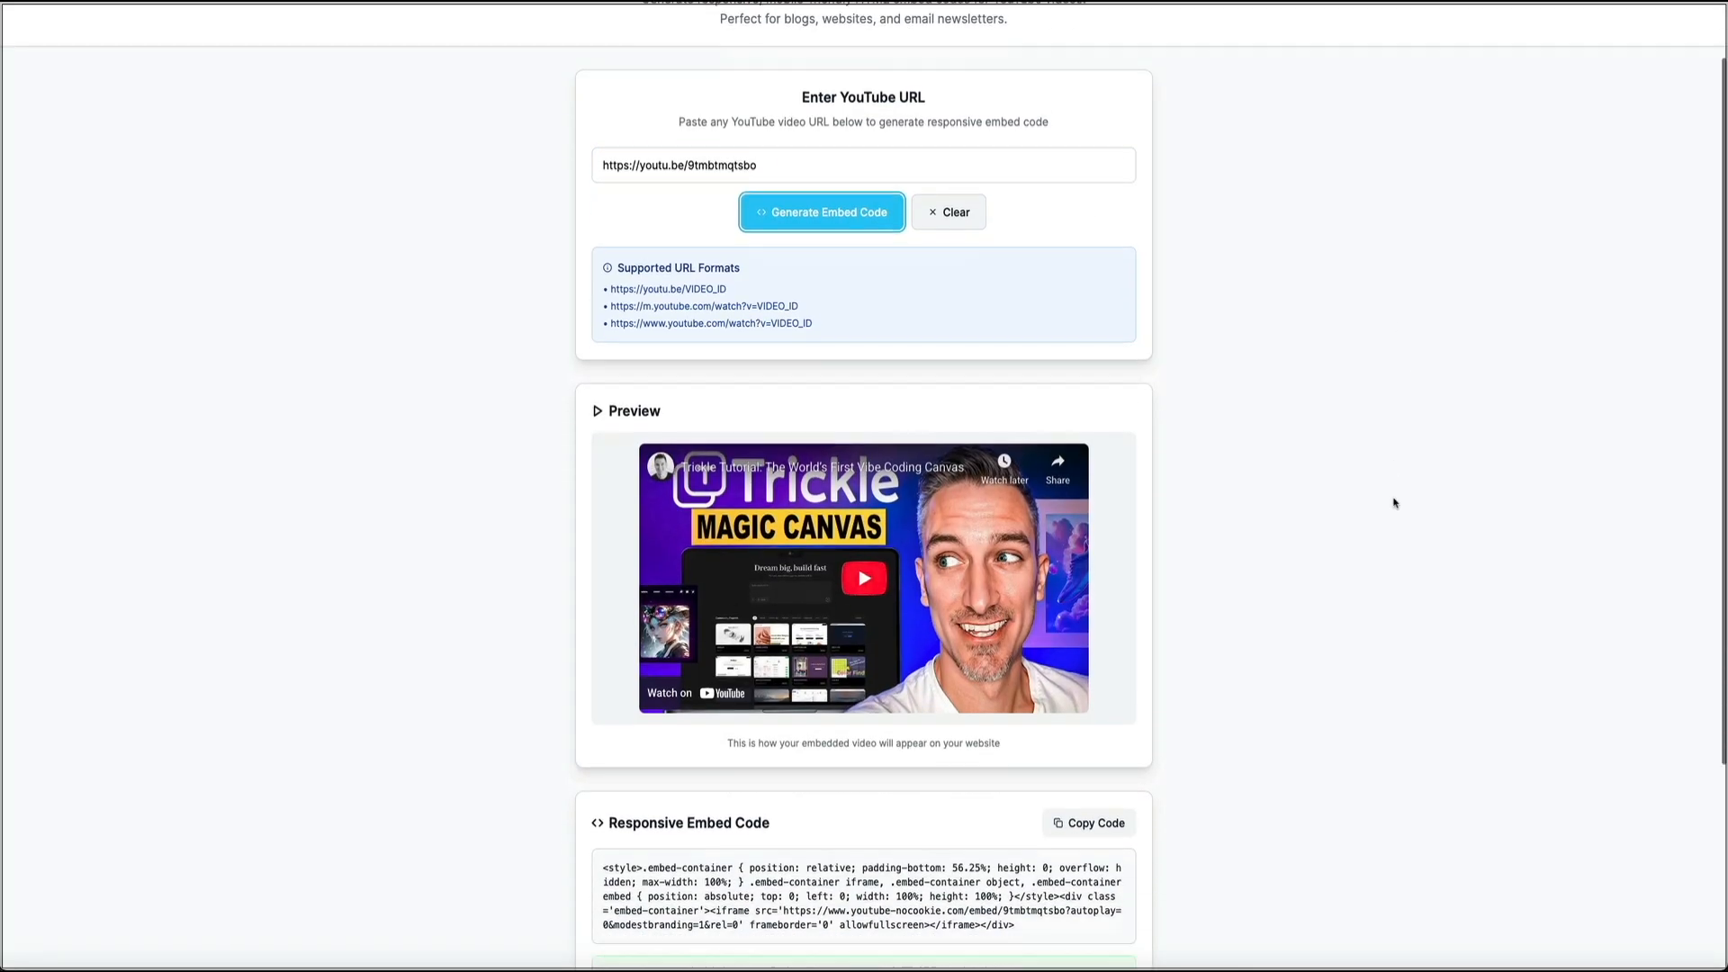
pyautogui.scroll(-3)
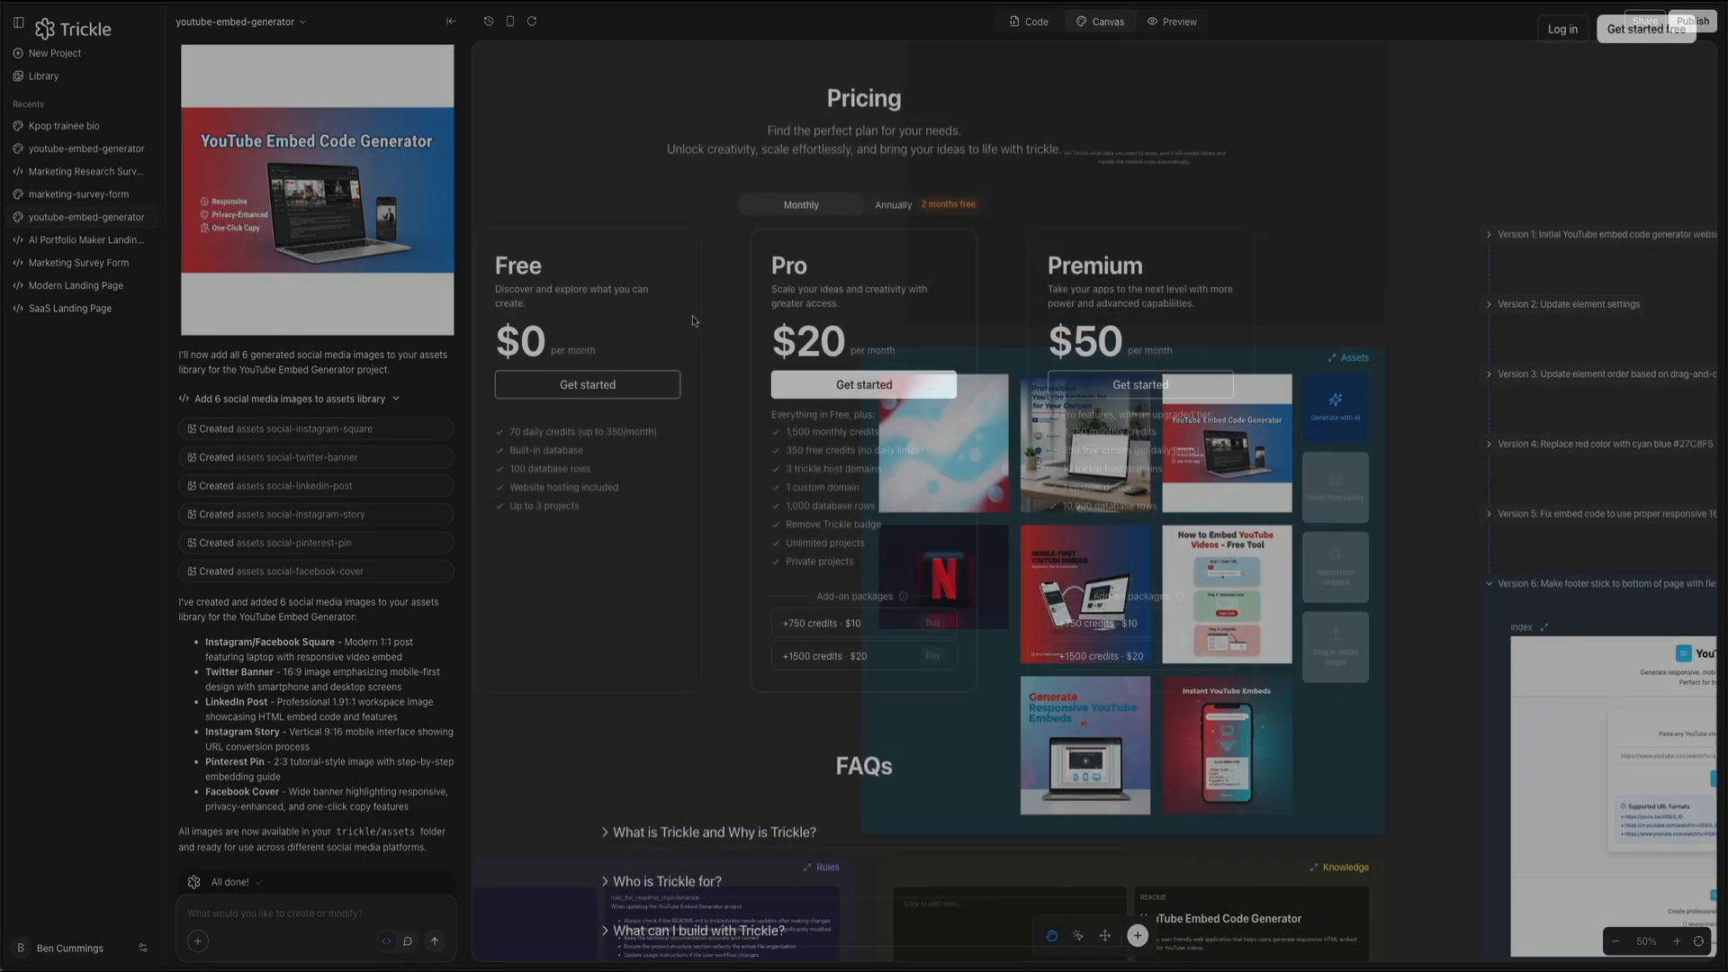
# - Show Trickle's pricing with annual billing: Free $0, Pro $17, Premium $42 per month
pyautogui.click(1177, 22)
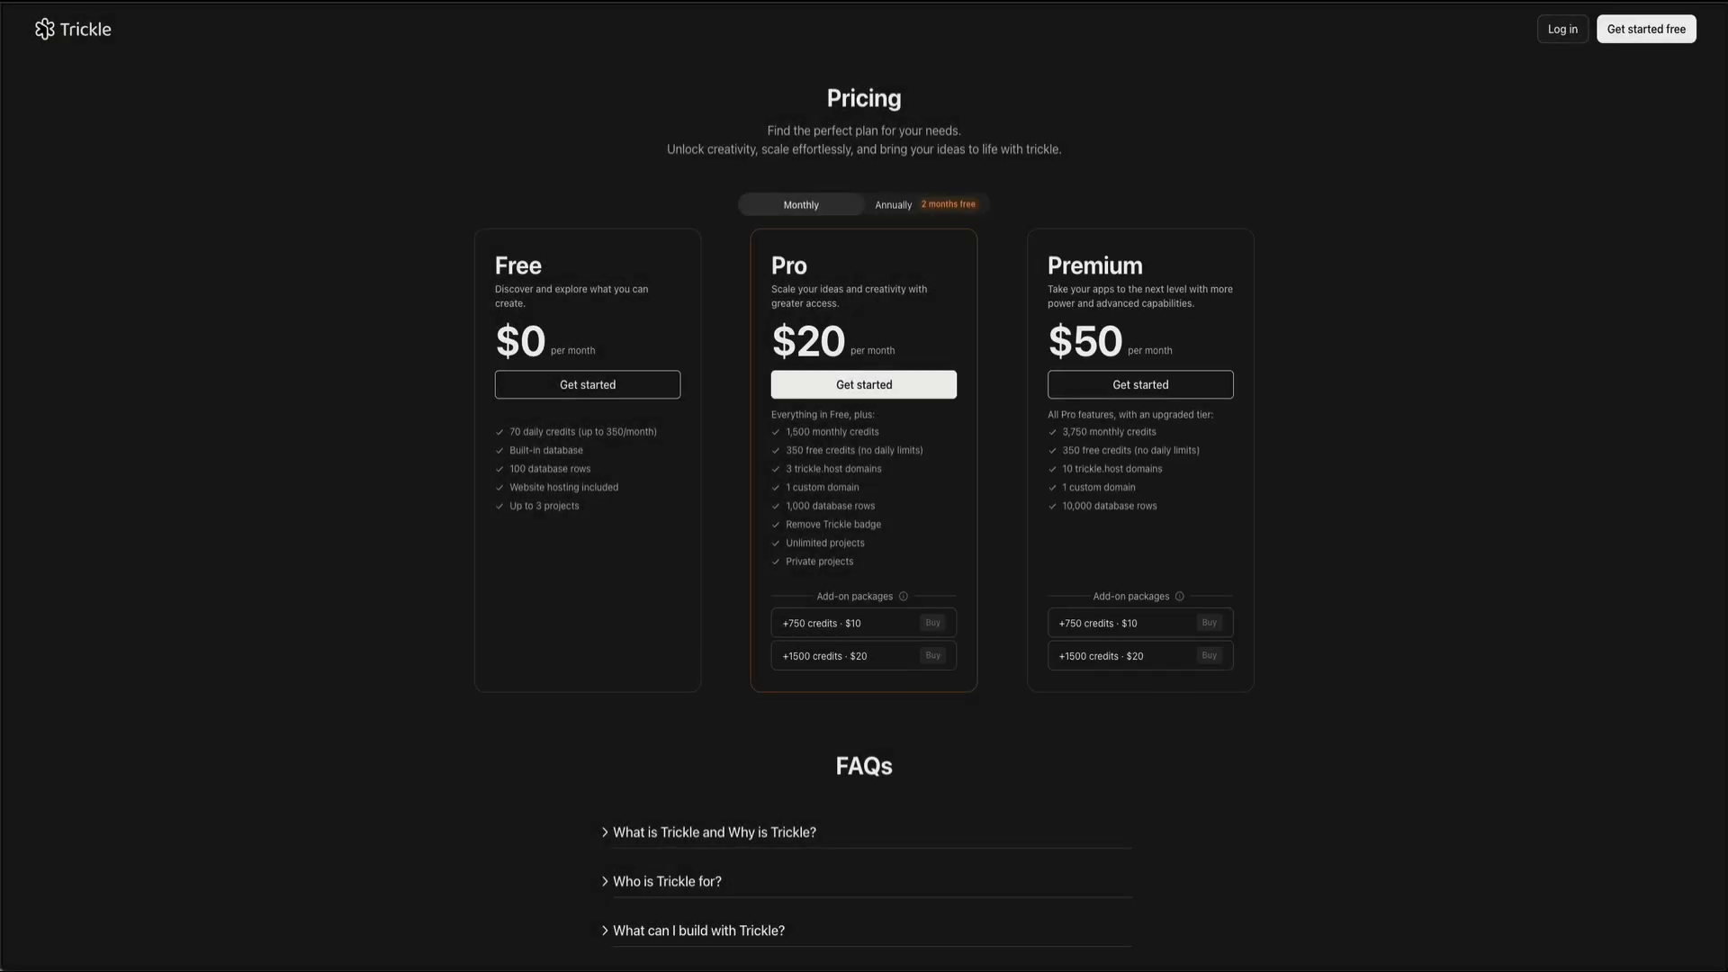
pyautogui.click(893, 203)
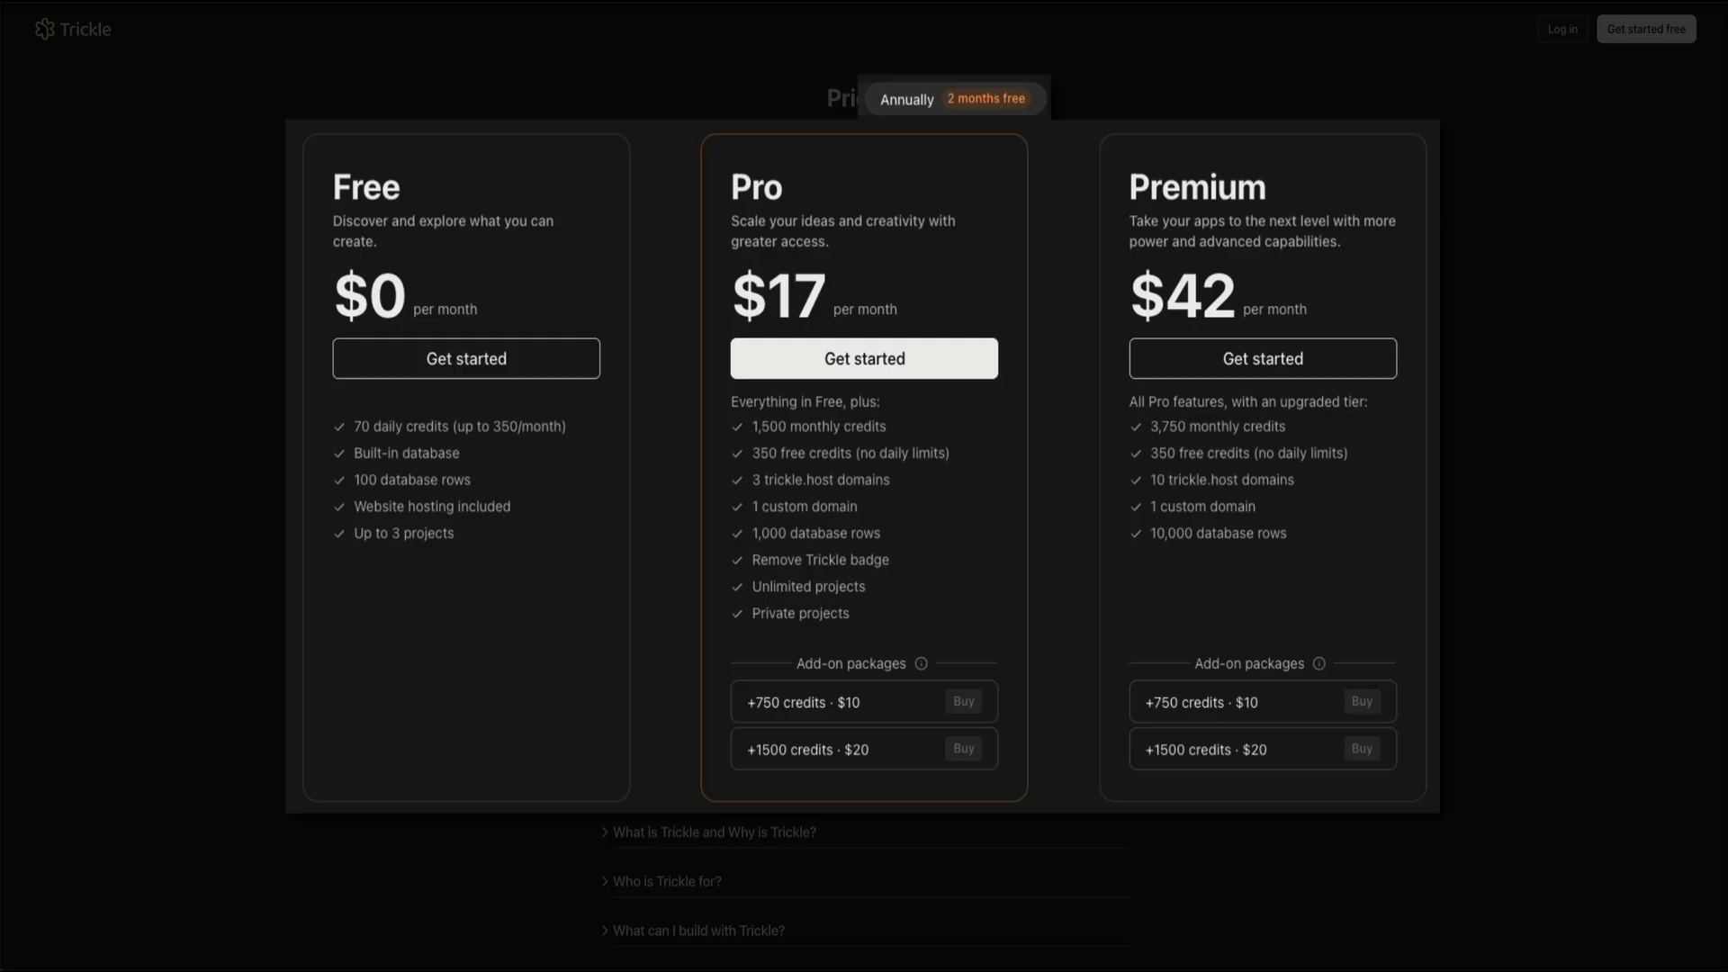
pyautogui.scroll(-3)
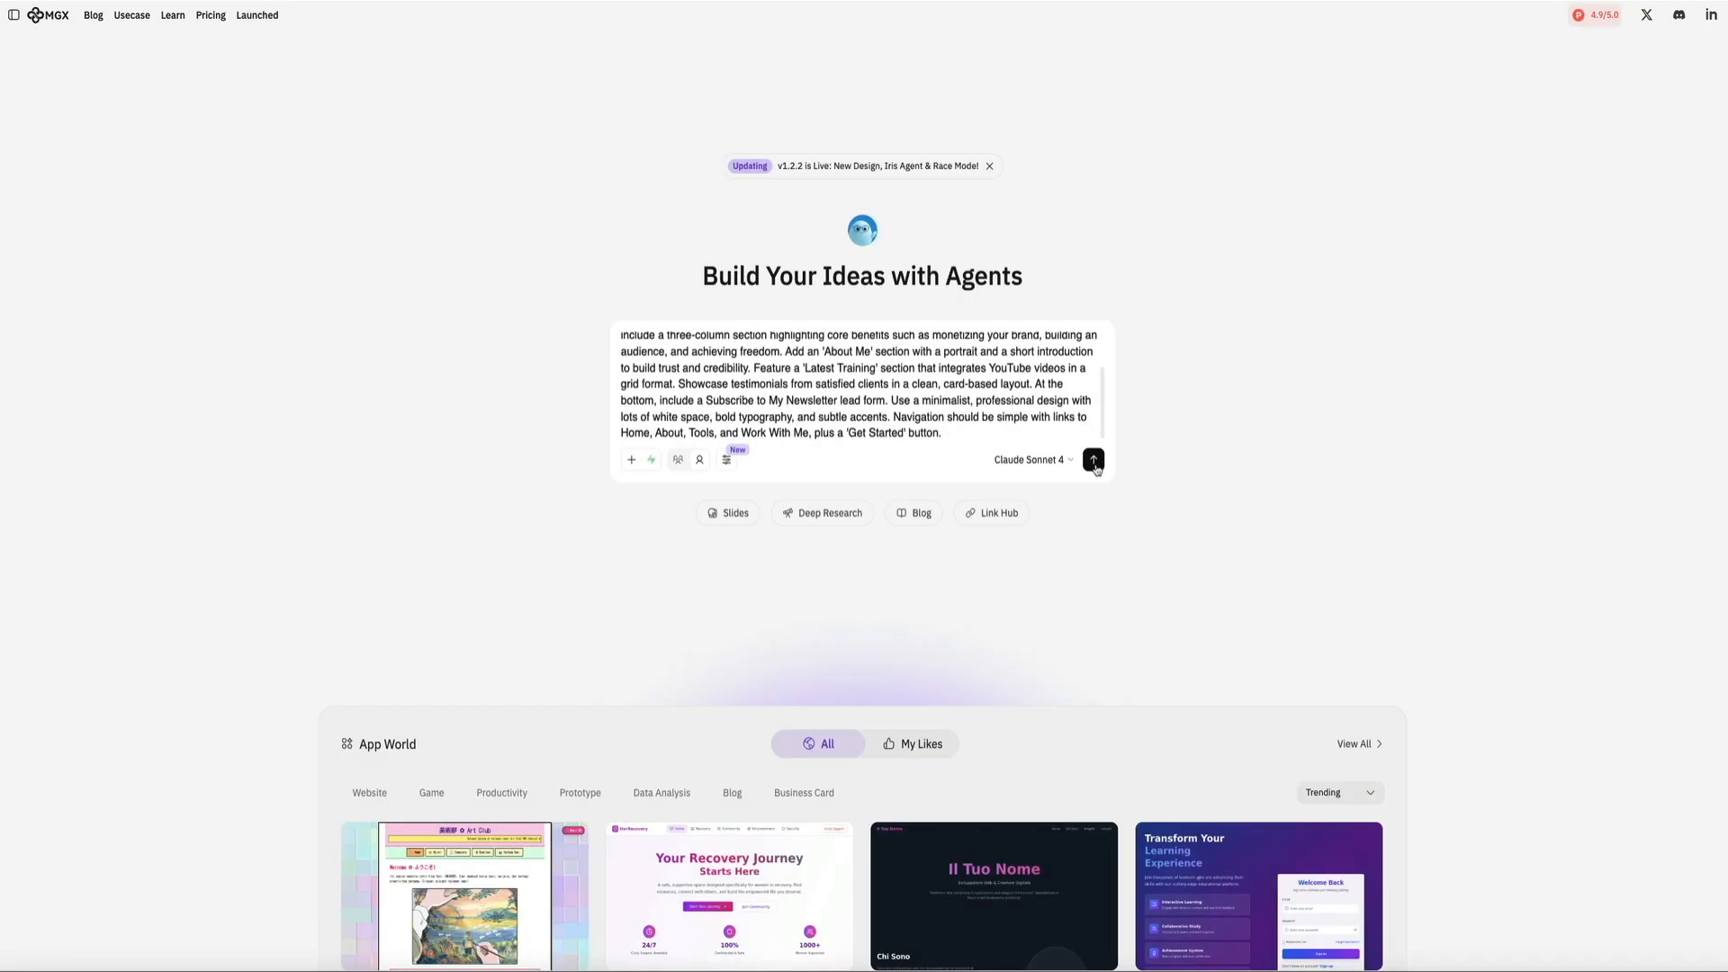
# - Submit the creator website description and scroll the hero, benefits, about and tutorials grid
pyautogui.click(1093, 459)
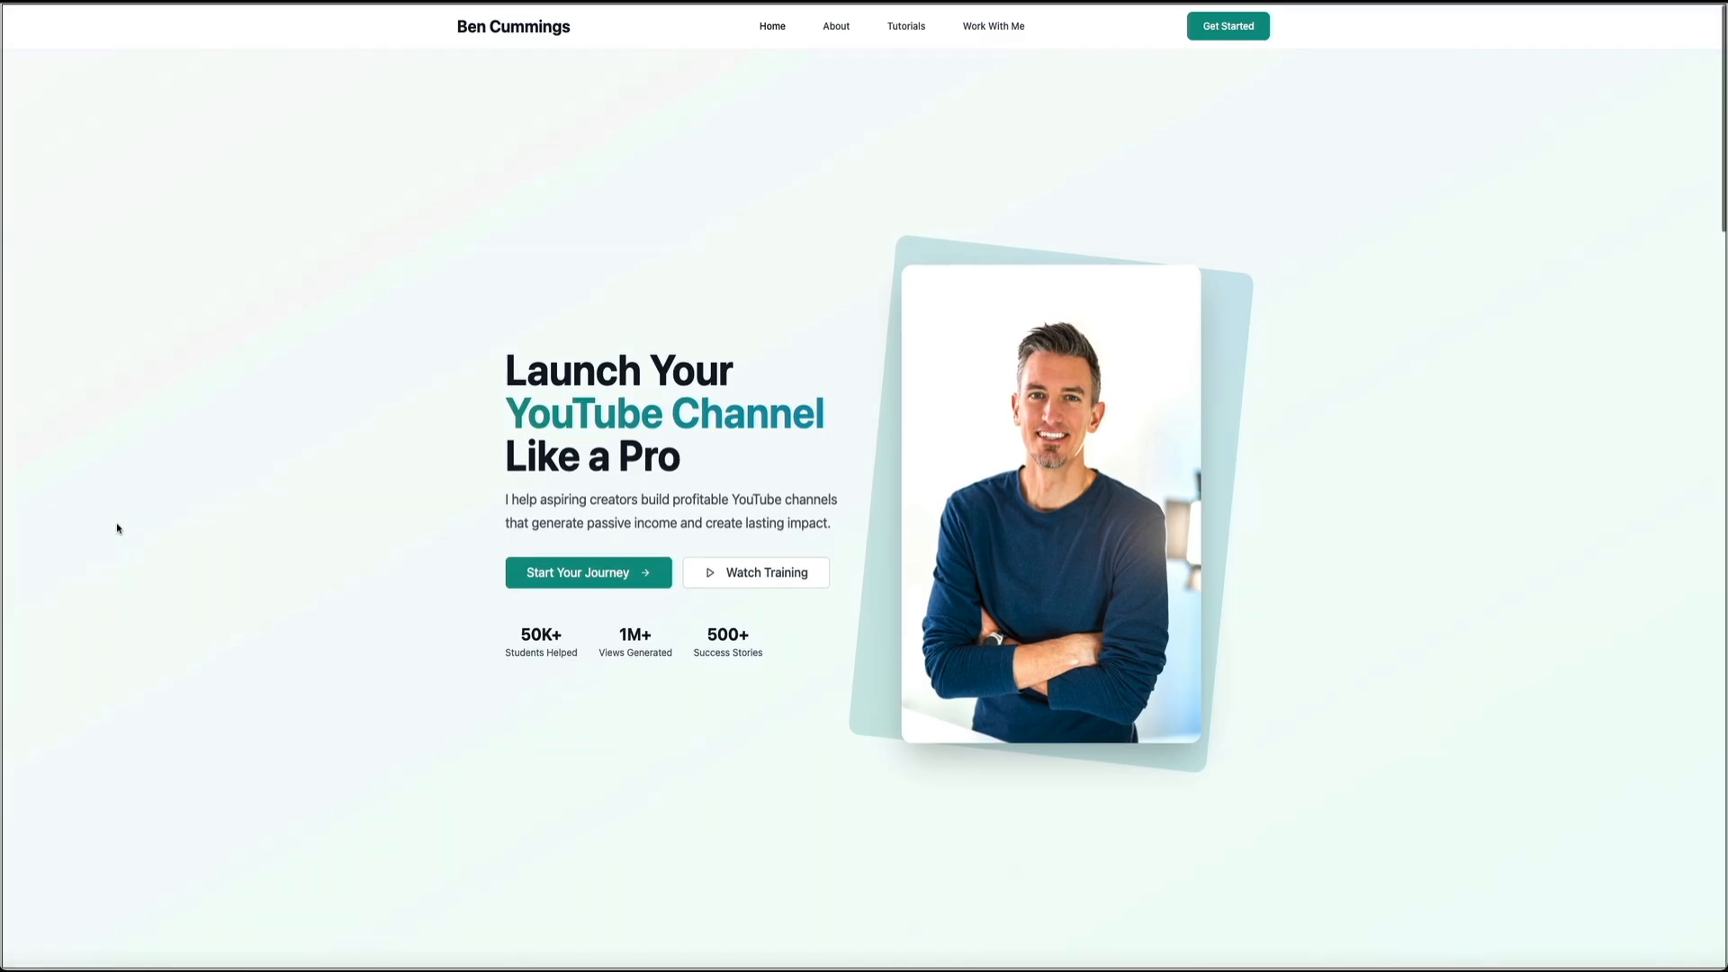
pyautogui.scroll(-3)
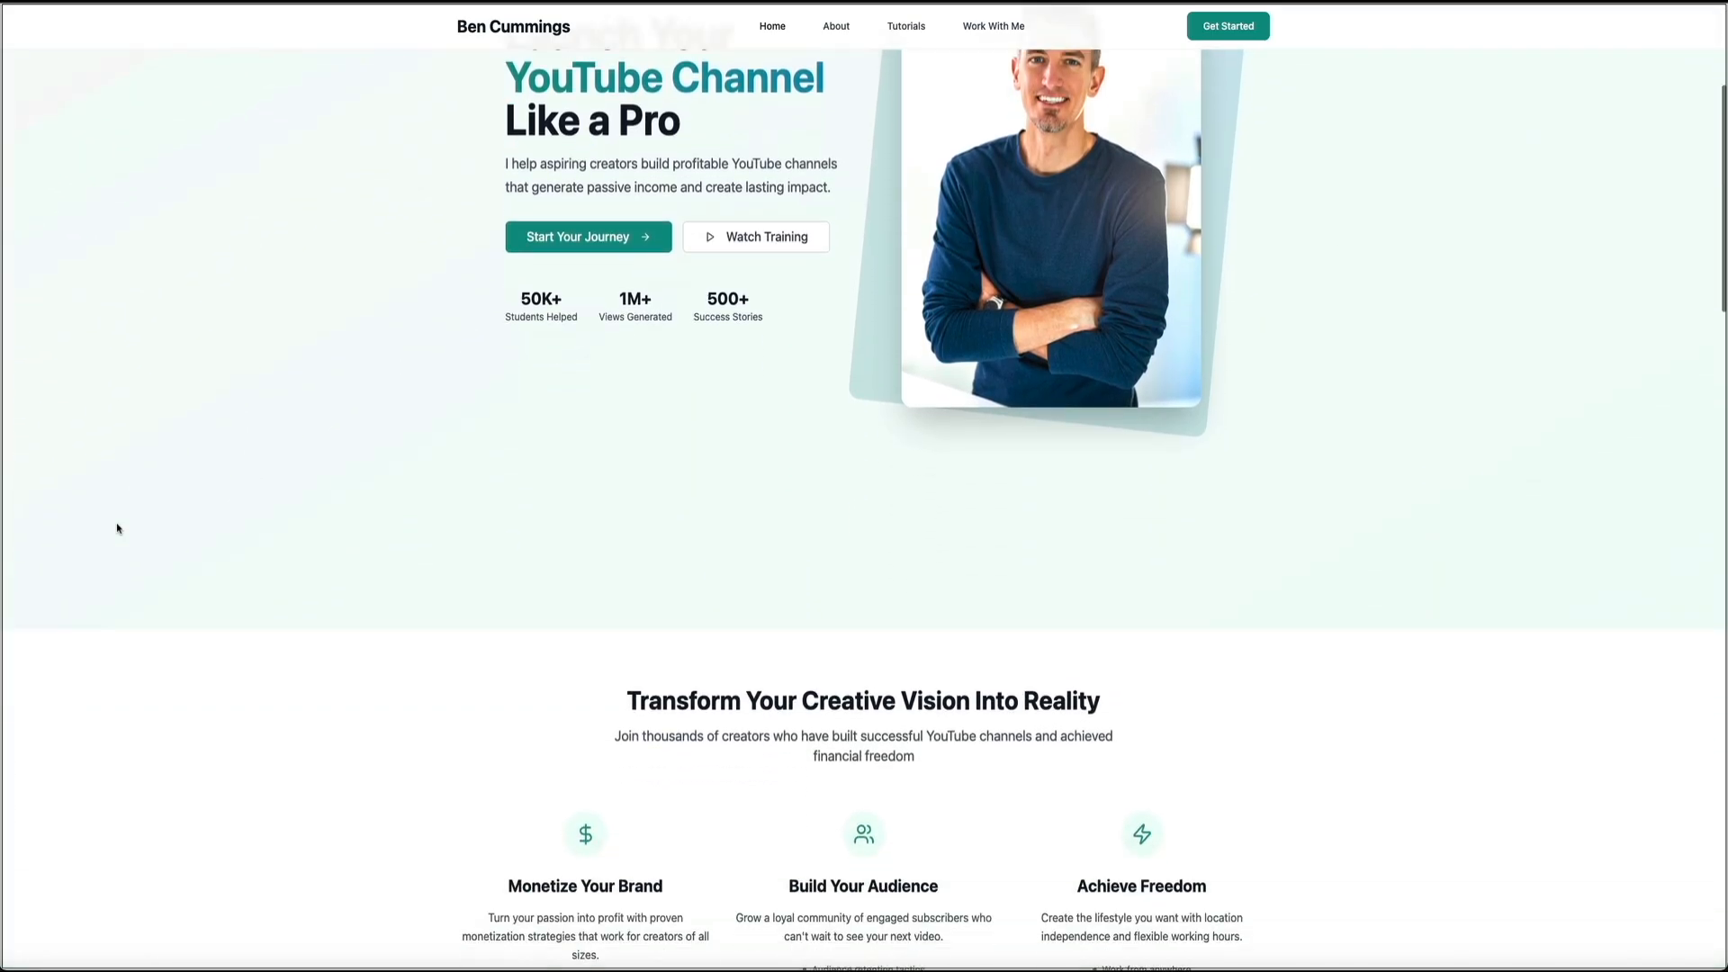
pyautogui.scroll(-3)
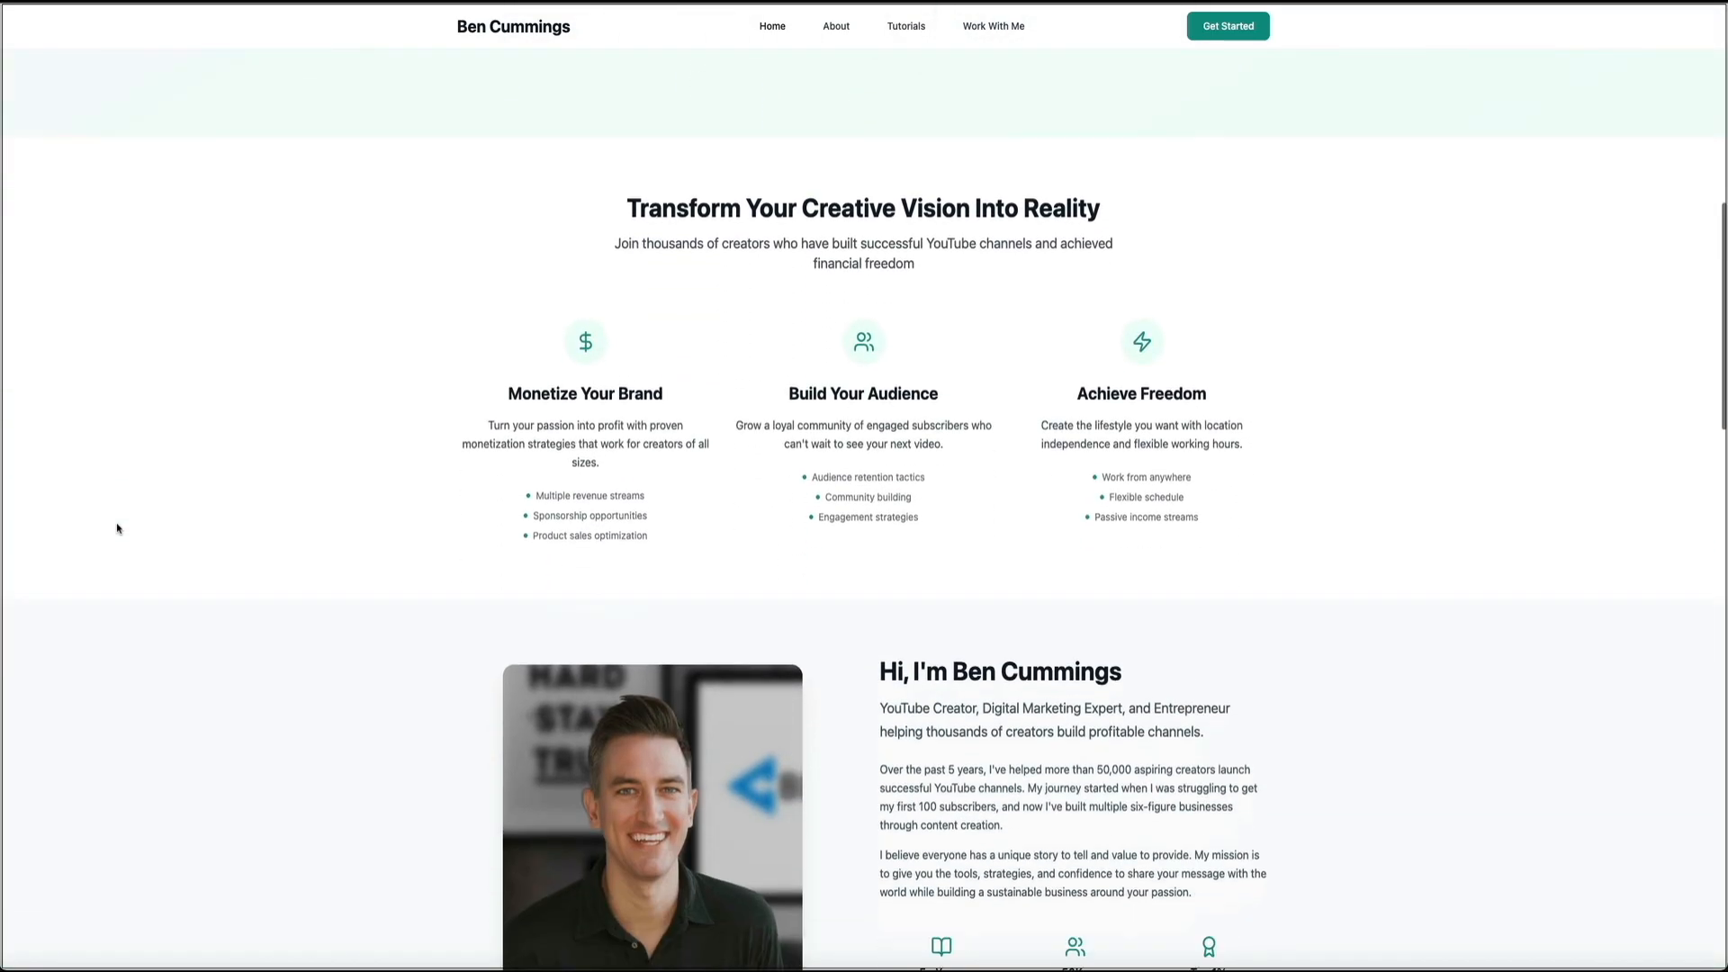
pyautogui.scroll(-3)
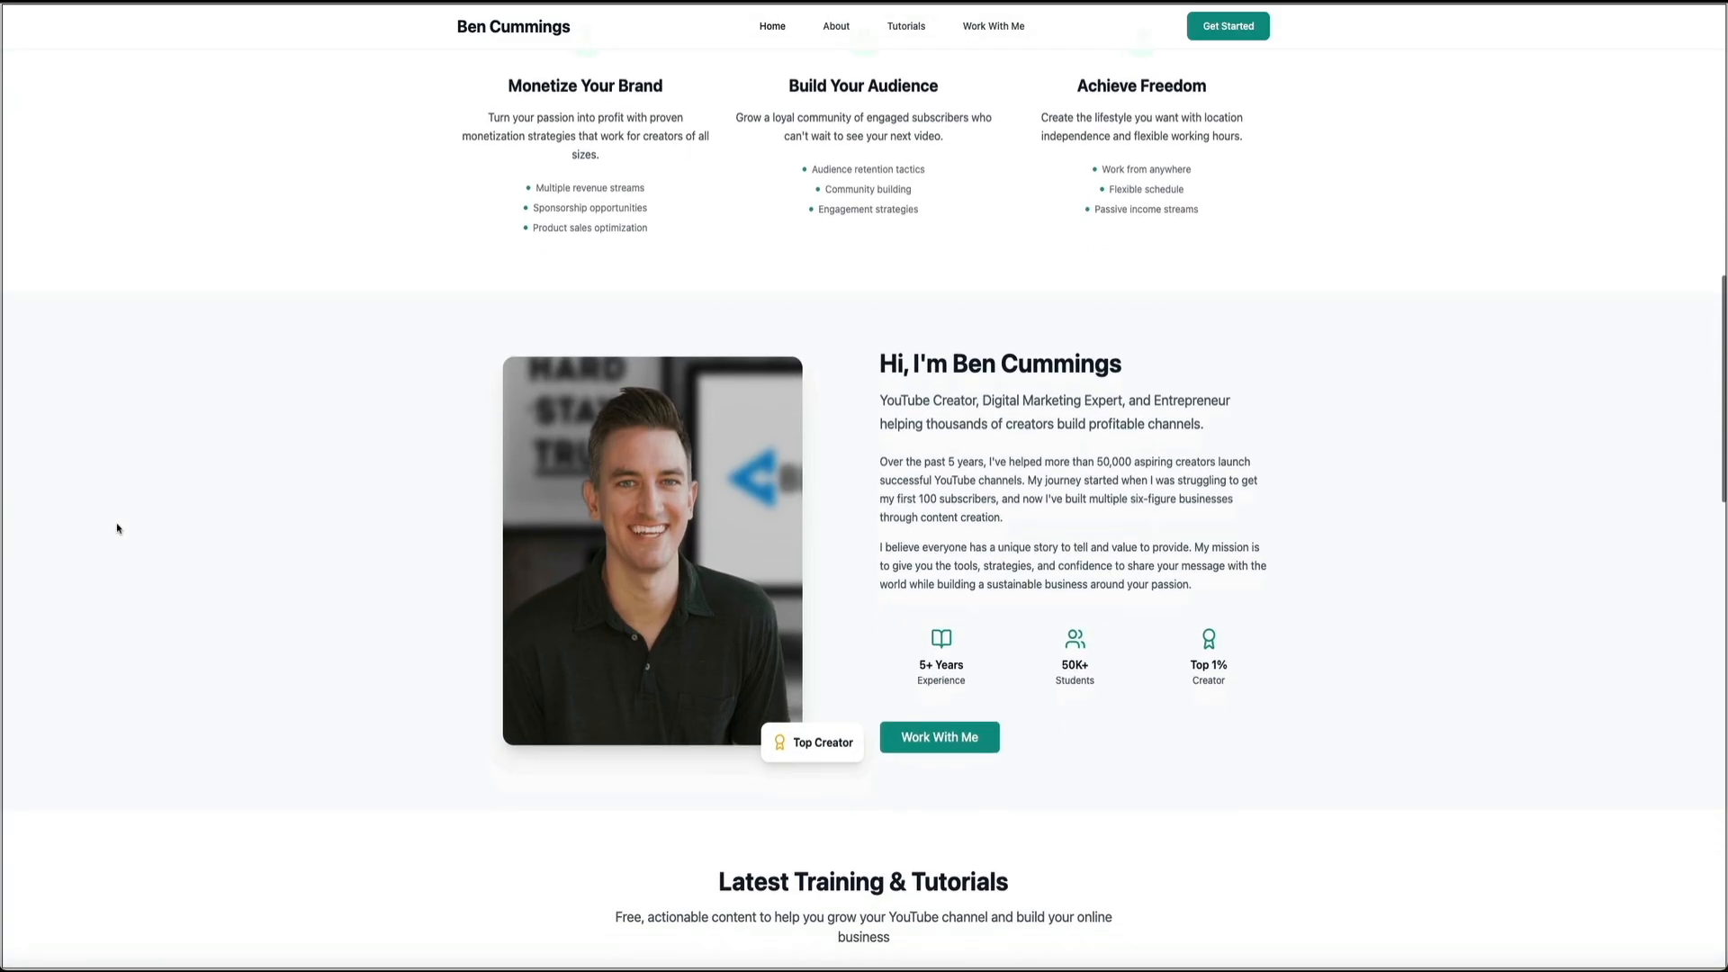
pyautogui.scroll(-3)
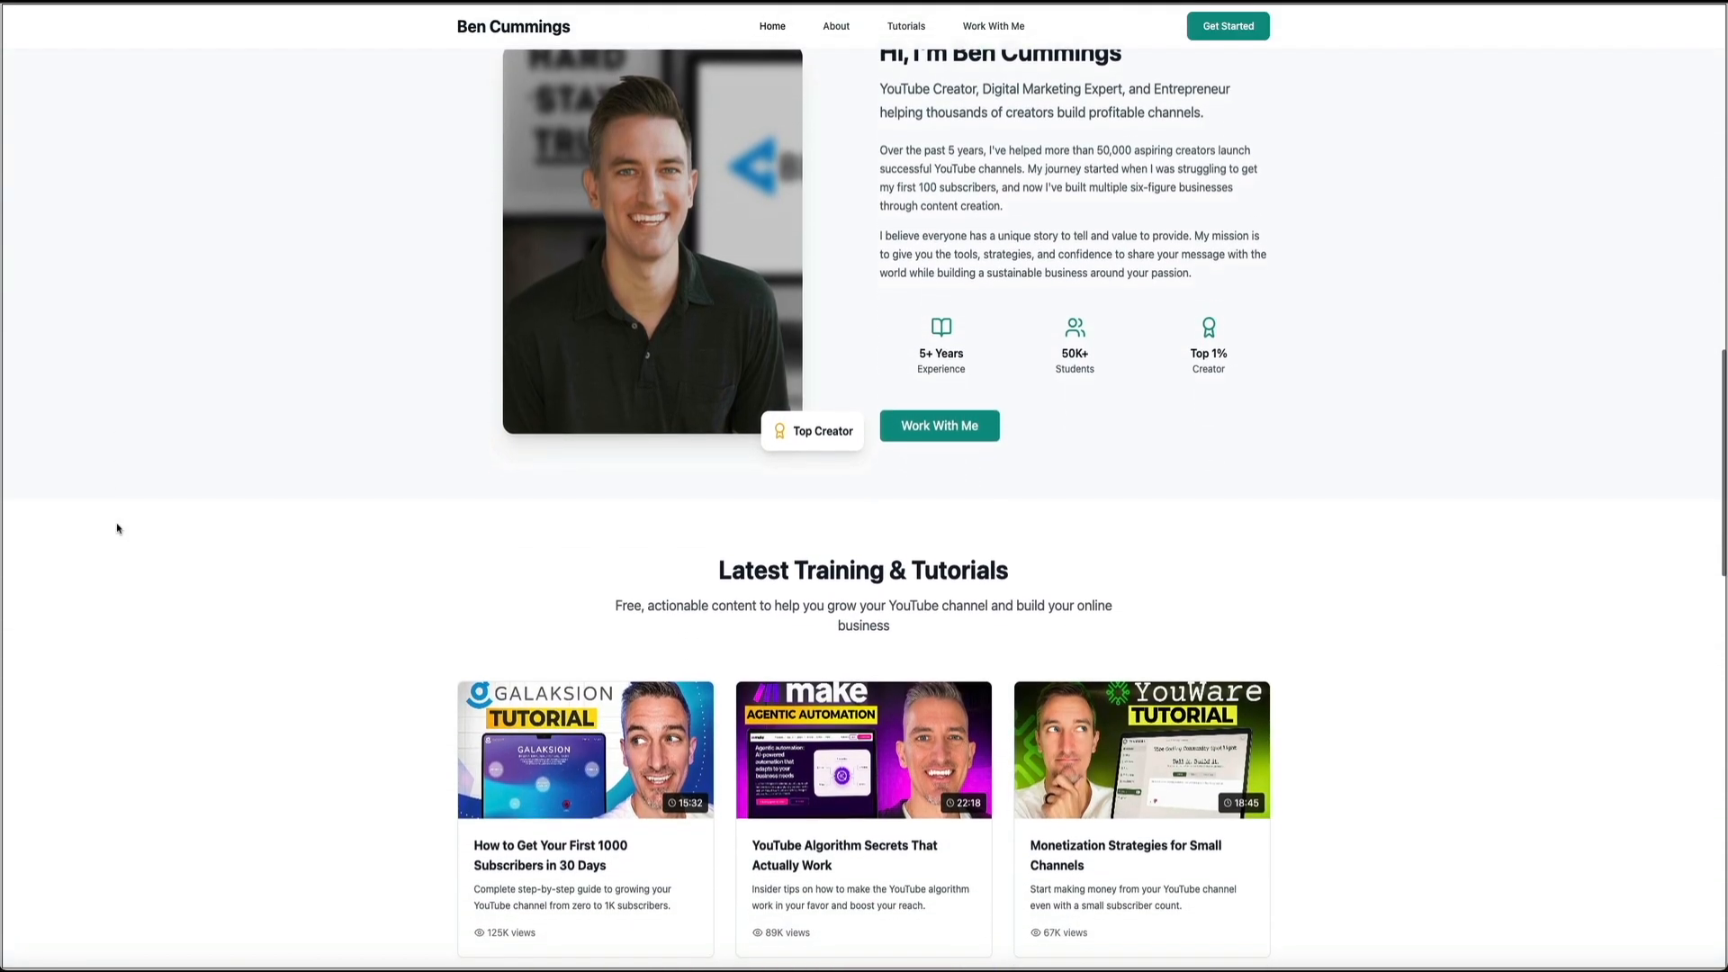
pyautogui.scroll(-3)
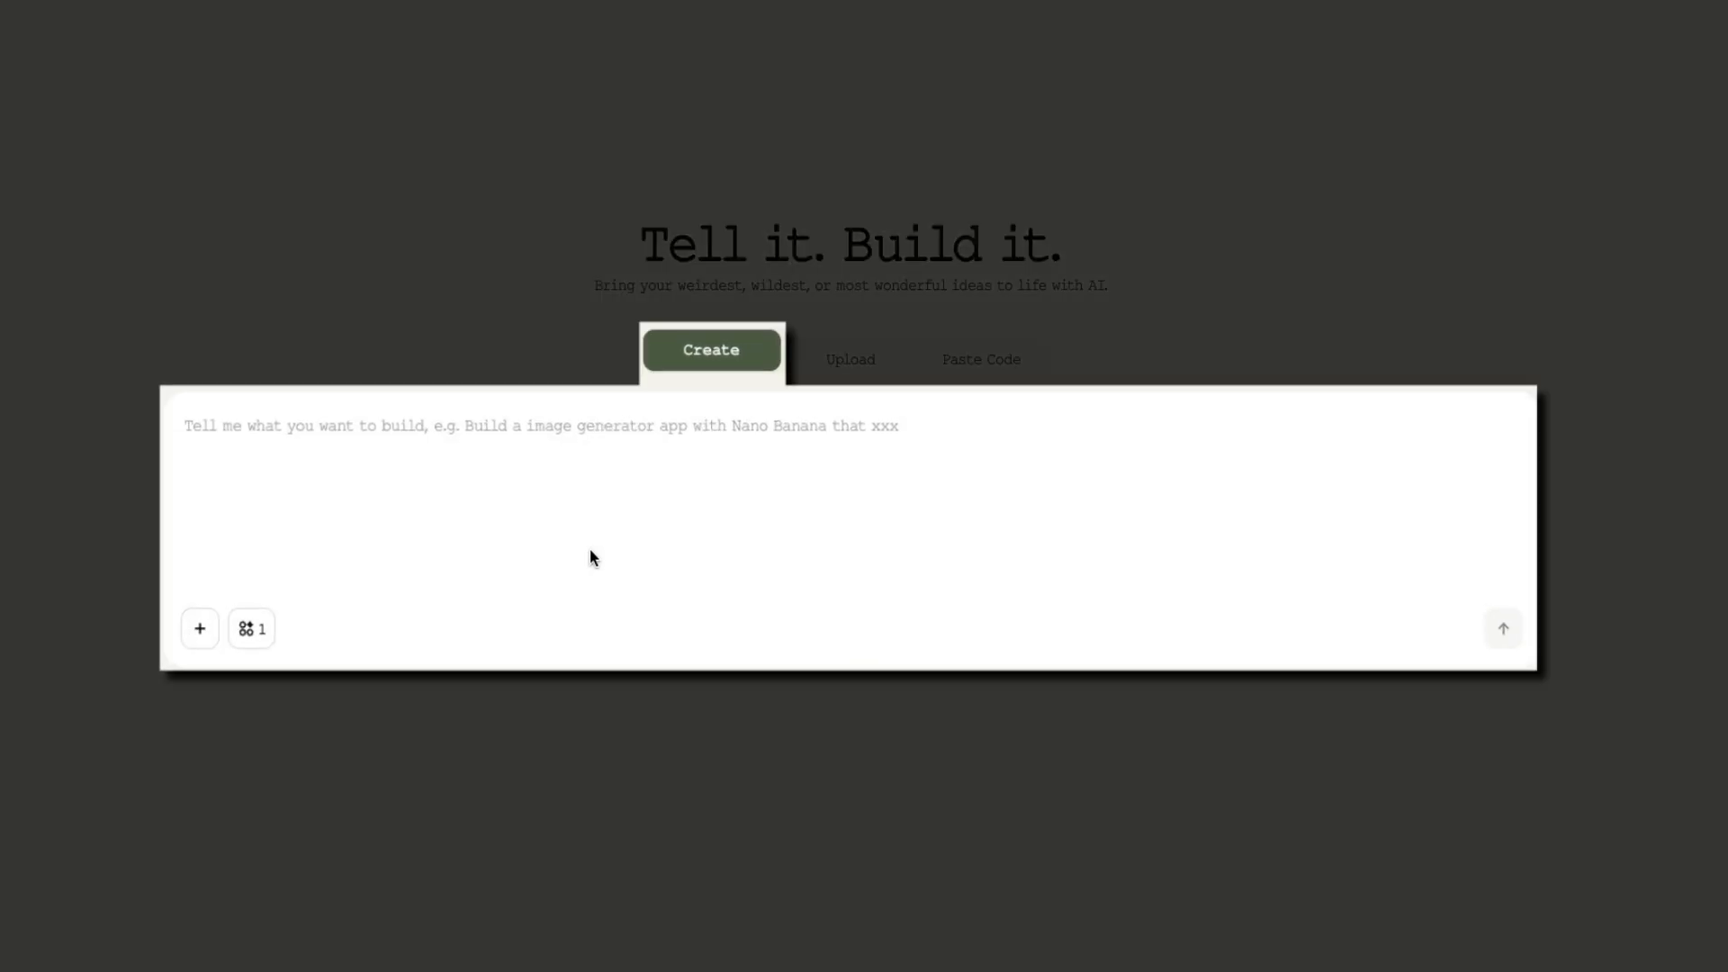
# - Write a pineapple-on-pizza debate simulator prompt, then load the Action Figure Generator from Discover
pyautogui.write('Create a debate simulator that argues with me about whether pineapple belongs on pizza.')
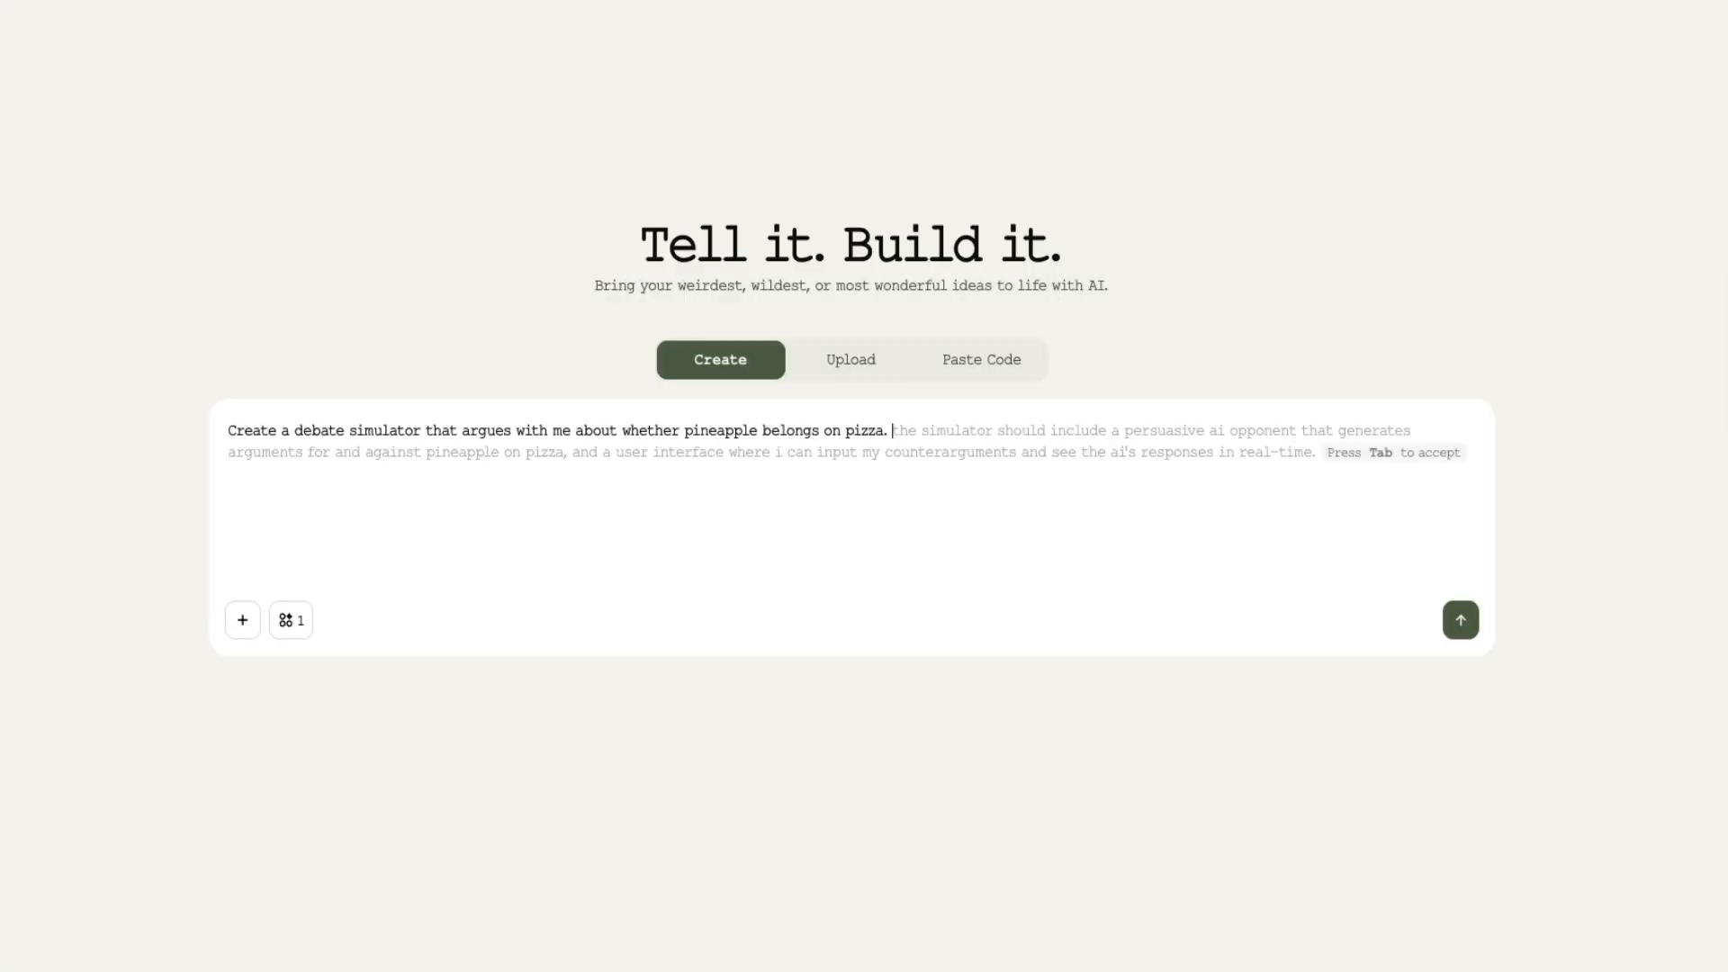
pyautogui.click(1460, 618)
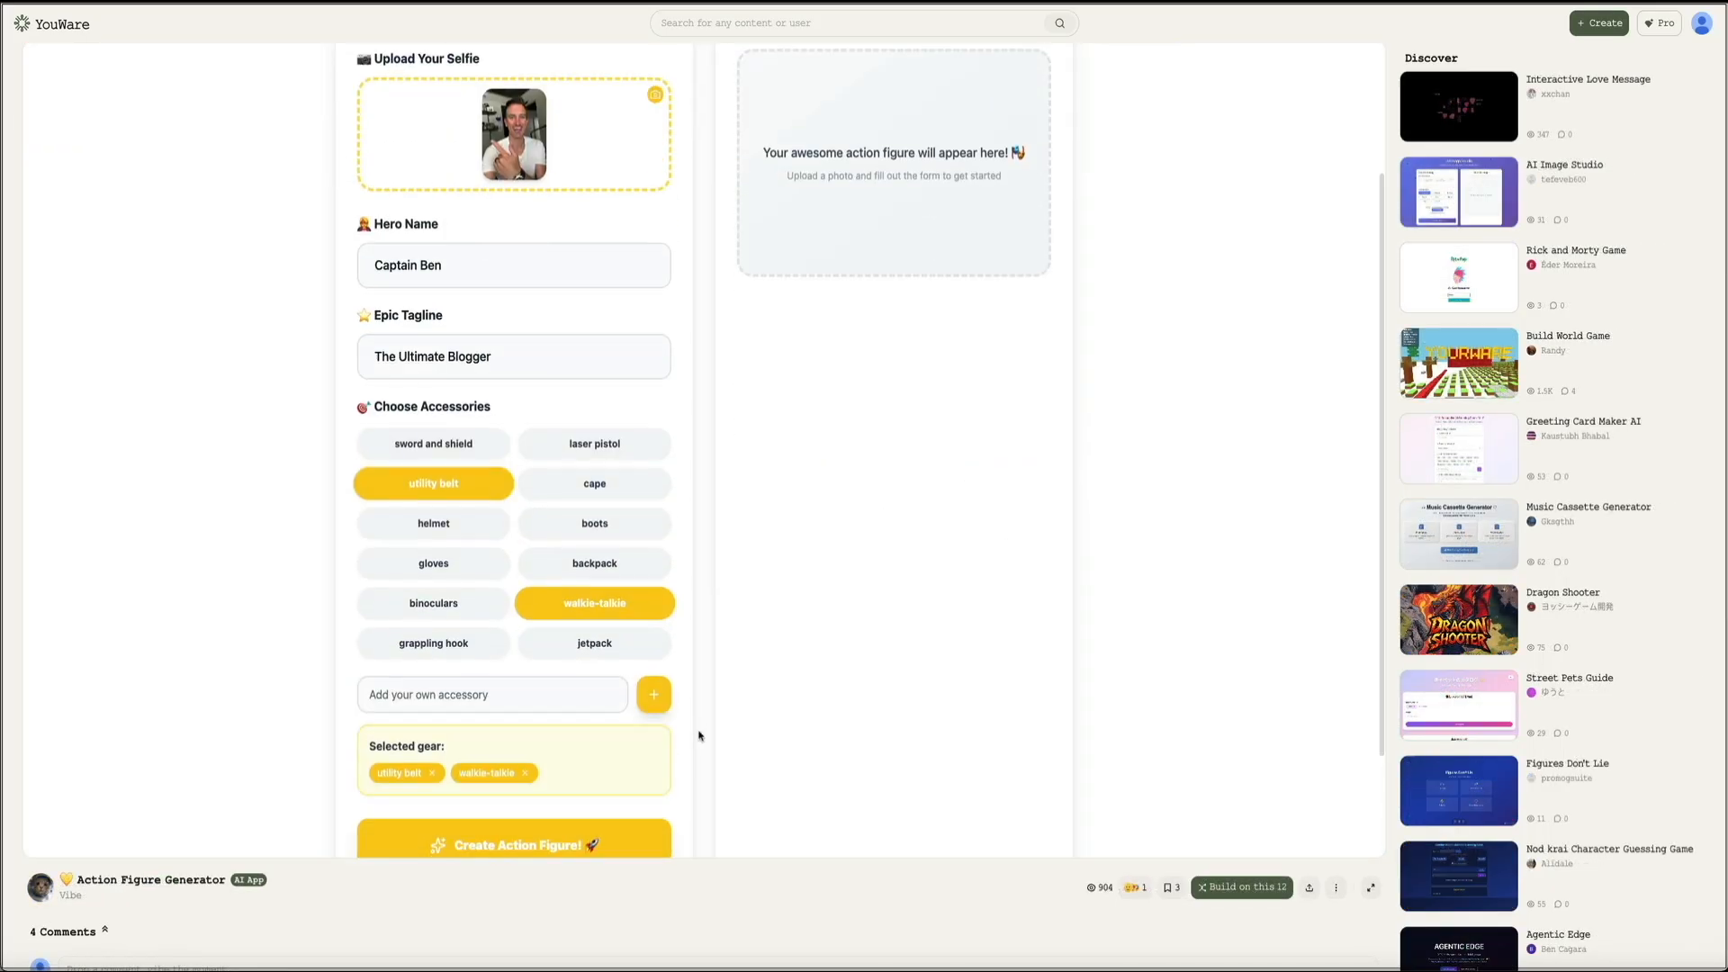
pyautogui.click(513, 846)
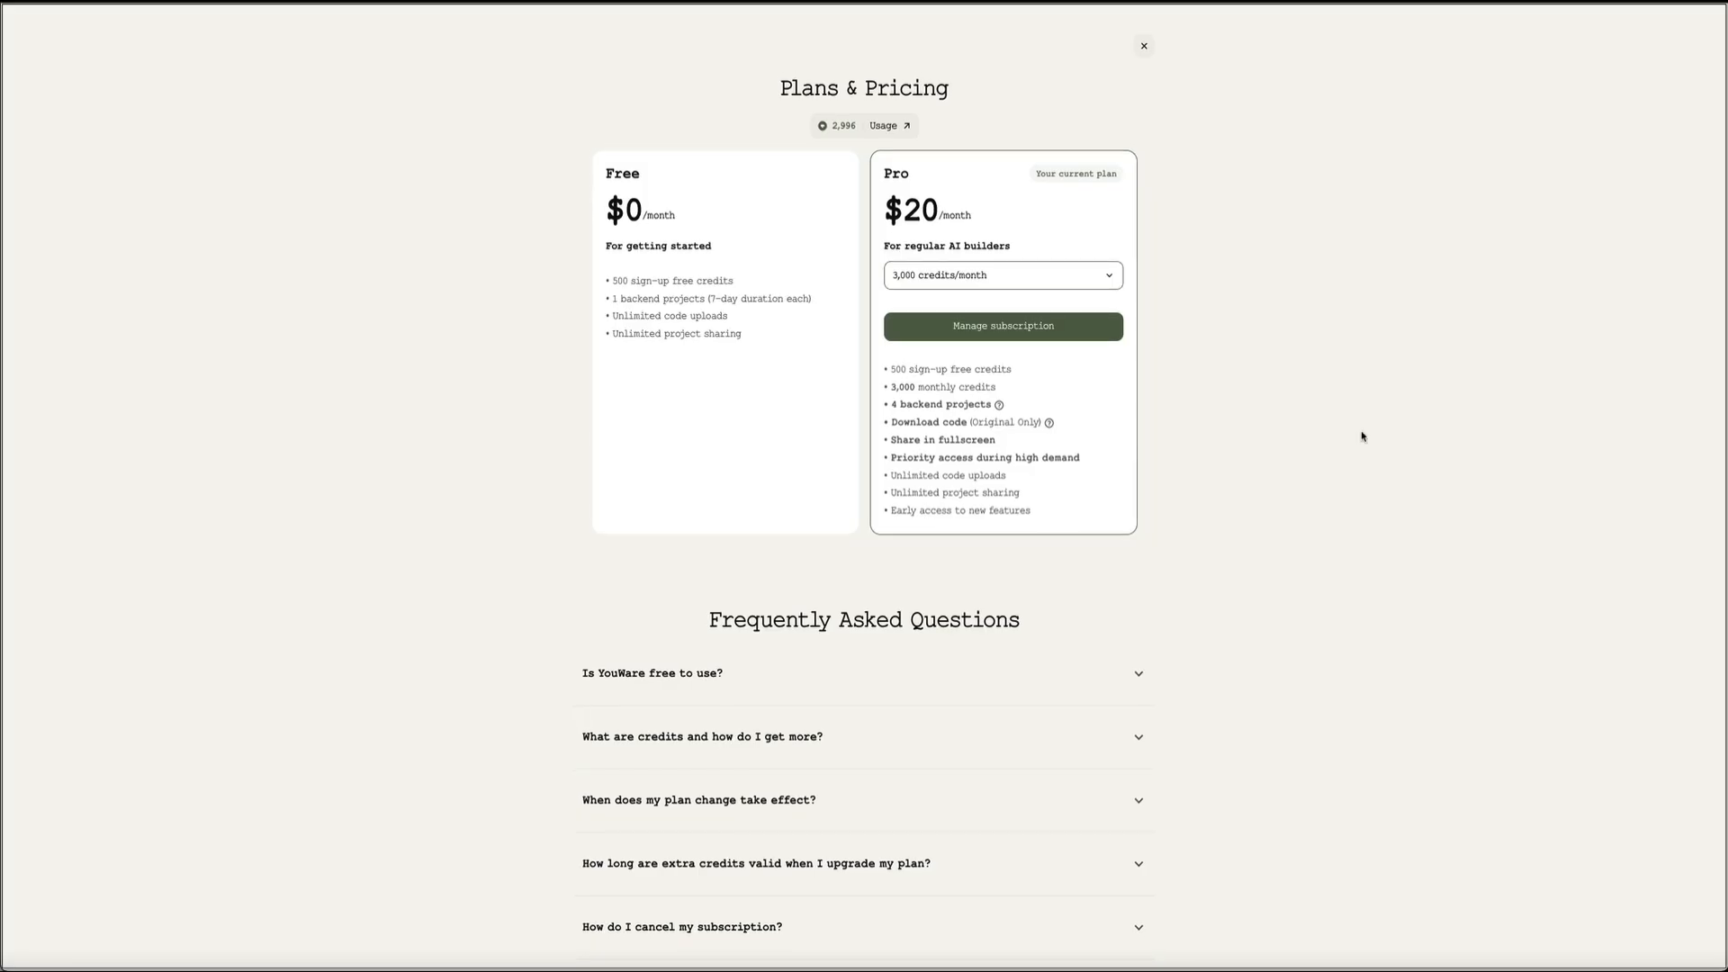
pyautogui.moveTo(1219, 394)
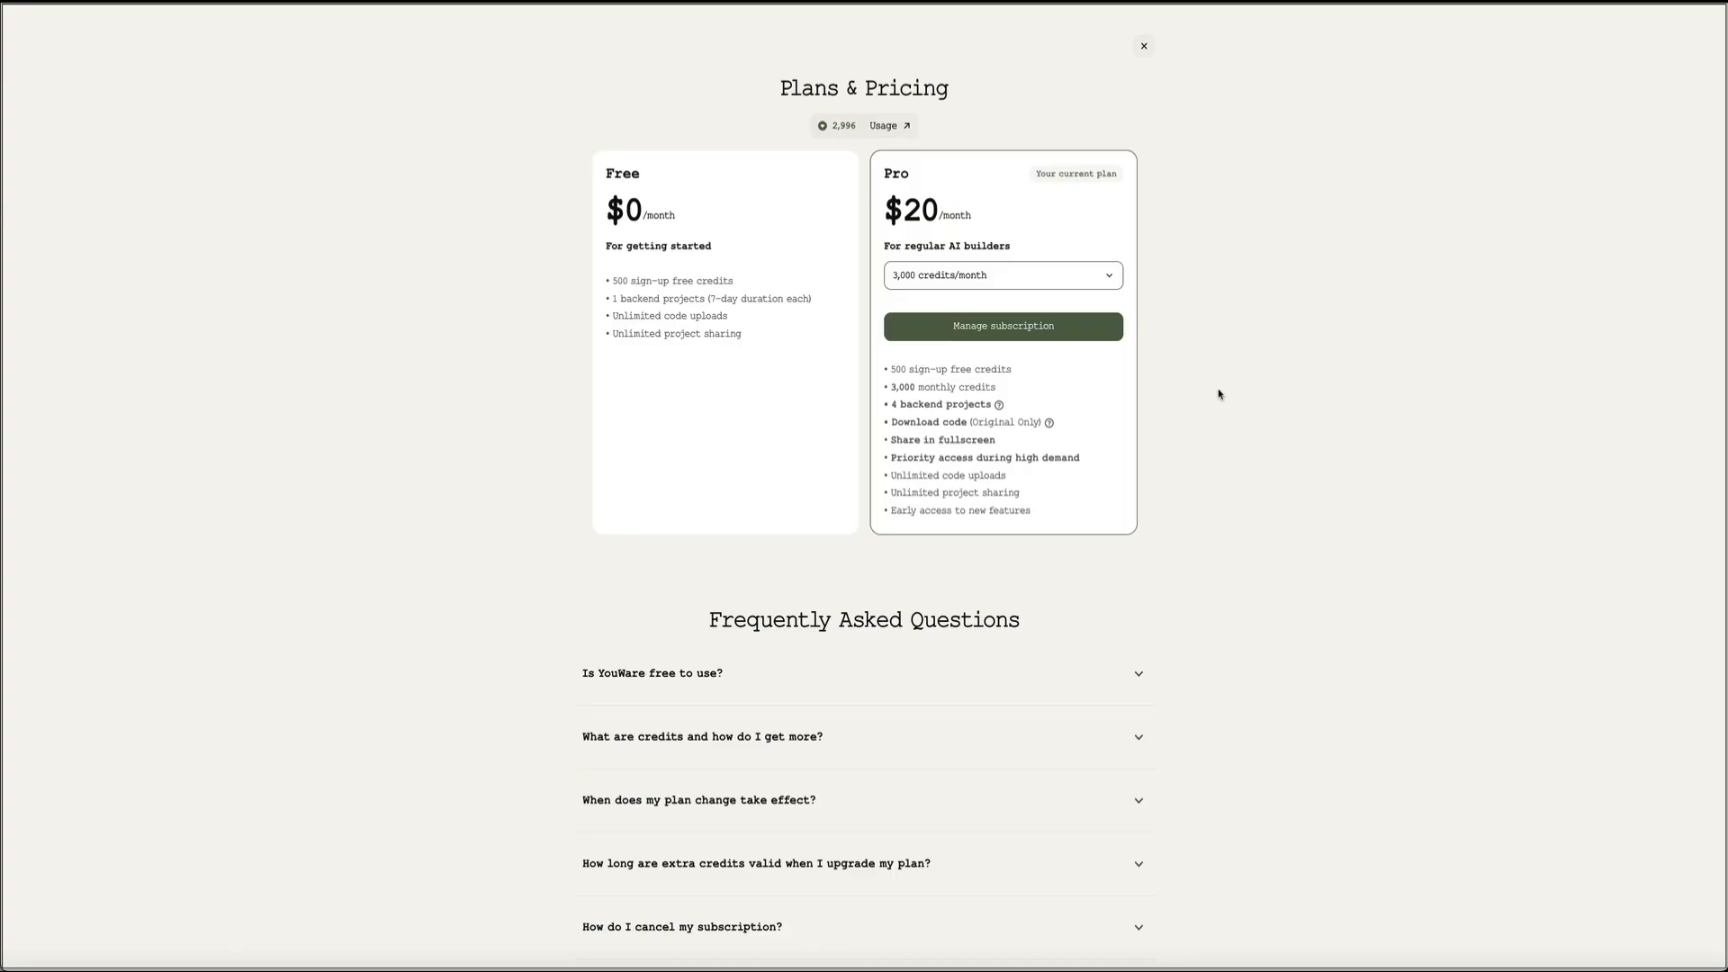
# - Set the Pro plan to 150,000 credits/month at $1000, then check another credit amount
pyautogui.click(1001, 273)
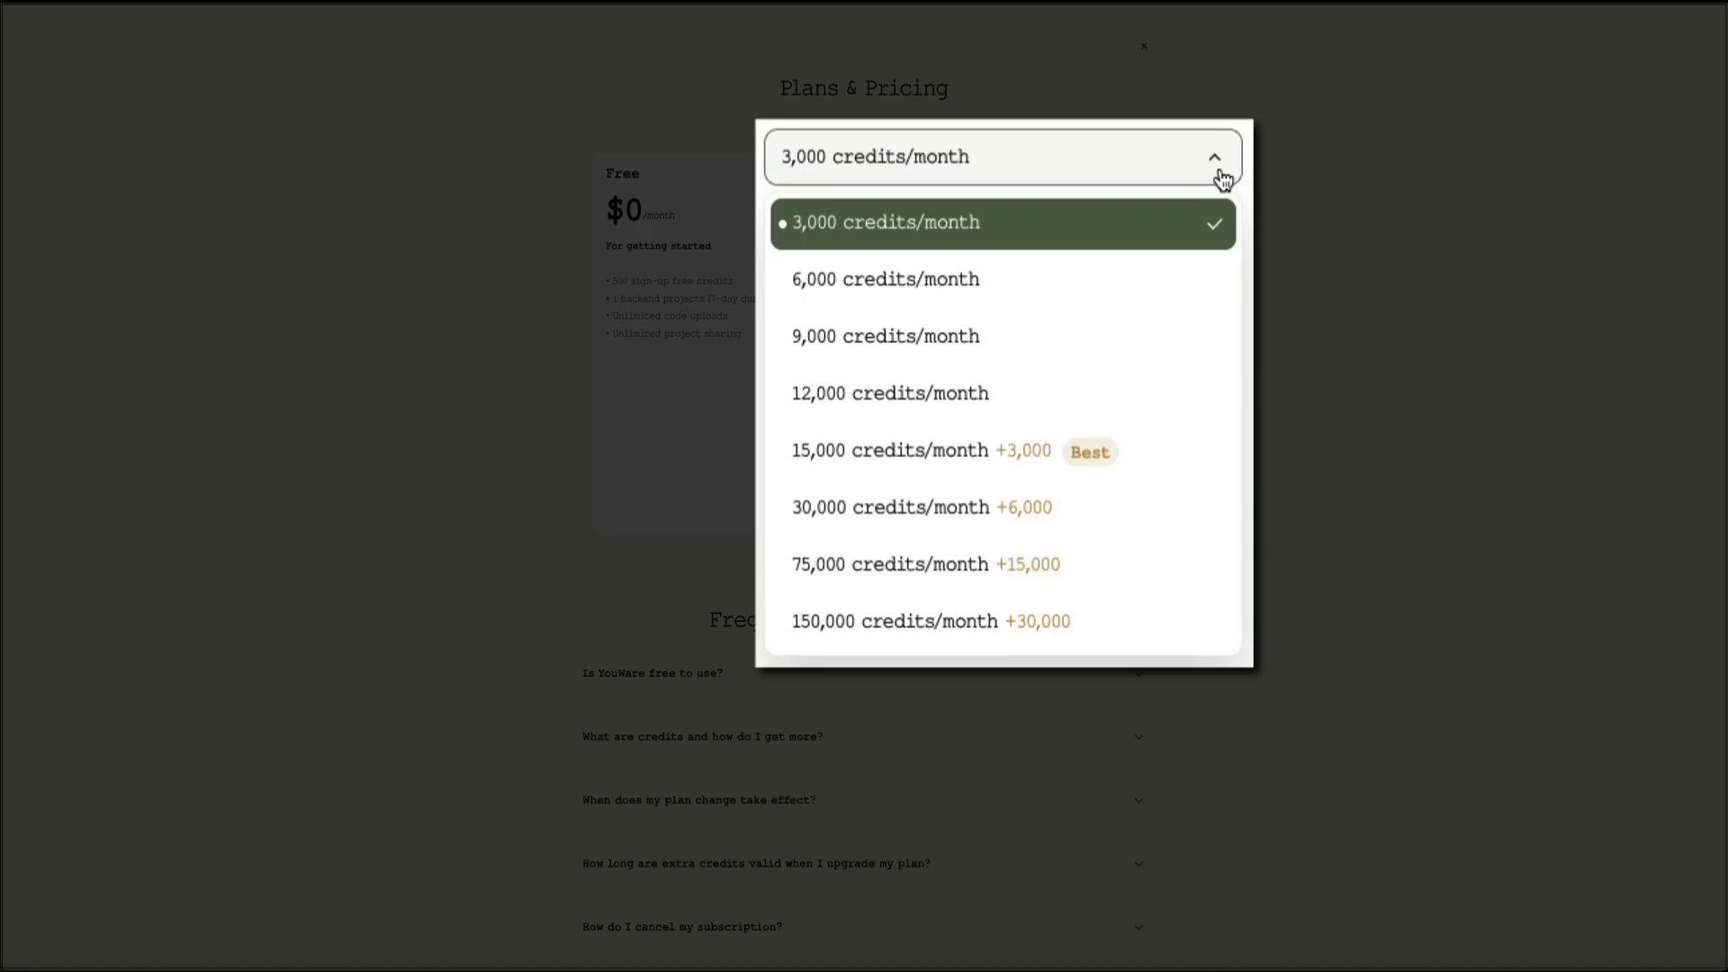
pyautogui.moveTo(1145, 457)
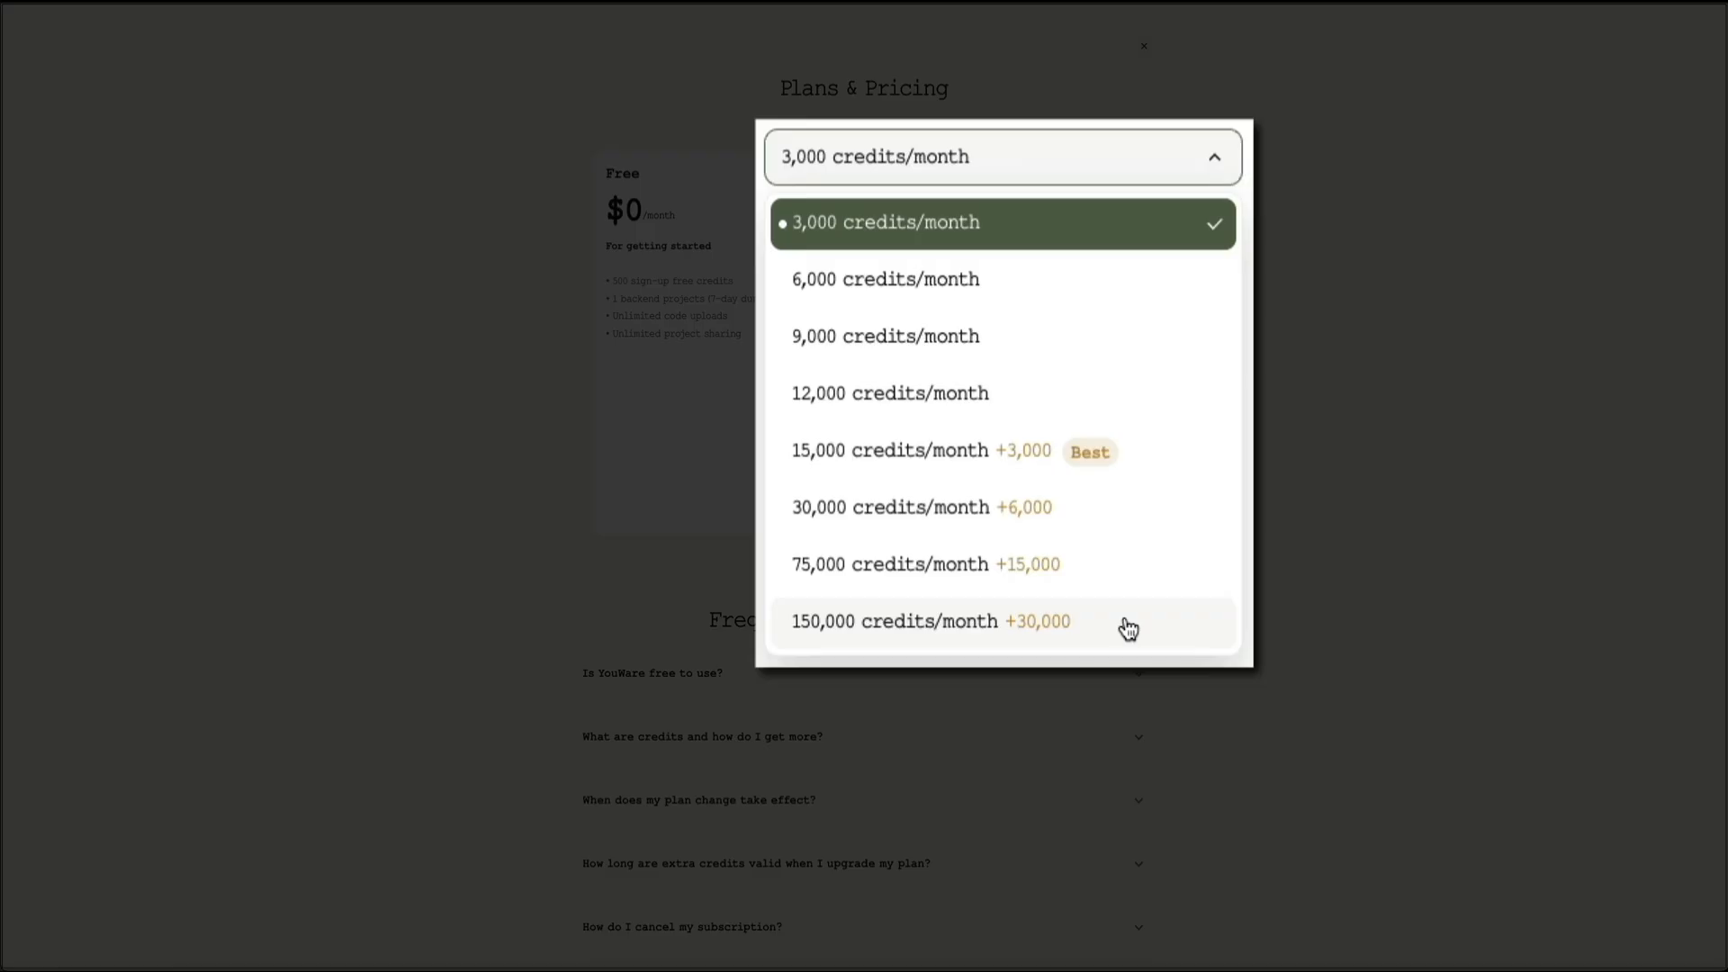
pyautogui.click(929, 621)
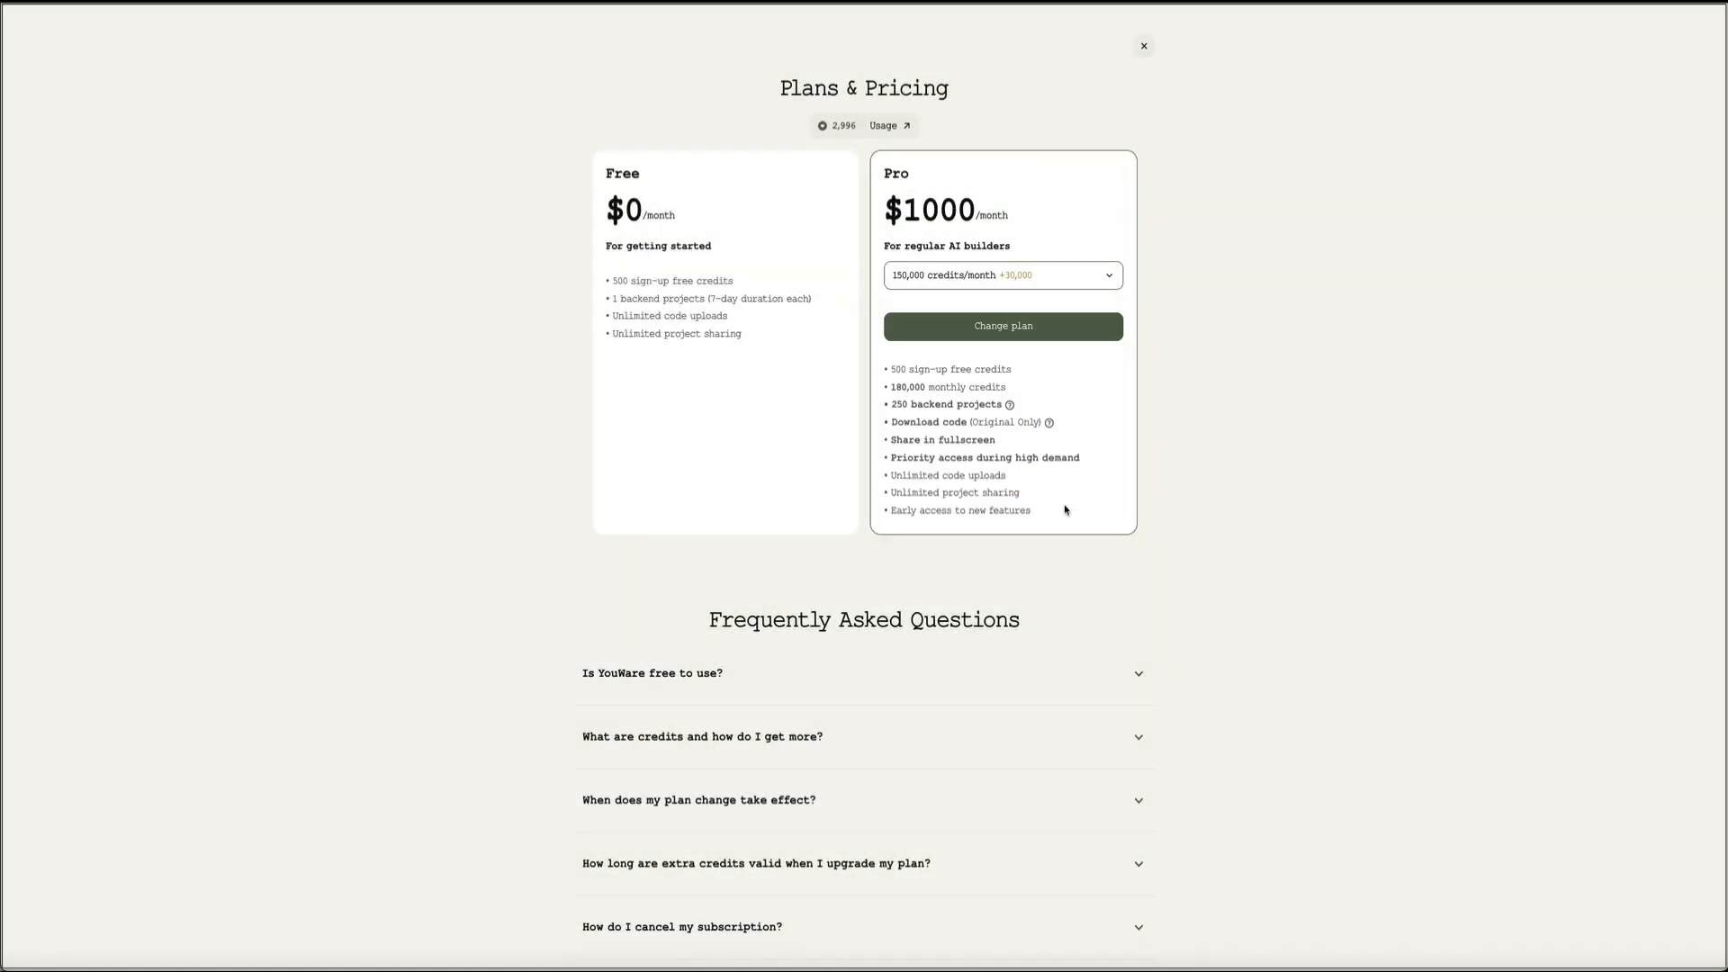
pyautogui.moveTo(1120, 612)
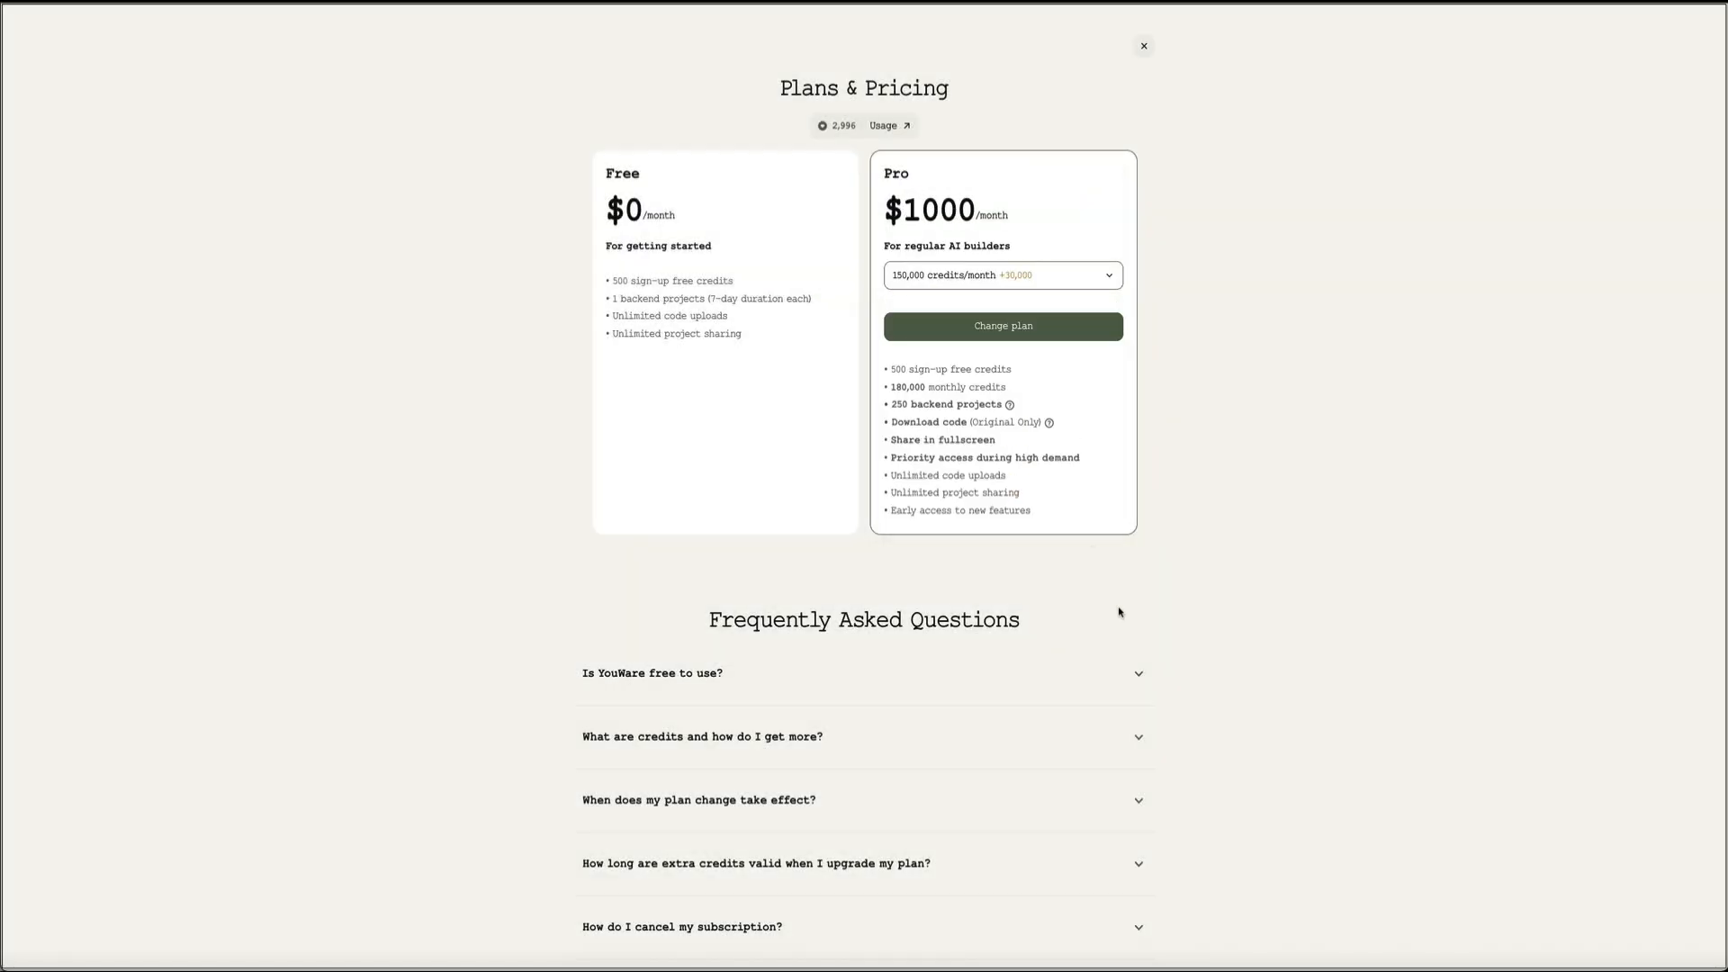
pyautogui.click(999, 274)
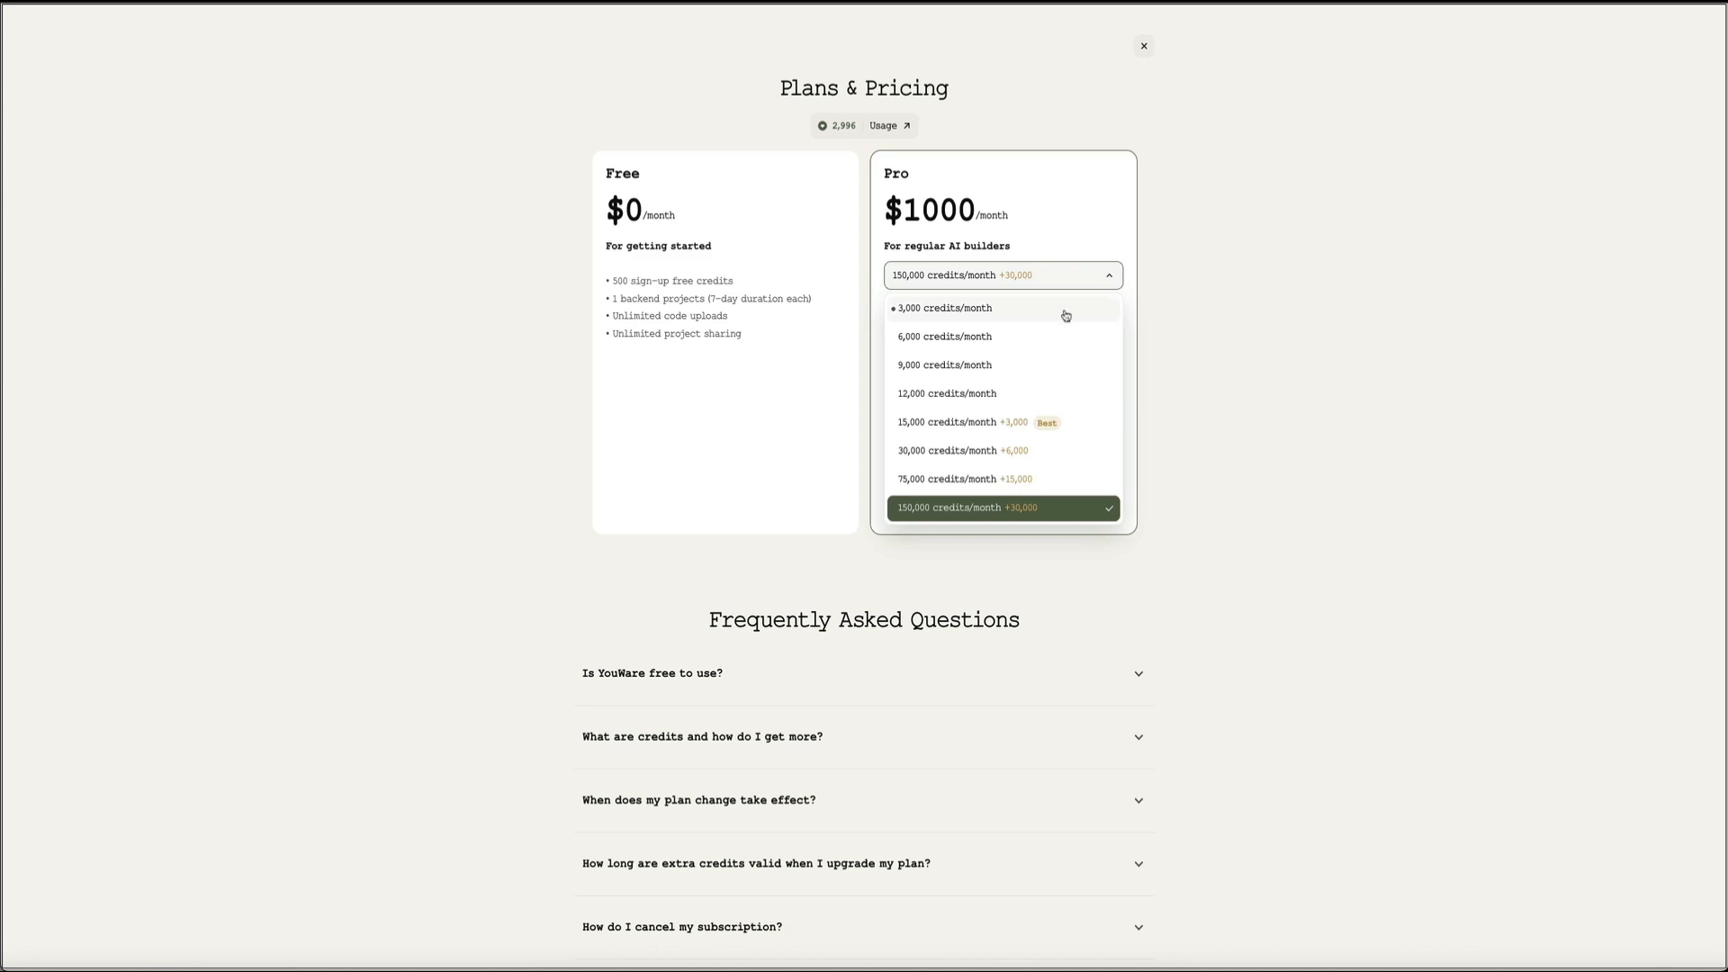
pyautogui.click(943, 308)
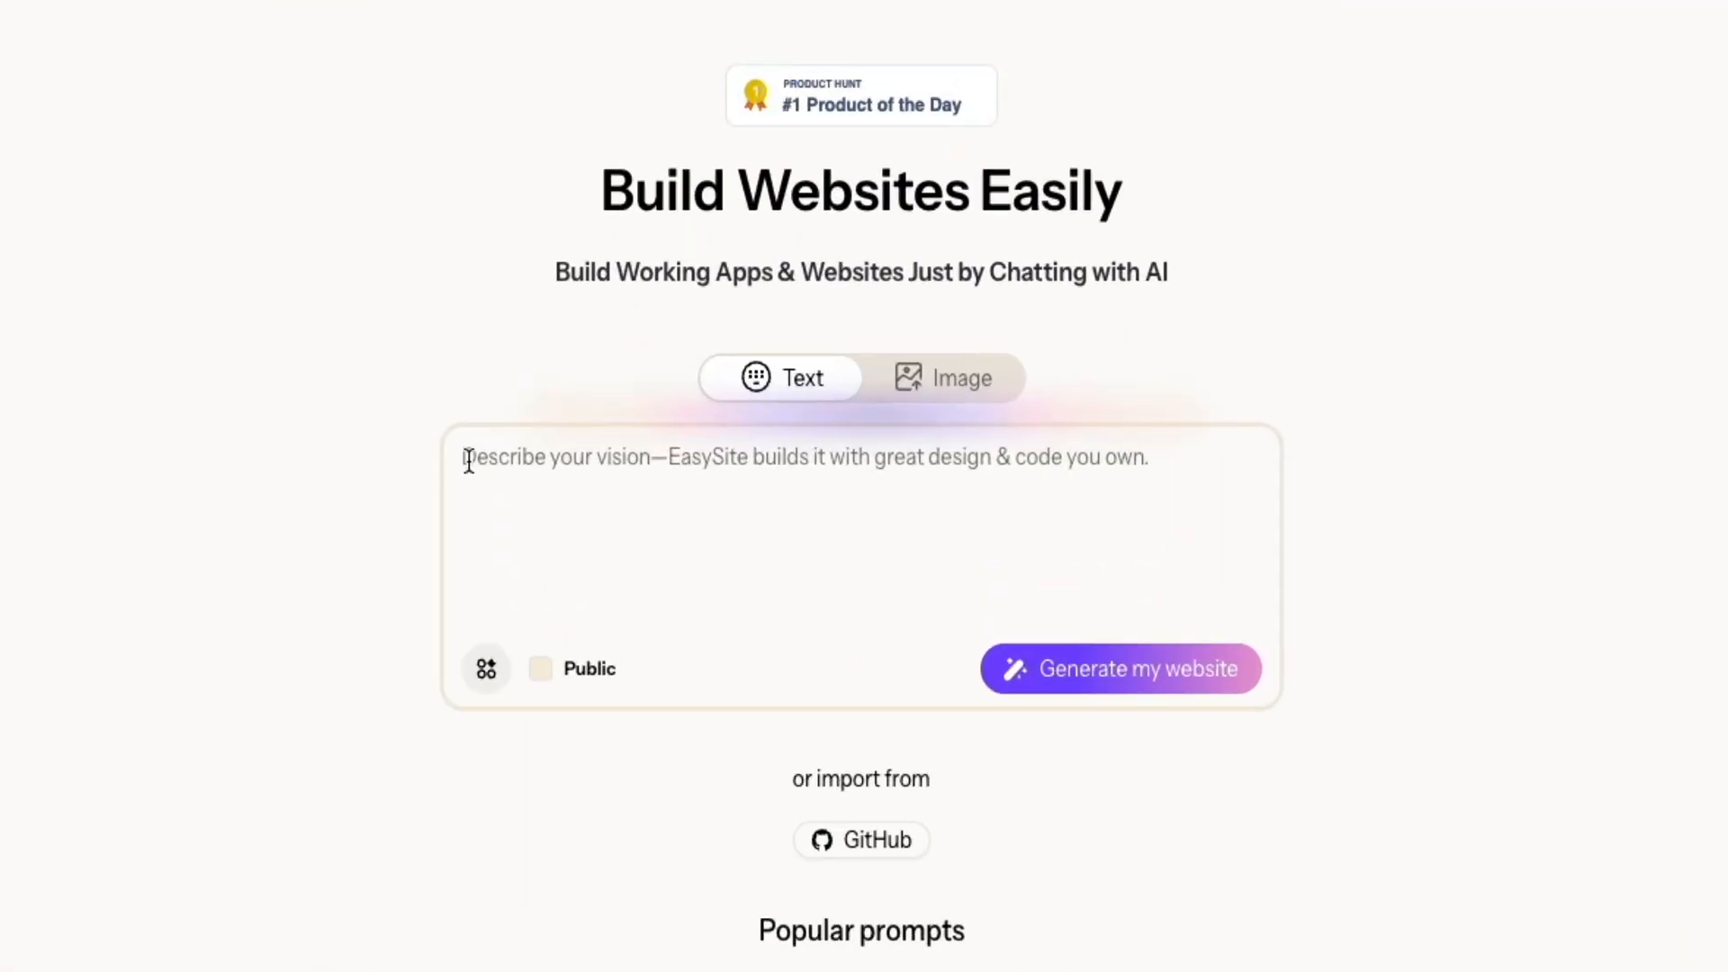
# - Build the AI SEO blog tool, then generate a blog from 'wordpress, affiliate marketing, beginners'
pyautogui.write('Create an AI SEO blog writing tools like quickcreator.io, by entering product website url or description and SEO keywords to generate a SEO friendly blog.')
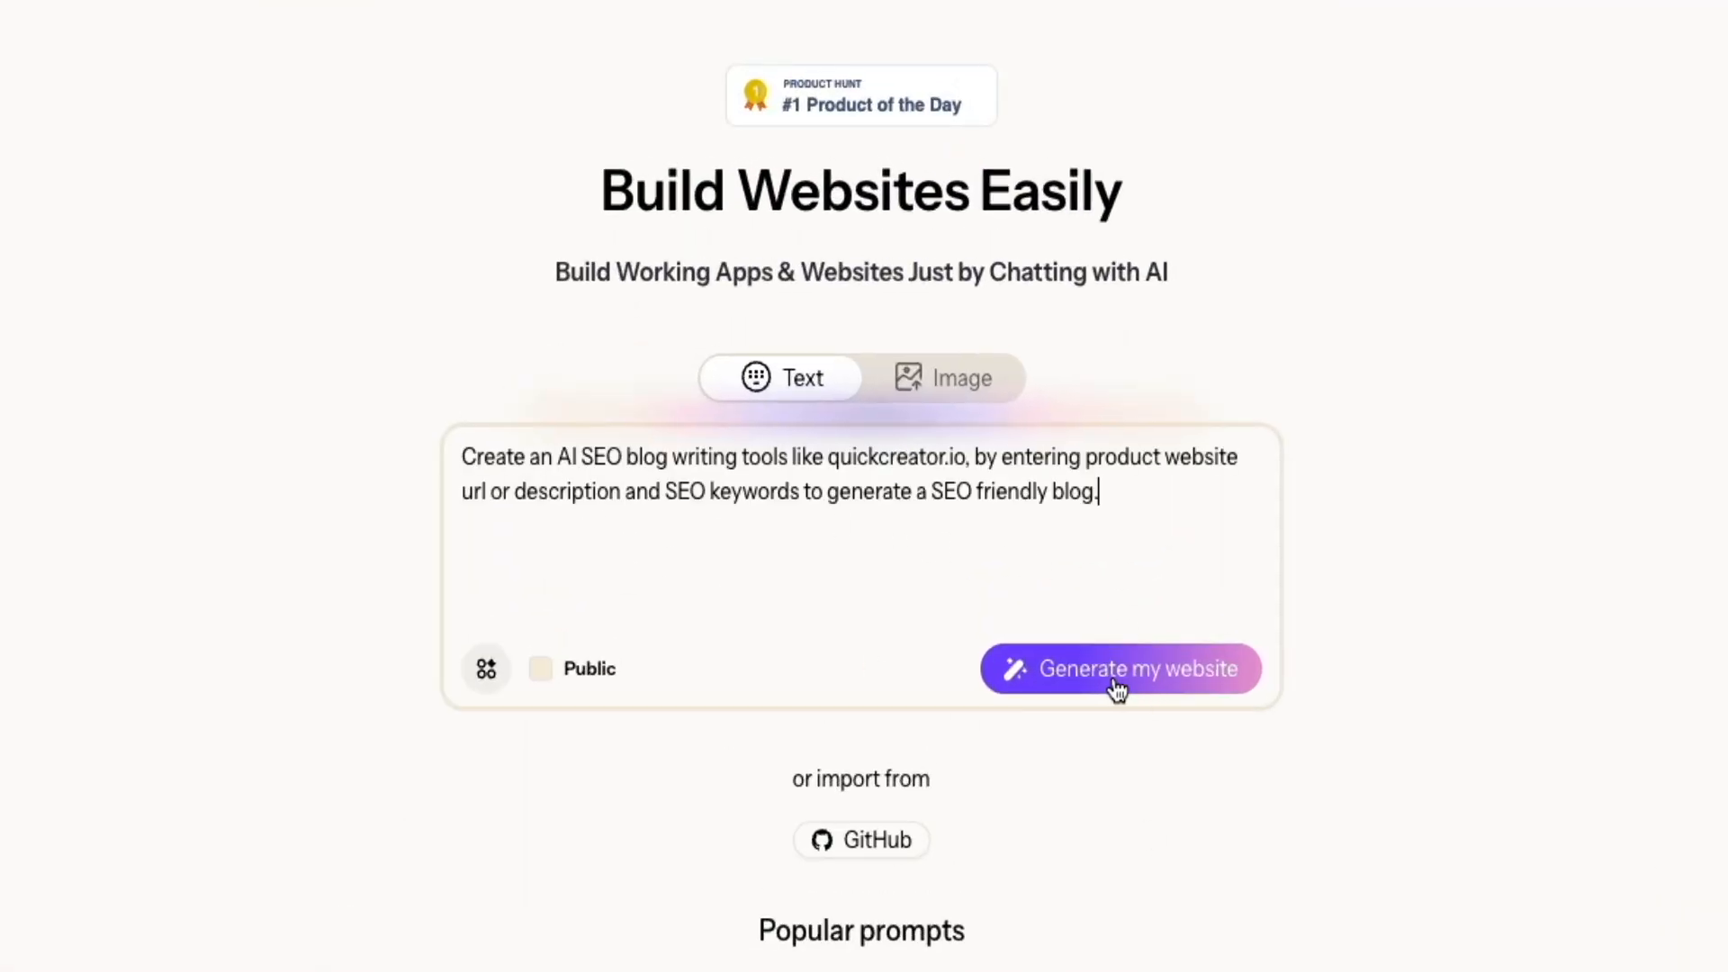
pyautogui.click(1119, 668)
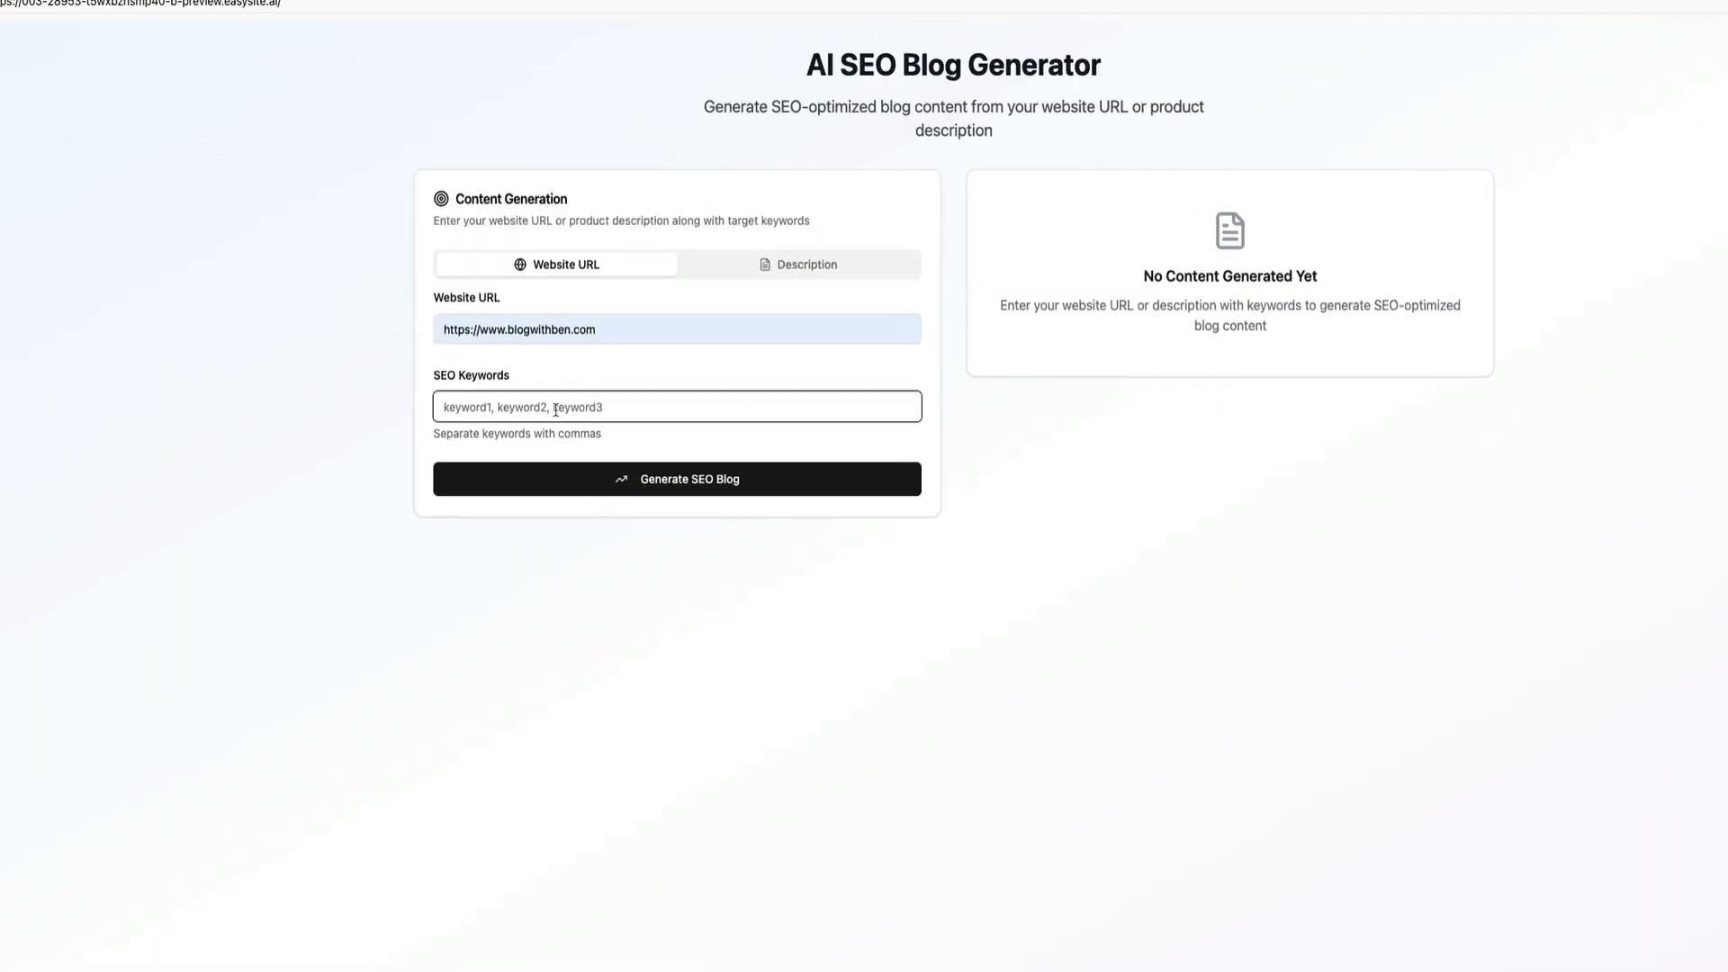
pyautogui.write('wordpress, affiliate marketin')
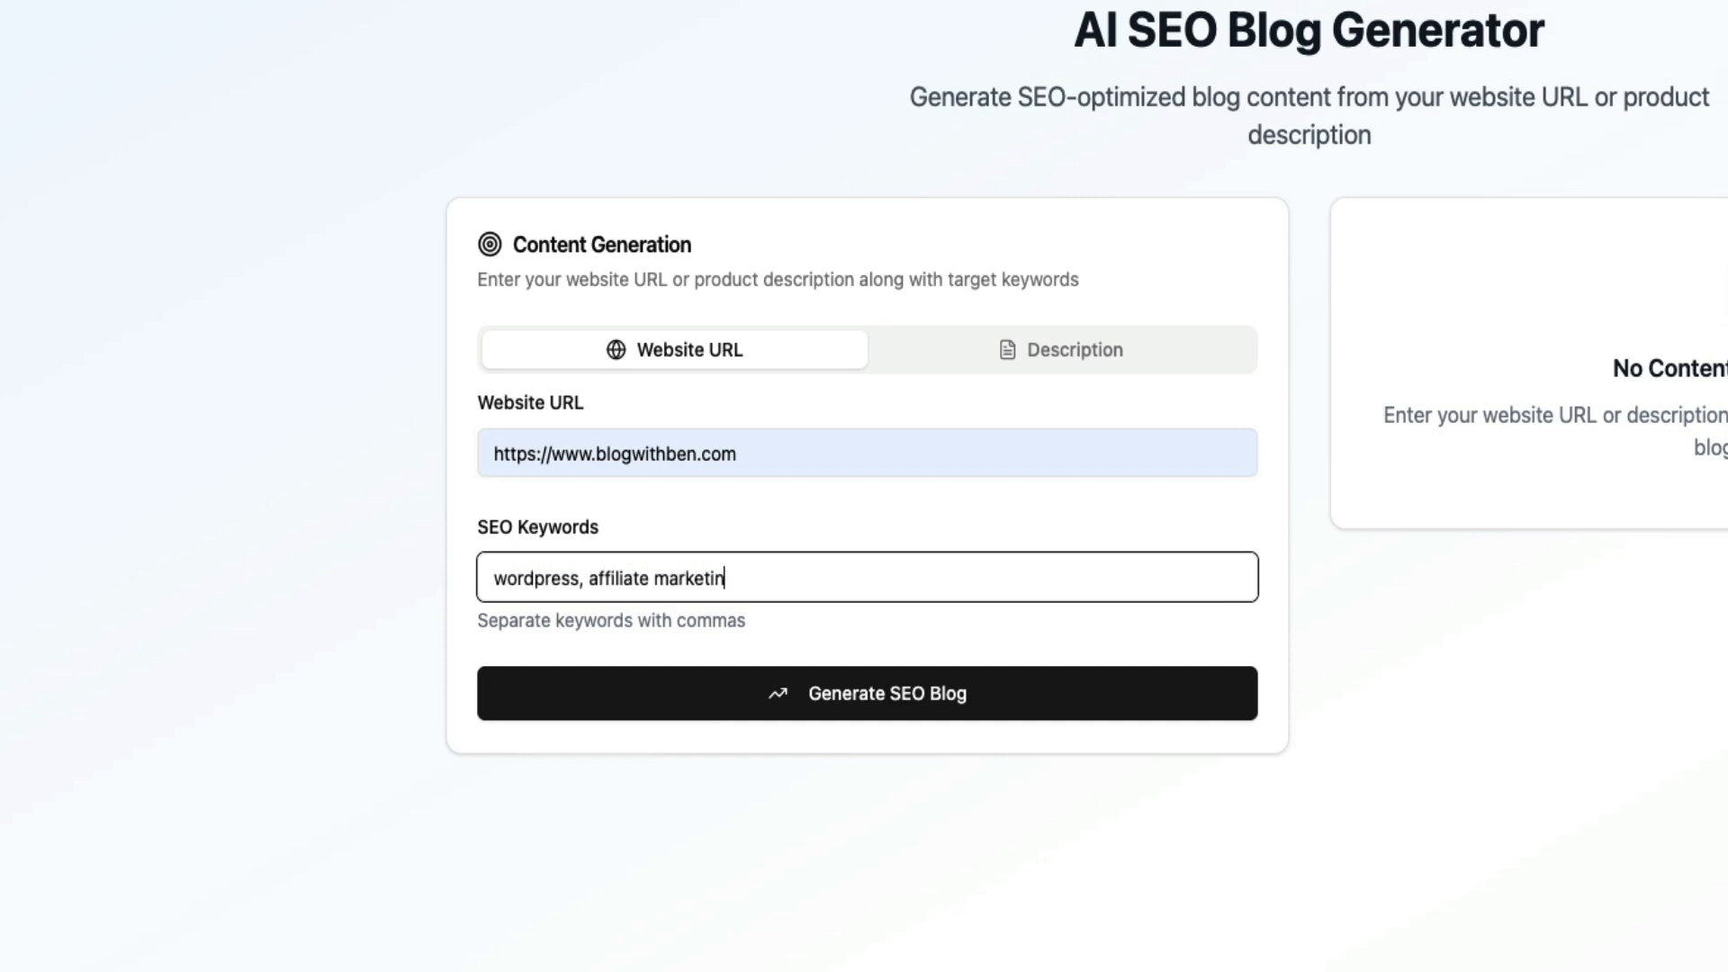
pyautogui.write('g, beginners')
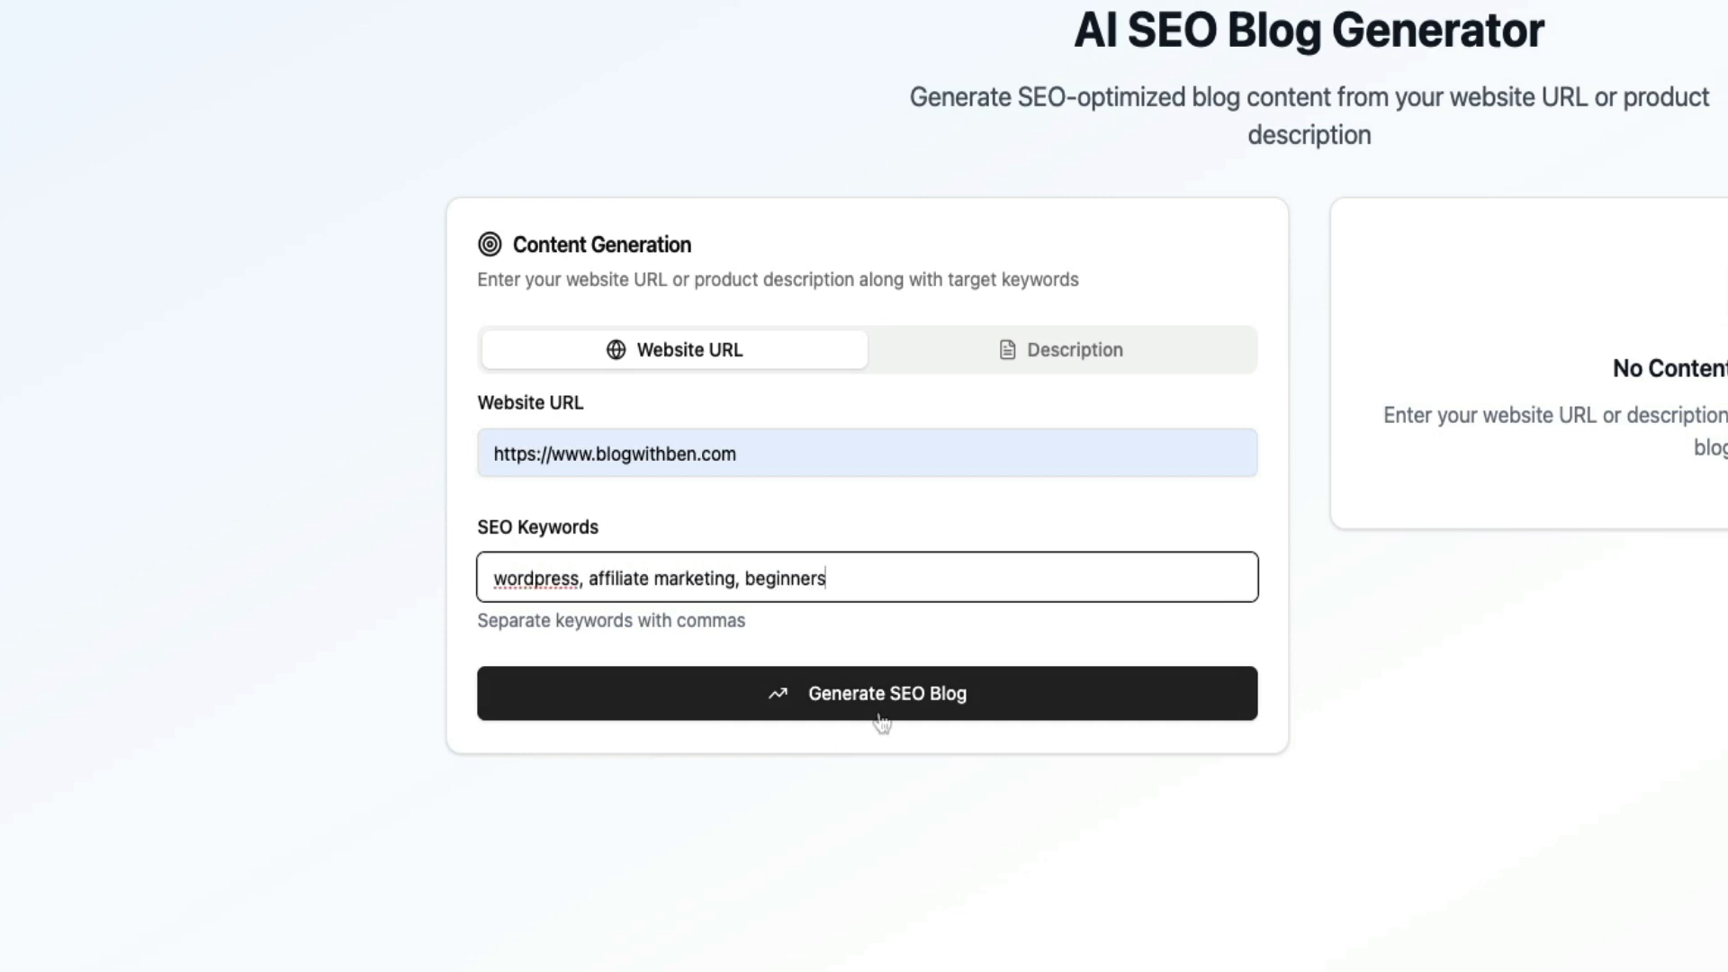
pyautogui.click(866, 693)
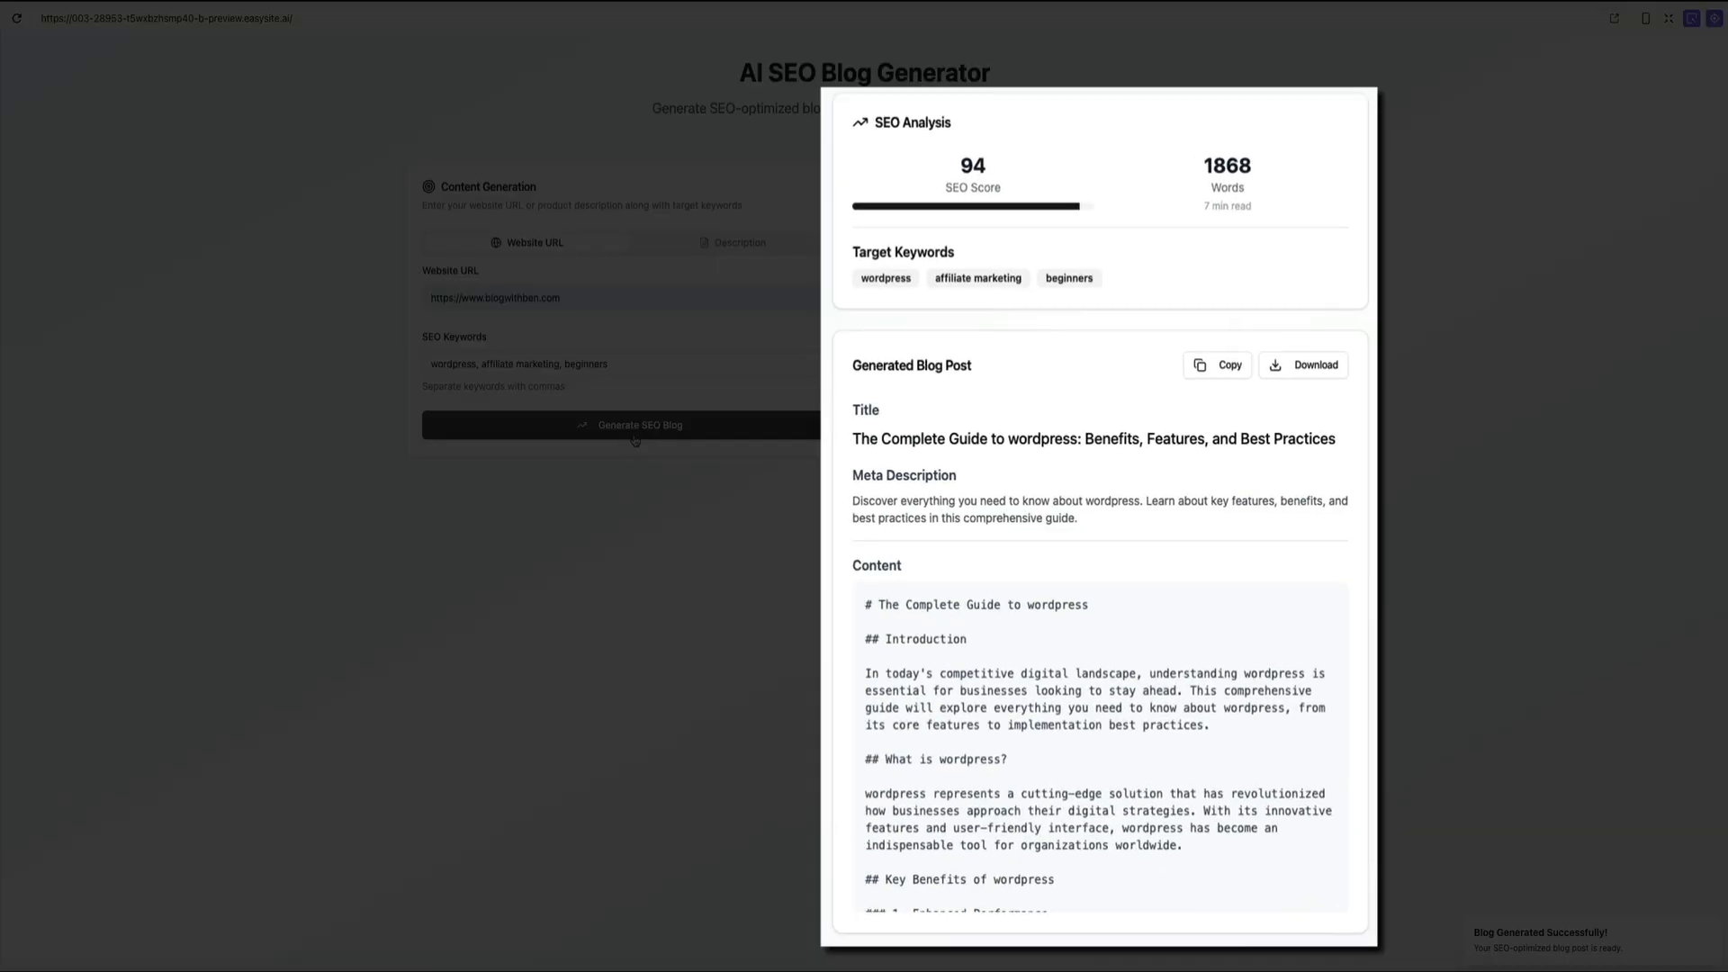
pyautogui.scroll(-3)
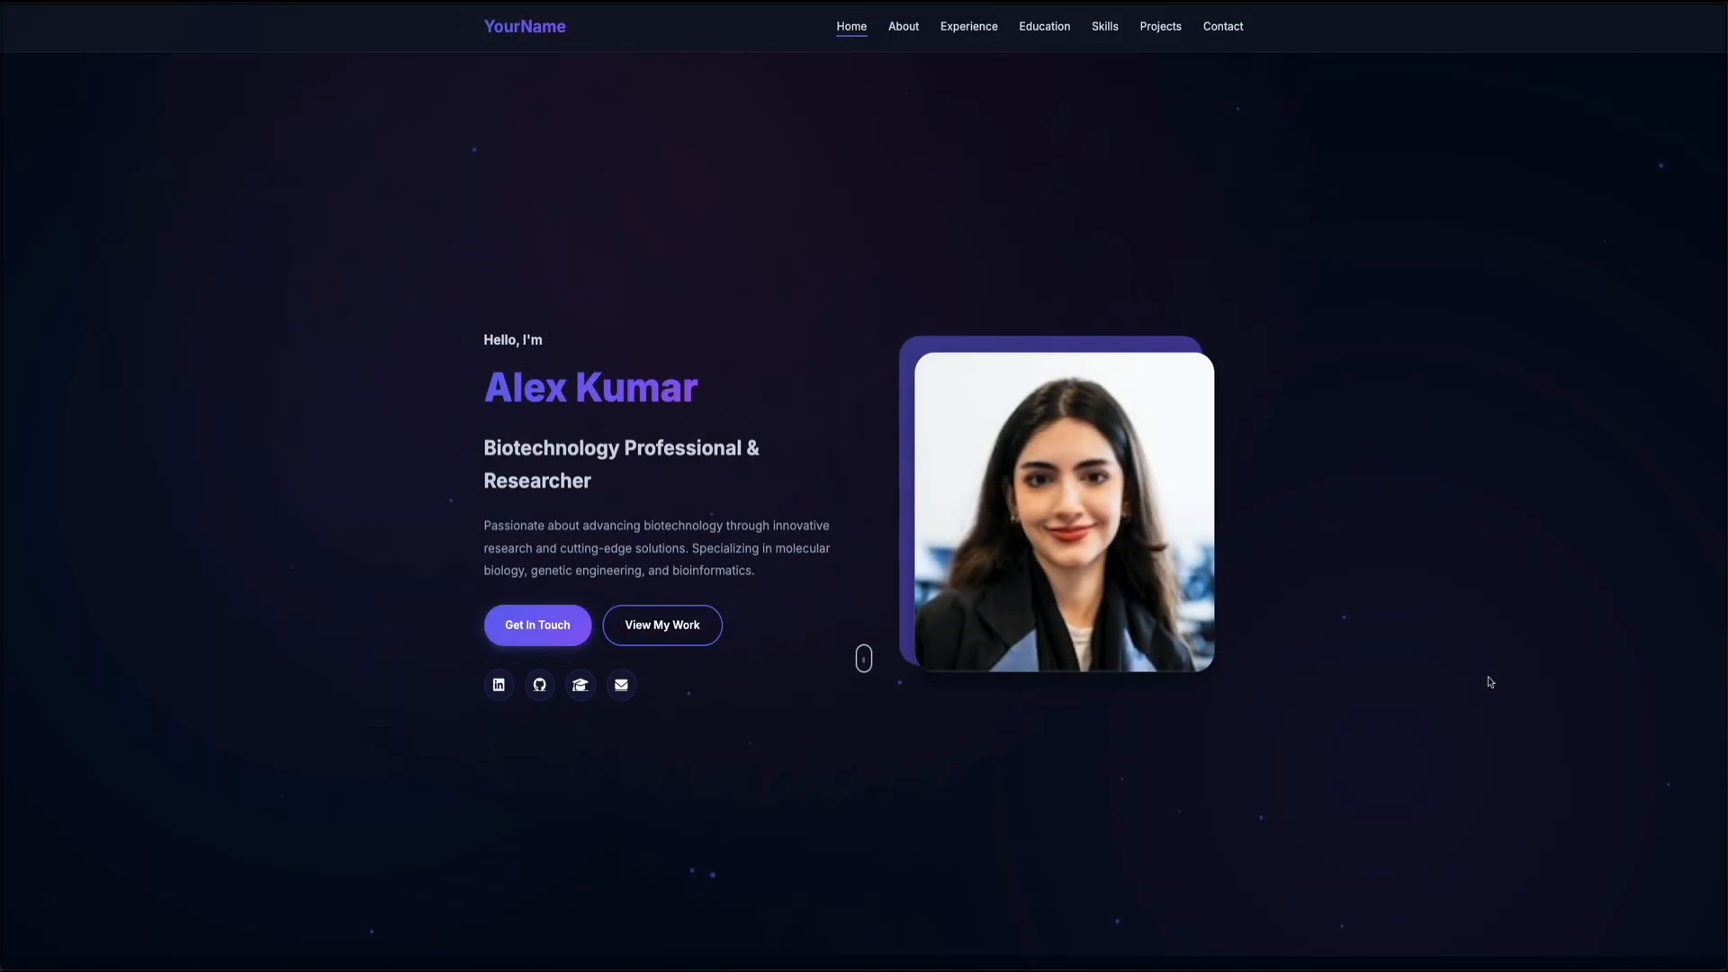
# - Scroll the portfolio sections and the billing FAQ down to the refunds question
pyautogui.scroll(-3)
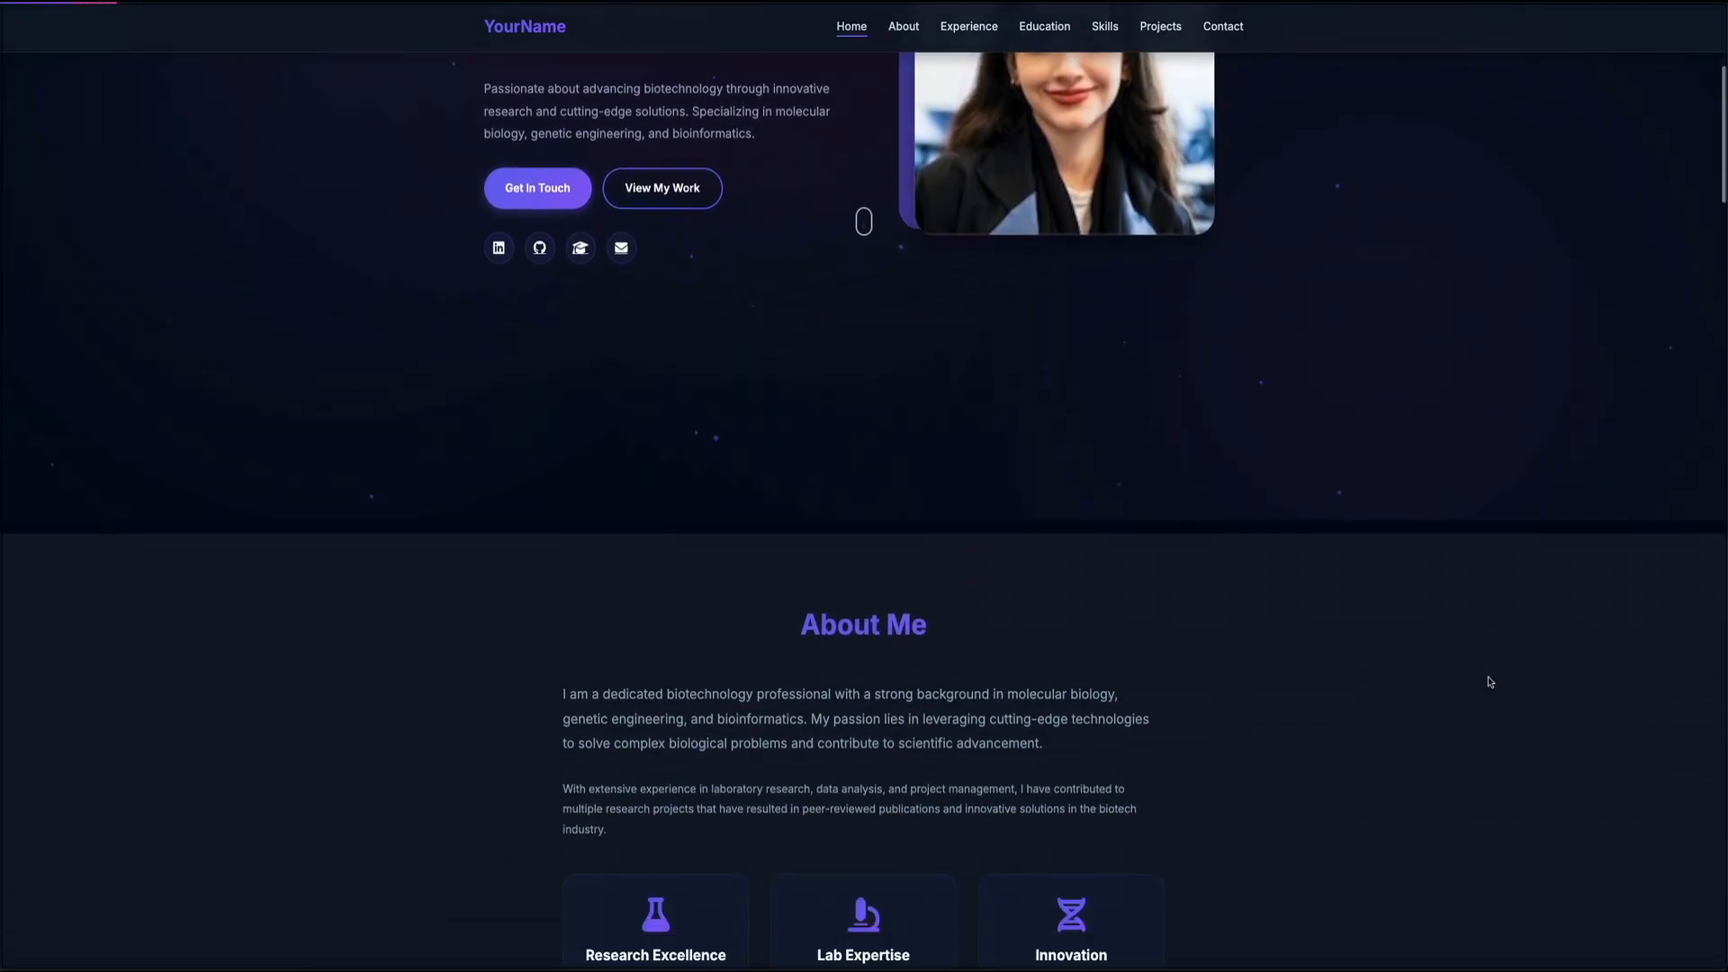
pyautogui.scroll(-3)
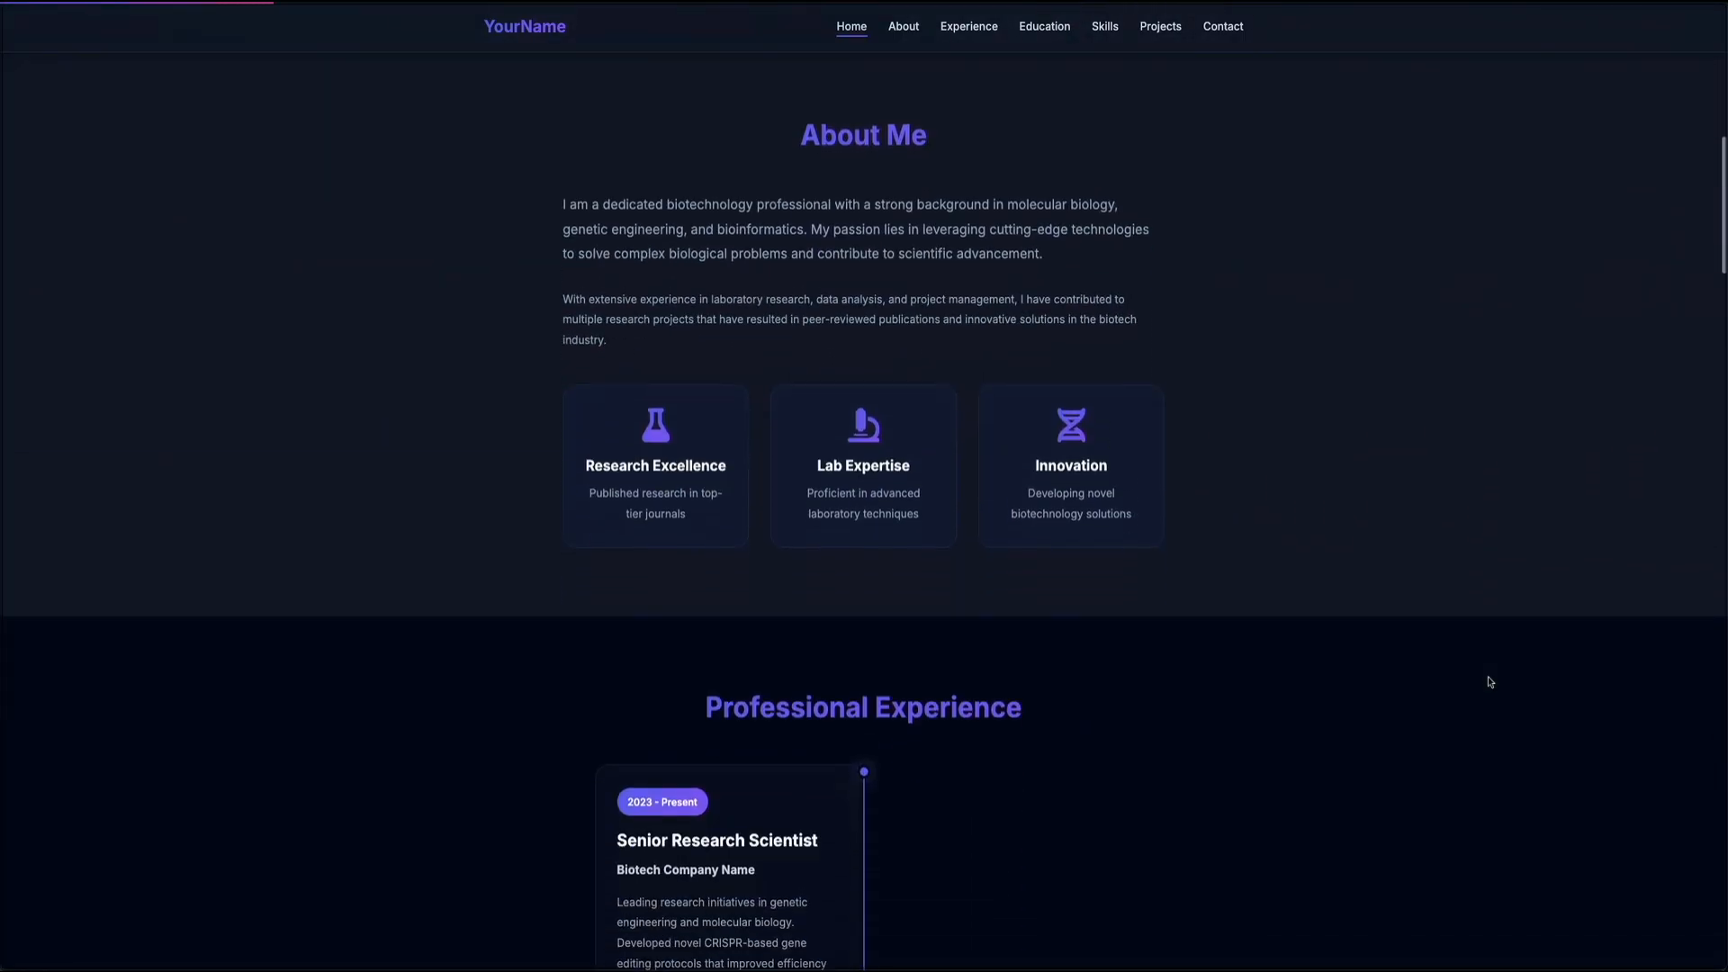
pyautogui.scroll(-3)
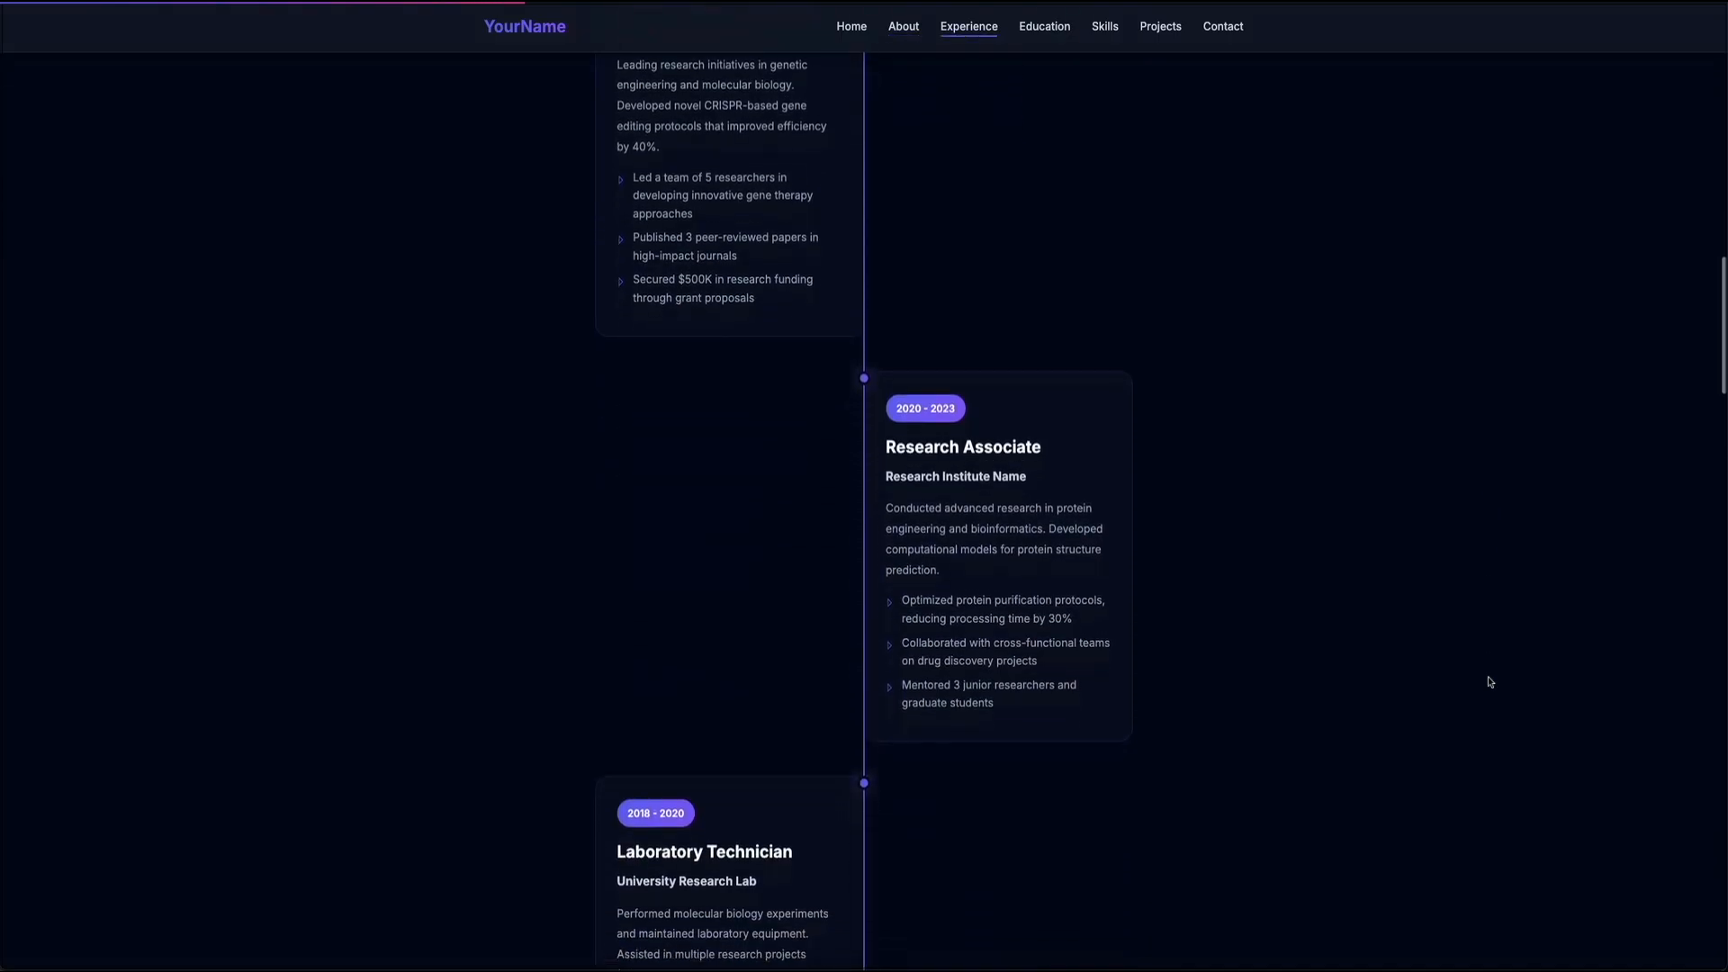
pyautogui.scroll(-3)
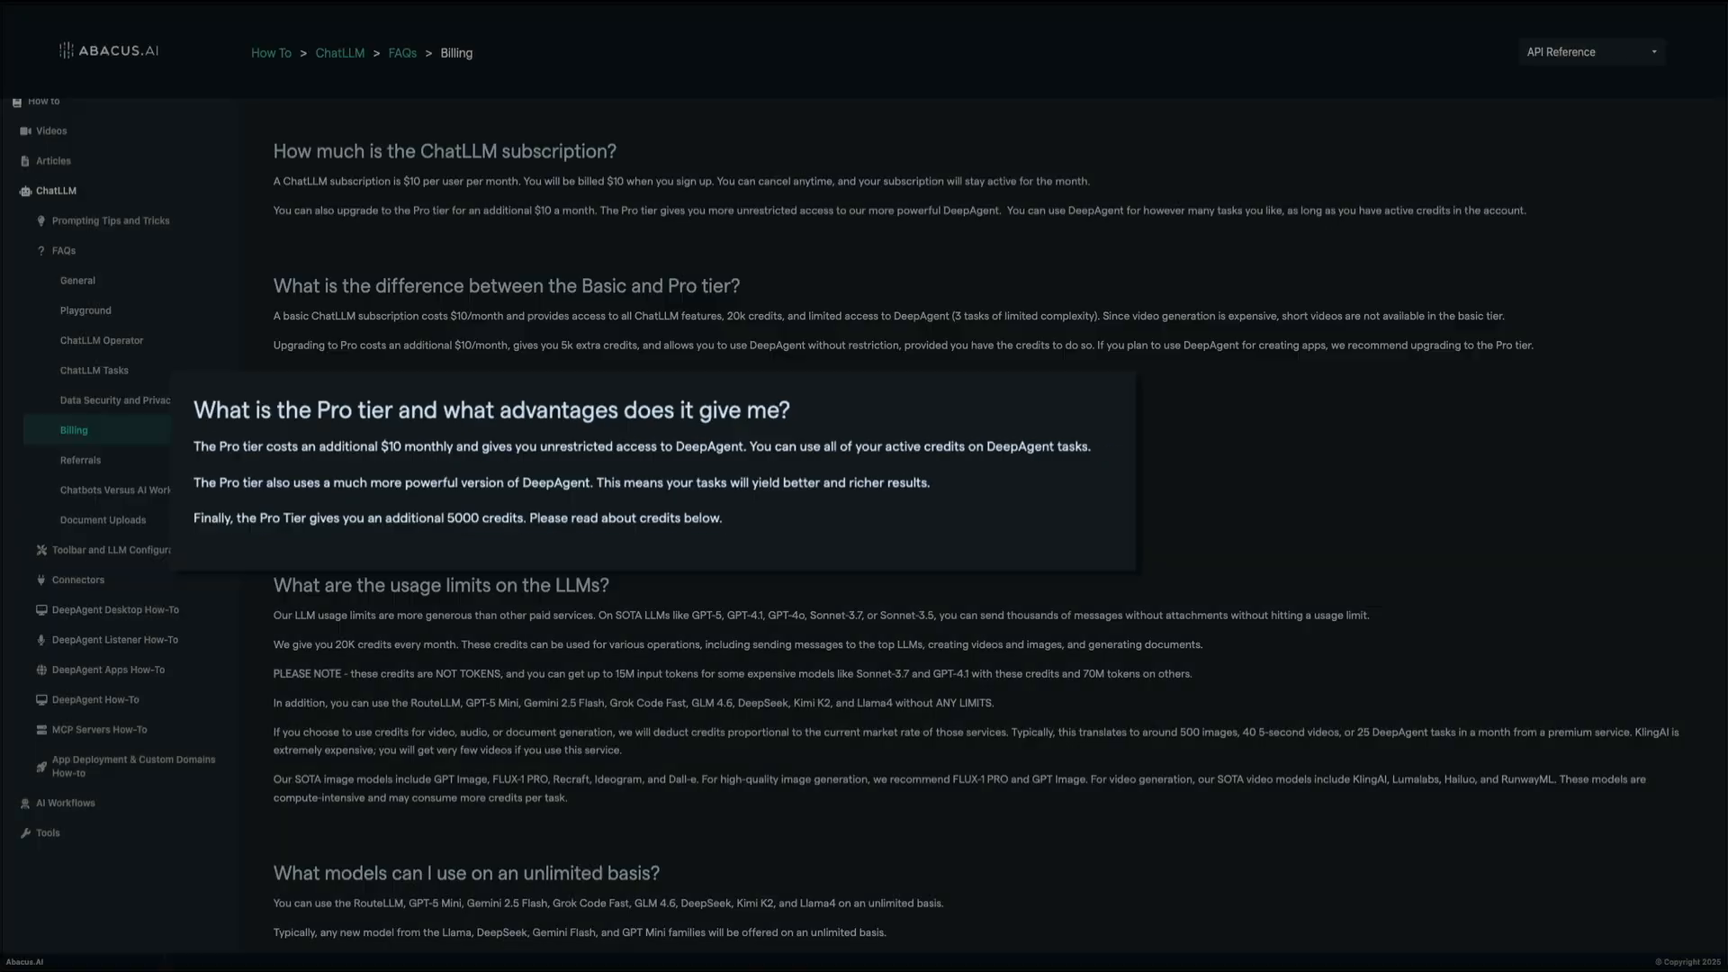
pyautogui.scroll(-3)
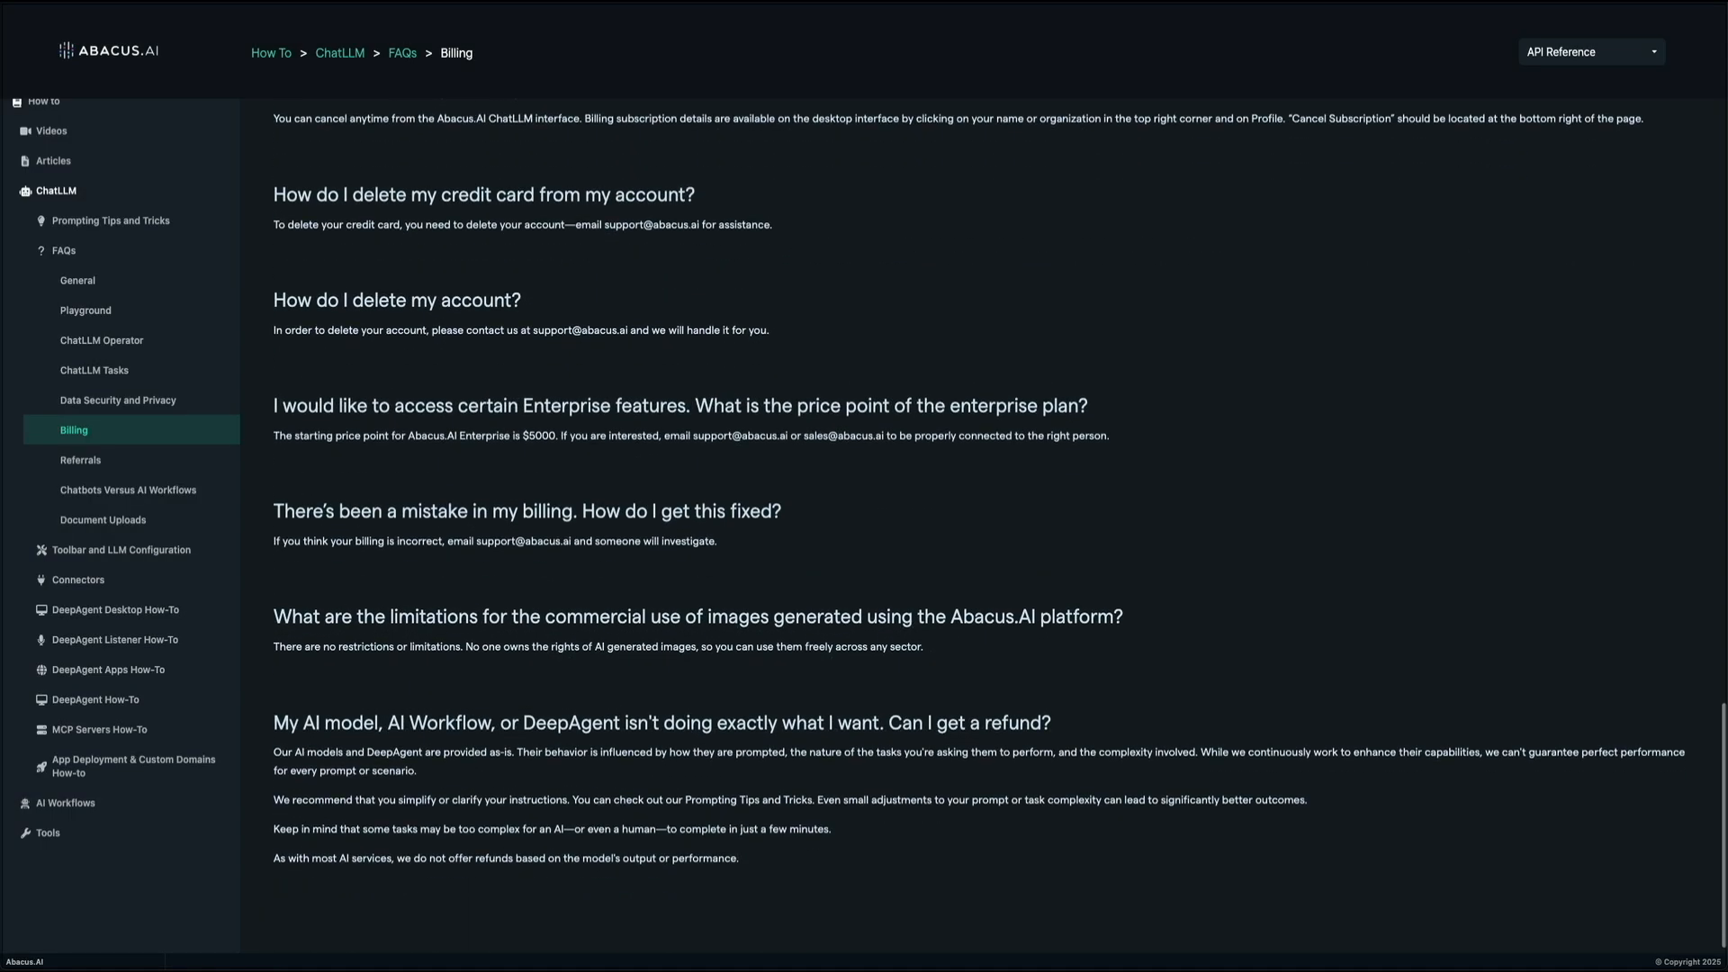